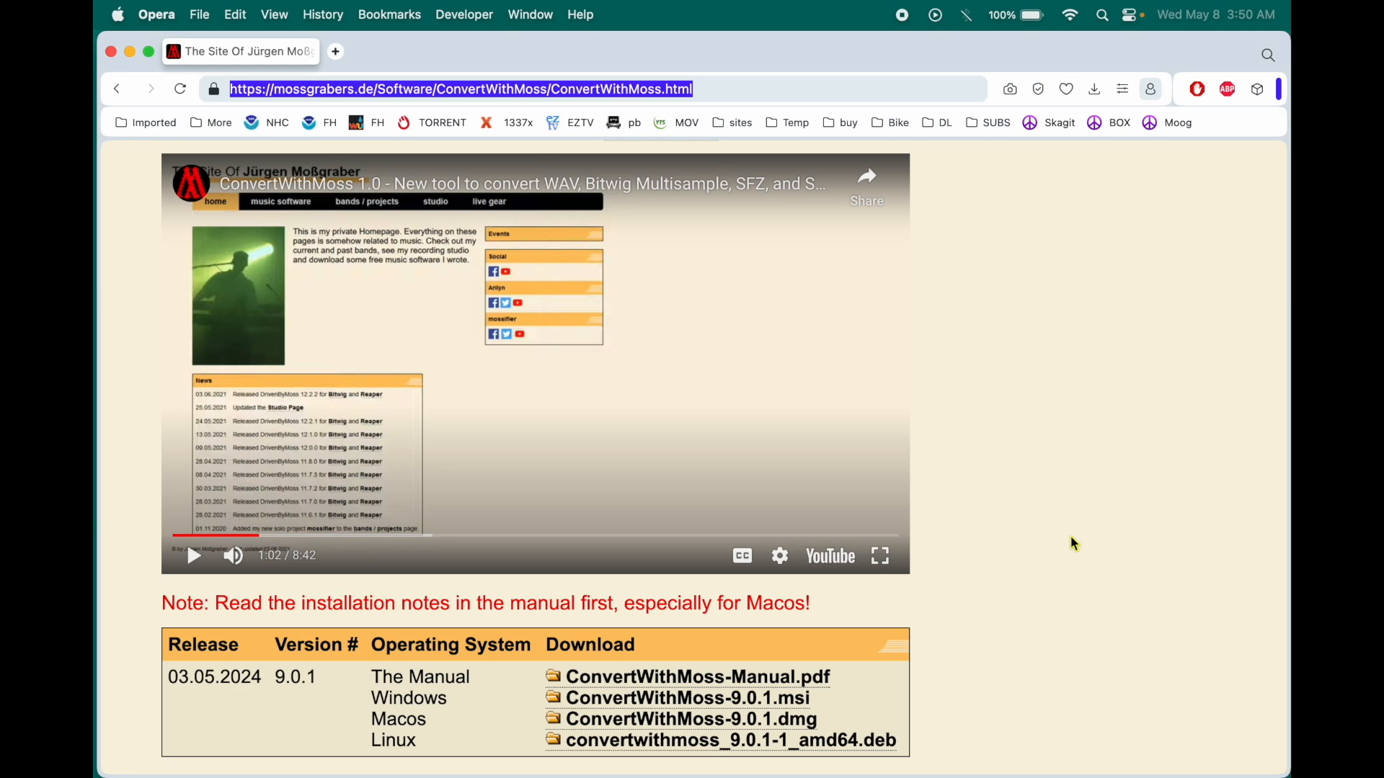
pyautogui.moveTo(1063, 454)
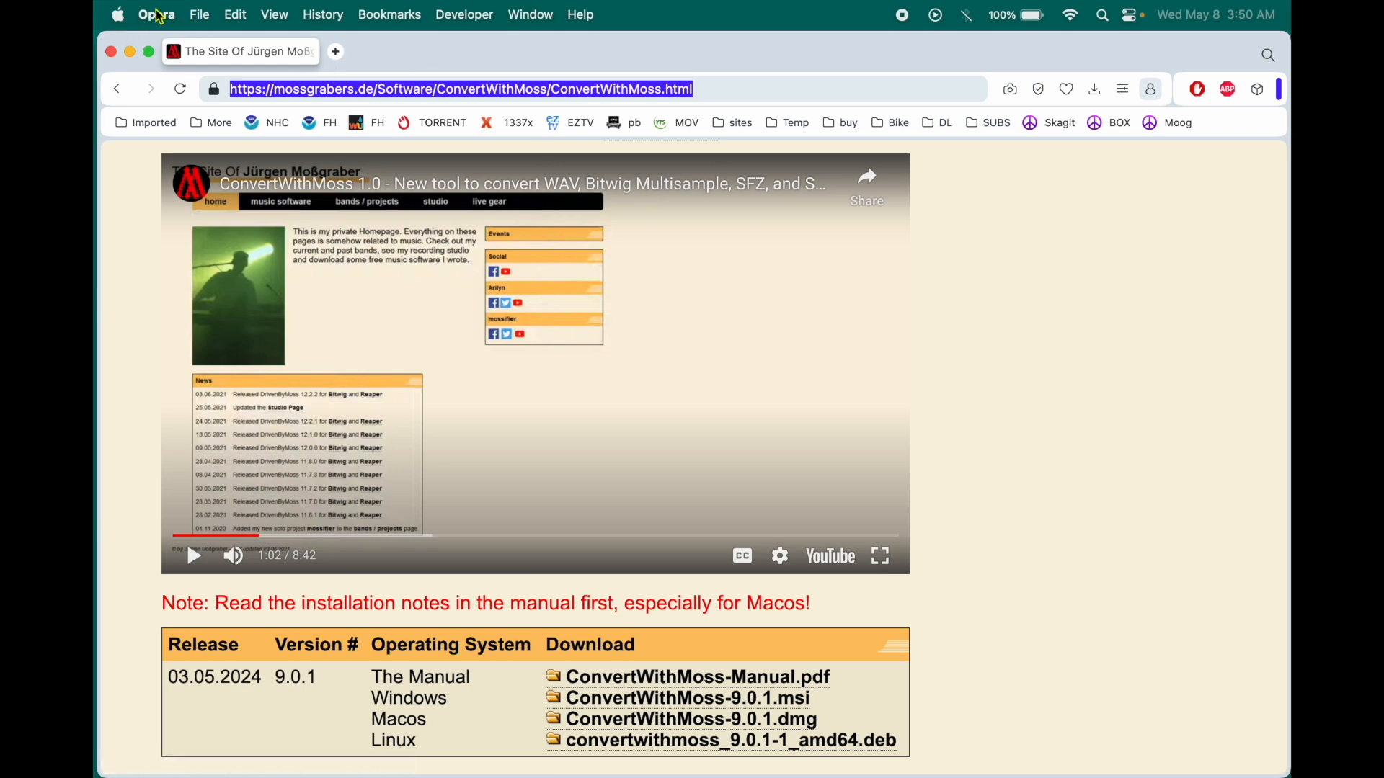
# Quit Opera from the application menu, leaving the desktop visible.
pyautogui.click(155, 15)
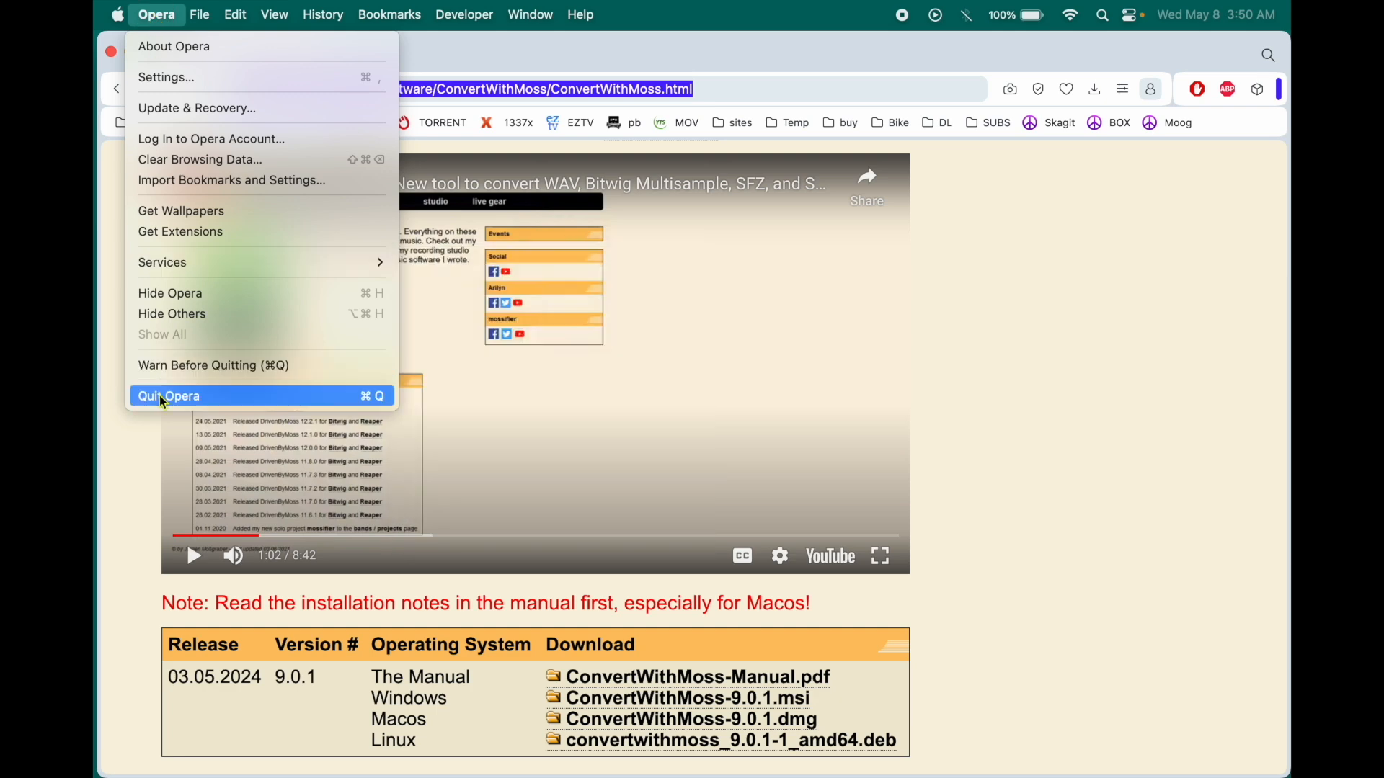
pyautogui.click(168, 395)
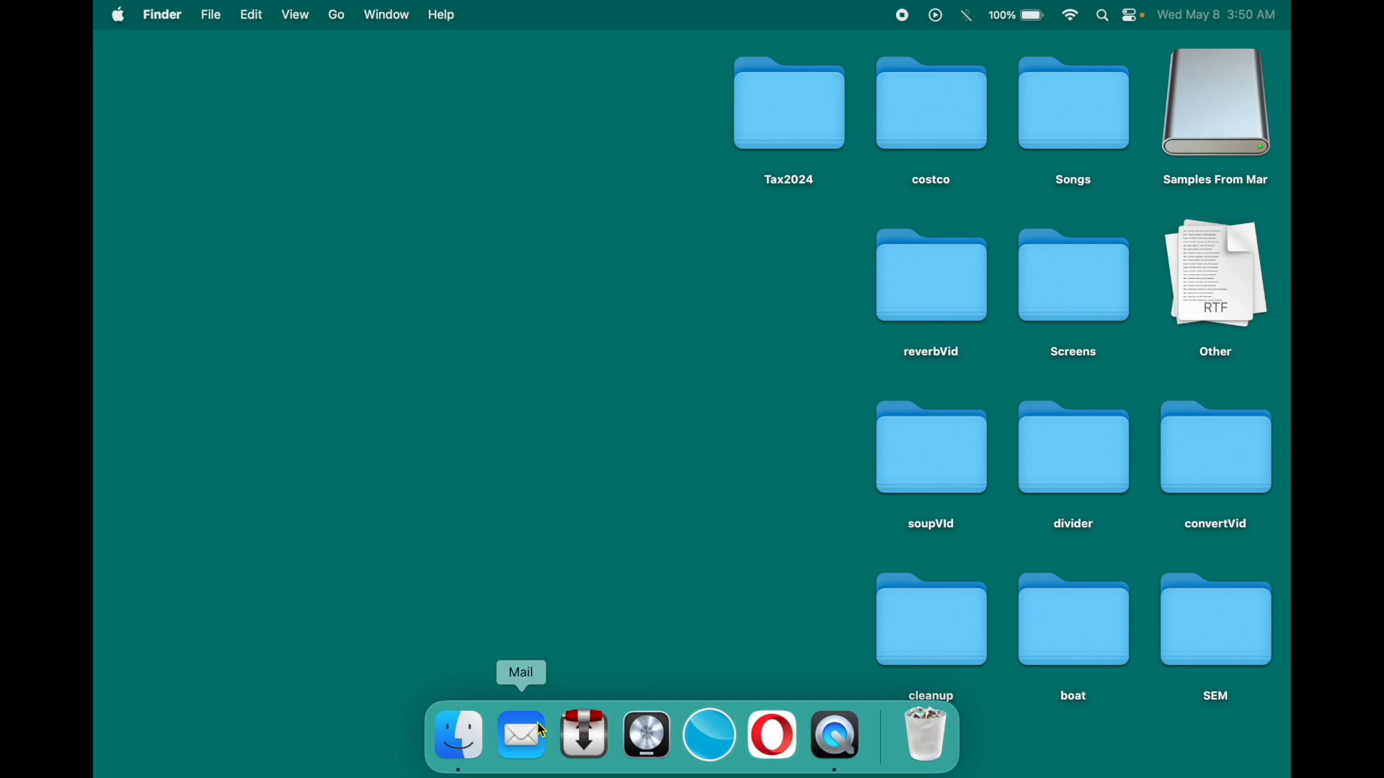
# Launch ConvertWithMoss 9.0.1 from Finder's Applications folder.
pyautogui.click(582, 734)
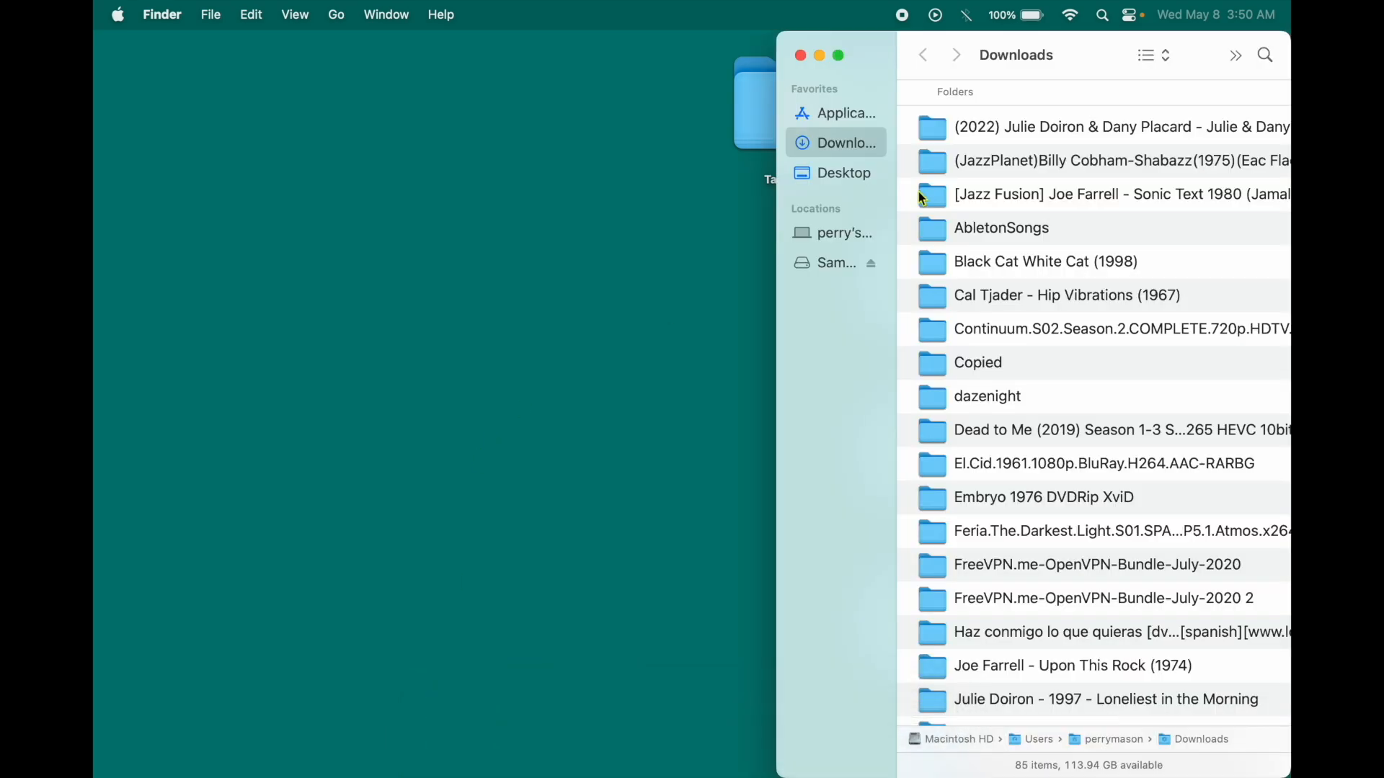
pyautogui.click(845, 112)
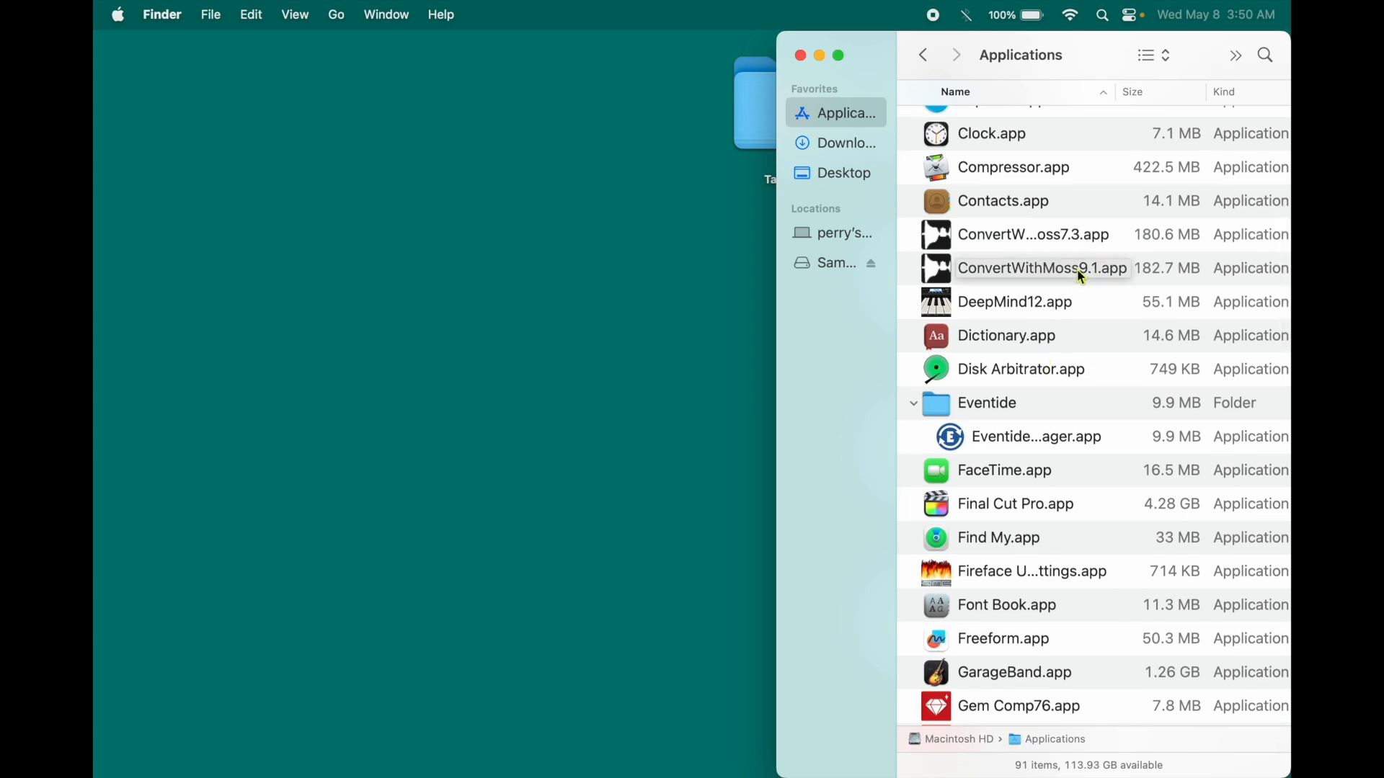
pyautogui.click(1040, 268)
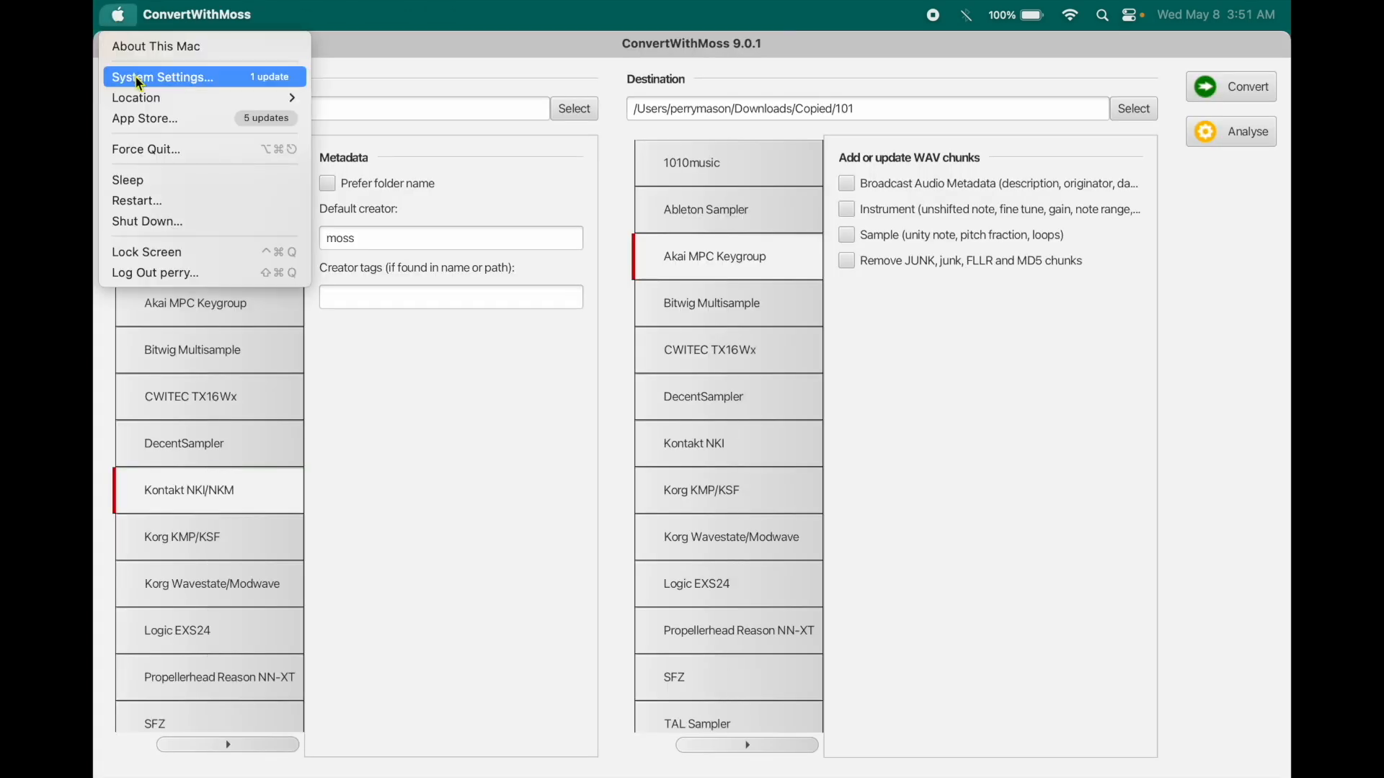
pyautogui.click(163, 76)
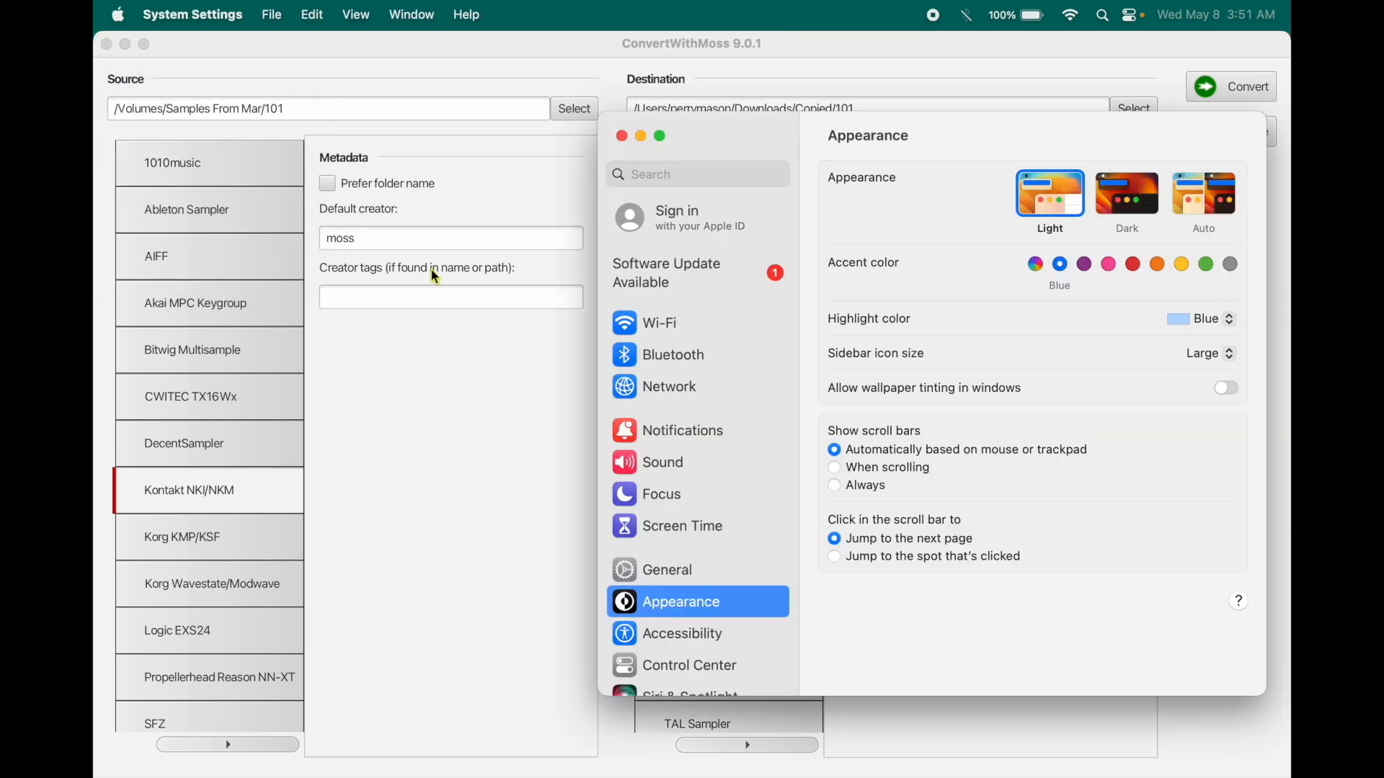
pyautogui.scroll(-3)
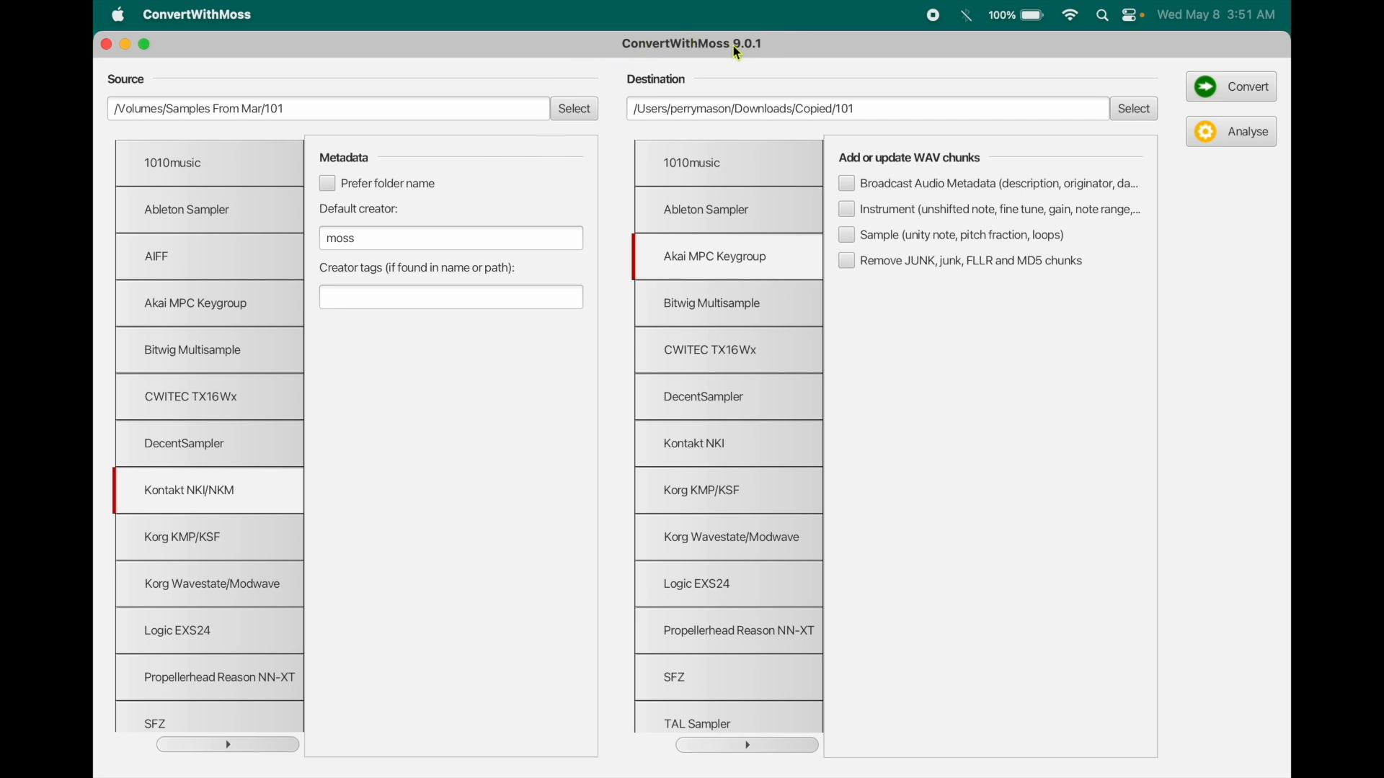
pyautogui.moveTo(660, 60)
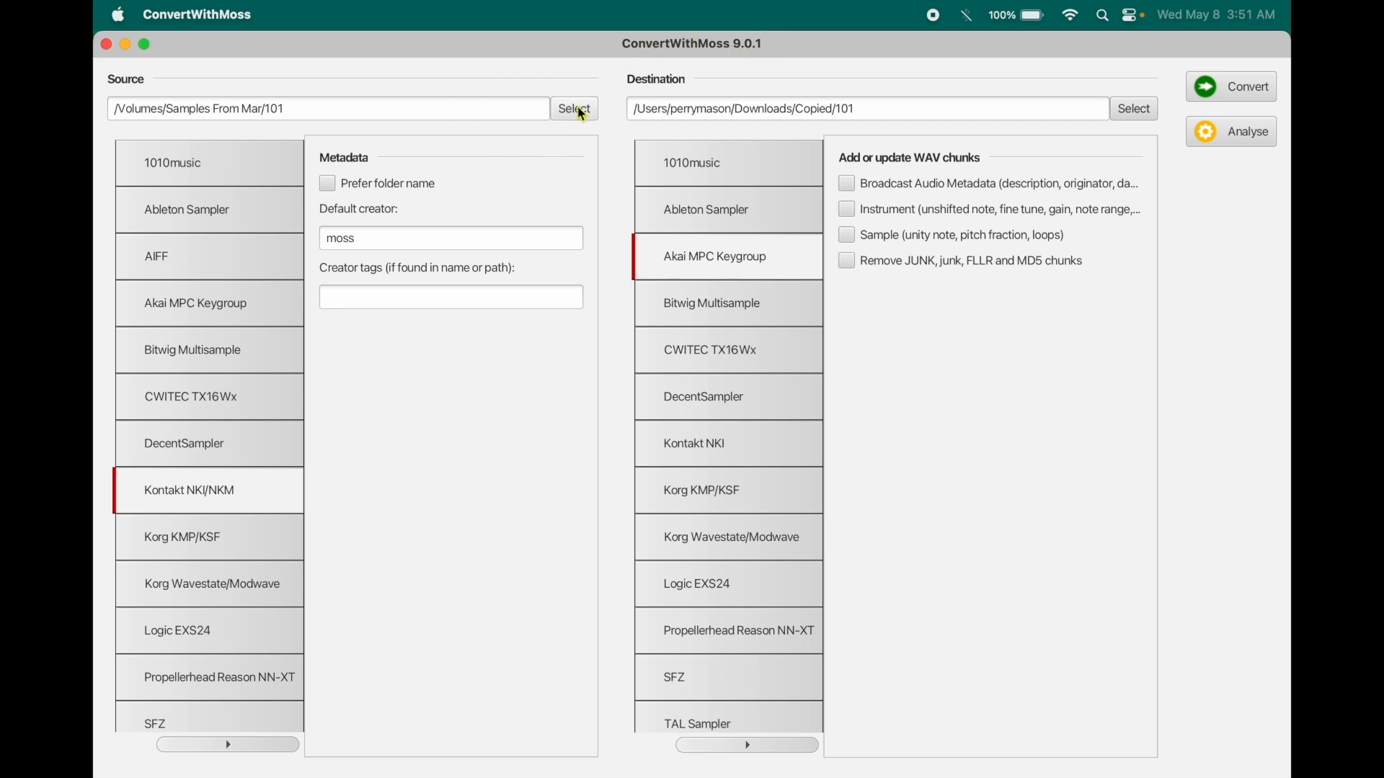
# Set the source folder to /Volumes/Samples From Mar/360.
pyautogui.click(573, 108)
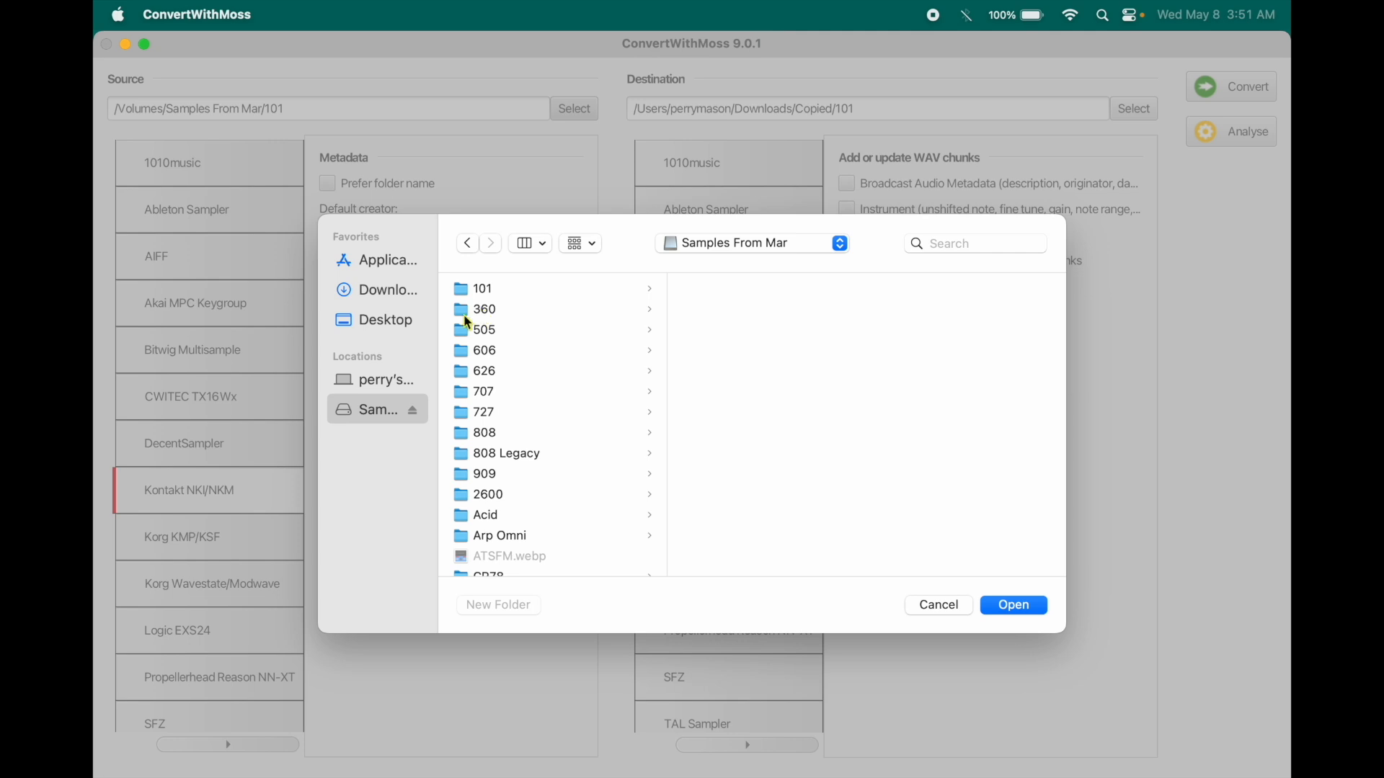
pyautogui.moveTo(739, 248)
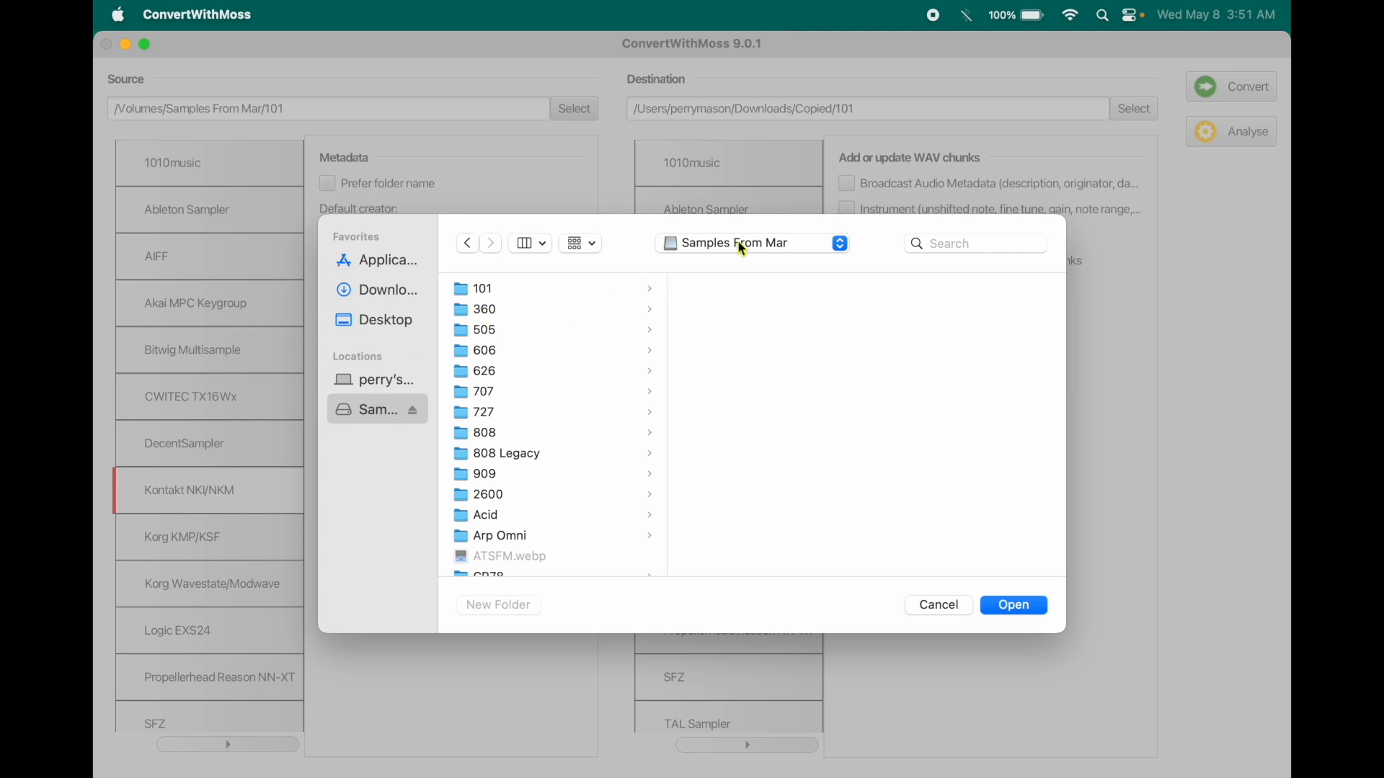
pyautogui.moveTo(513, 320)
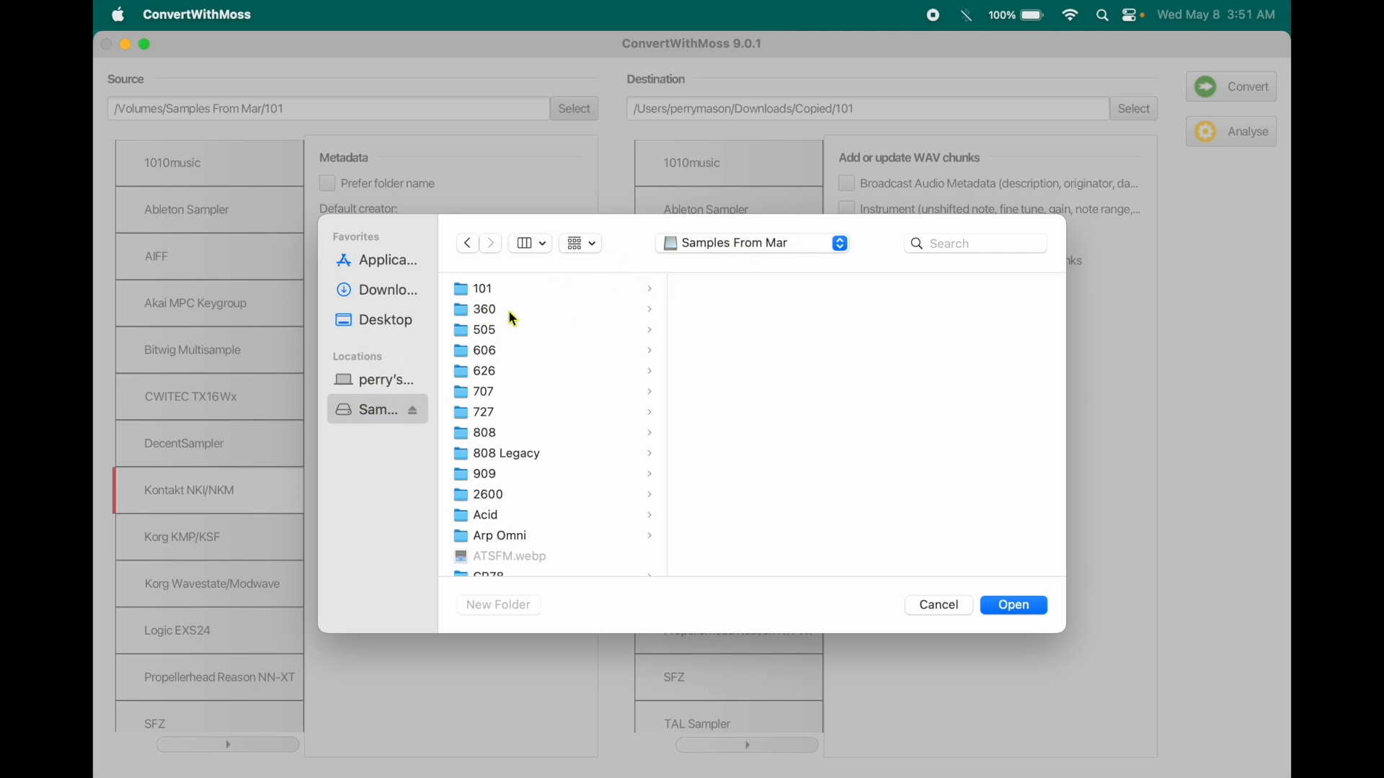
pyautogui.click(484, 308)
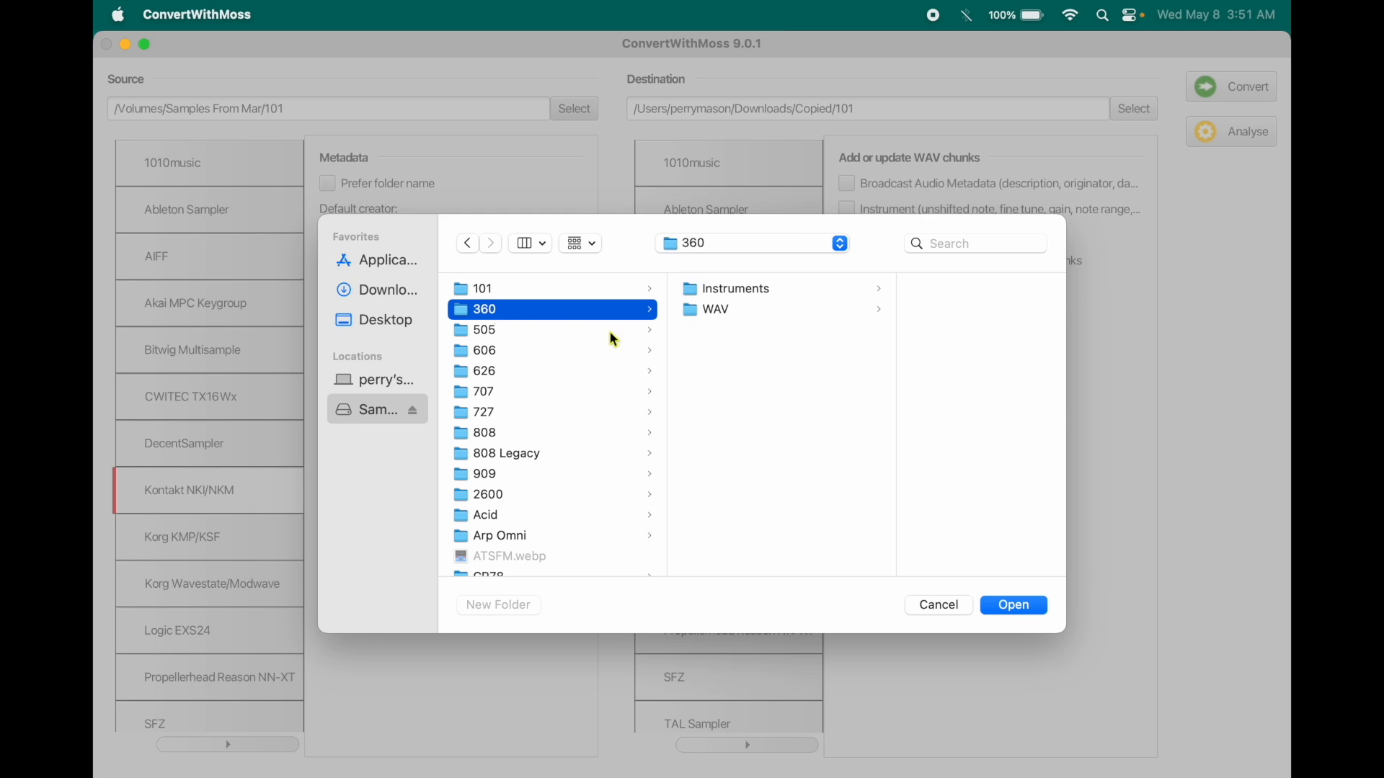
pyautogui.moveTo(580, 423)
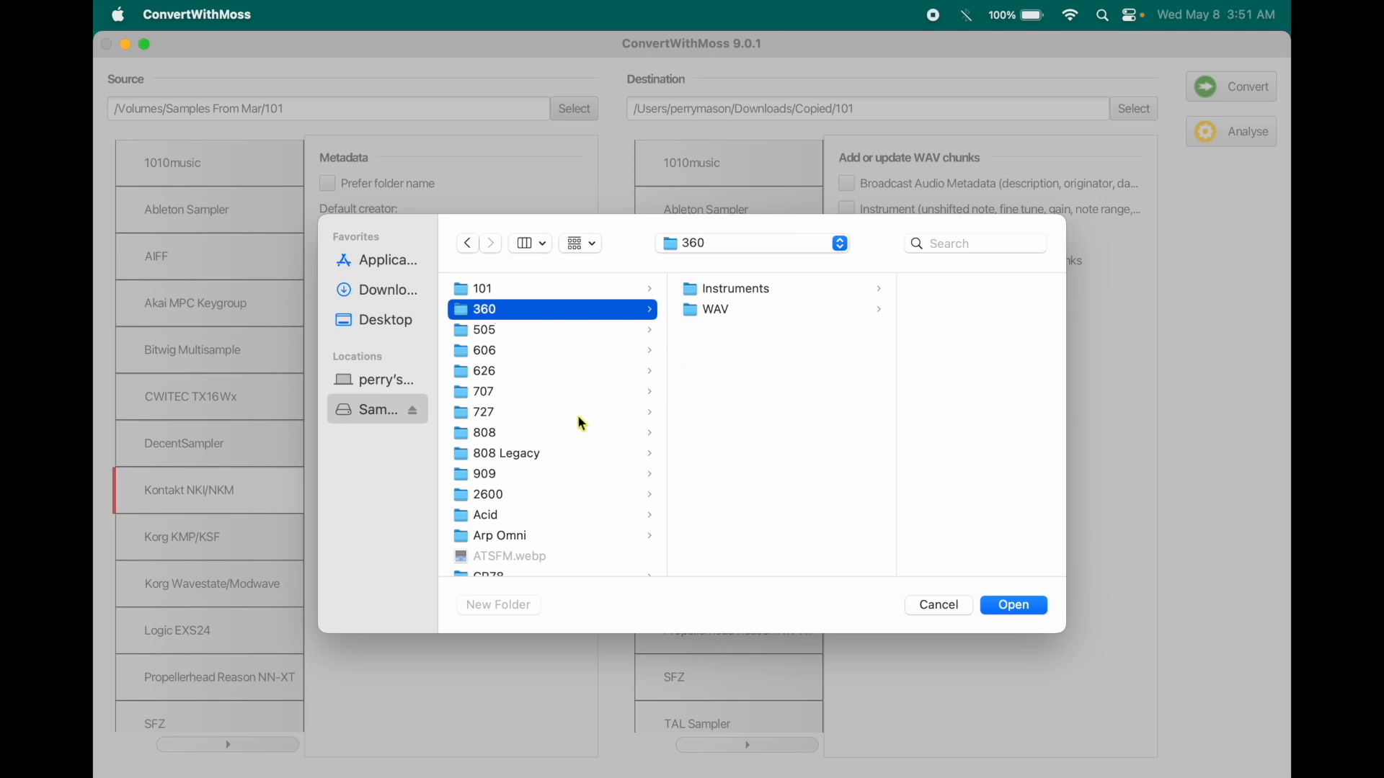
pyautogui.moveTo(582, 423)
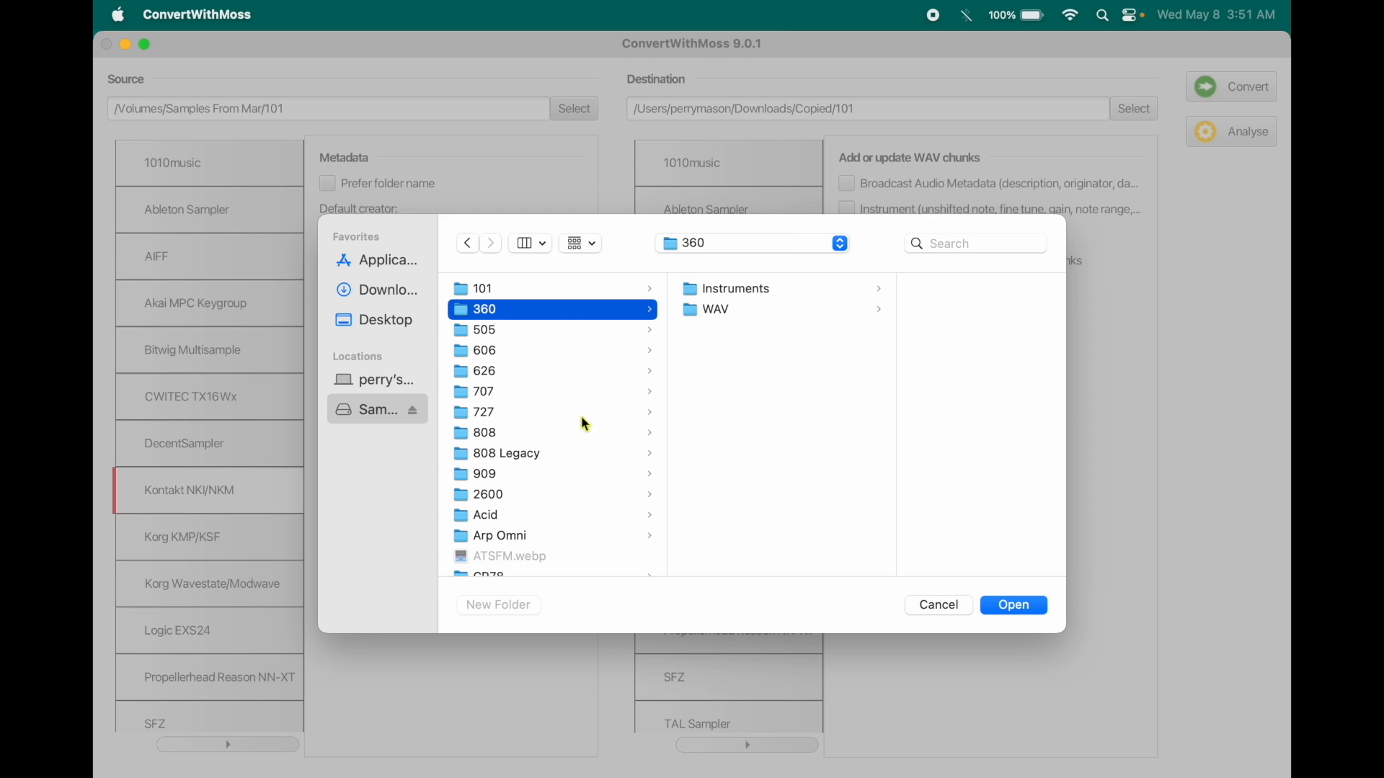
pyautogui.moveTo(498, 295)
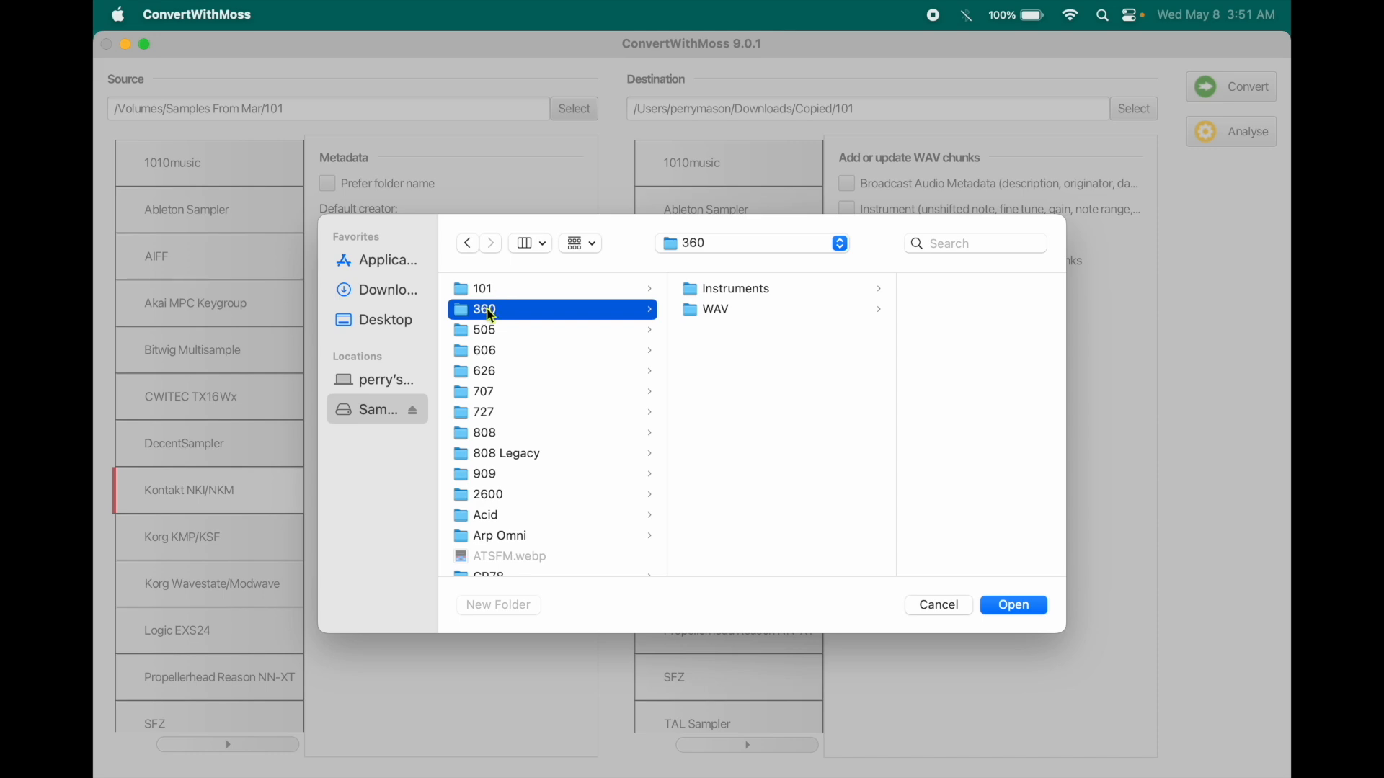
pyautogui.click(1012, 604)
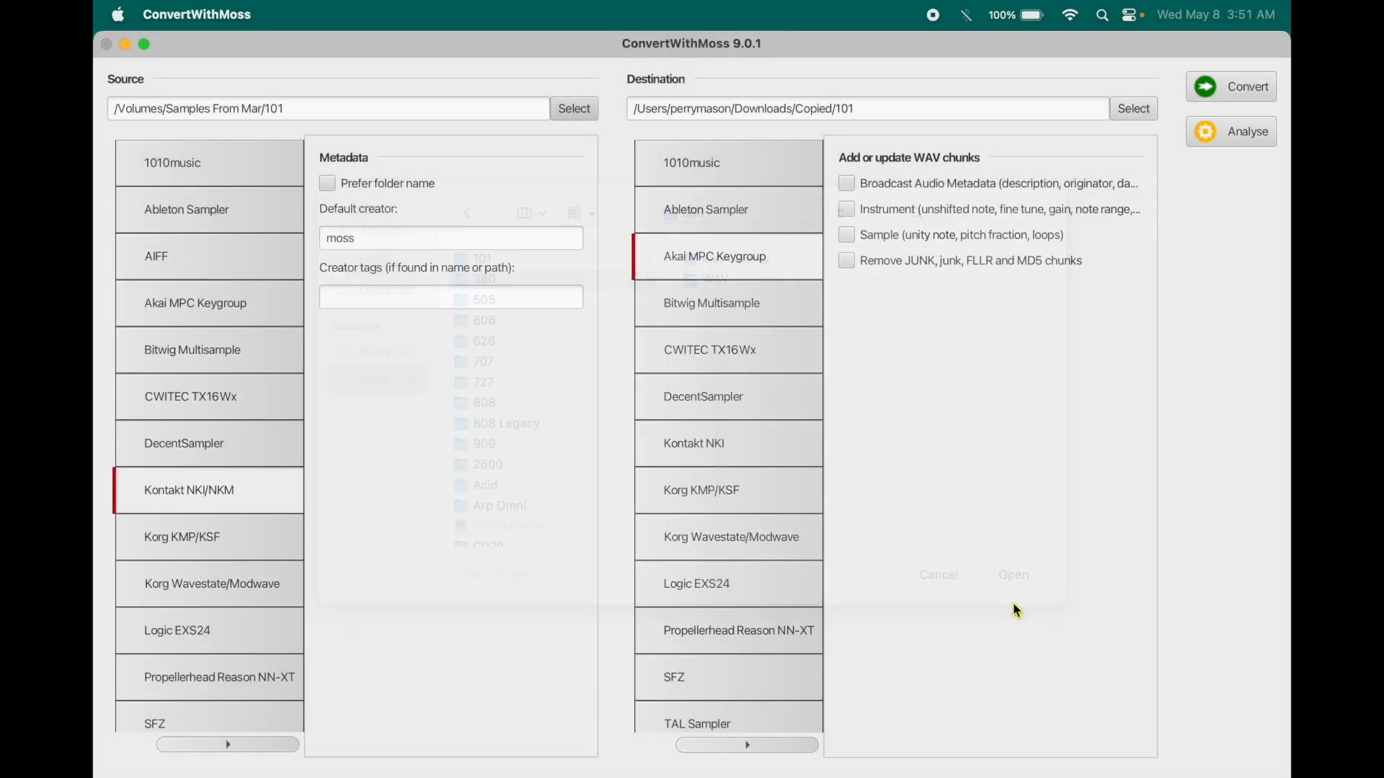
pyautogui.click(1013, 575)
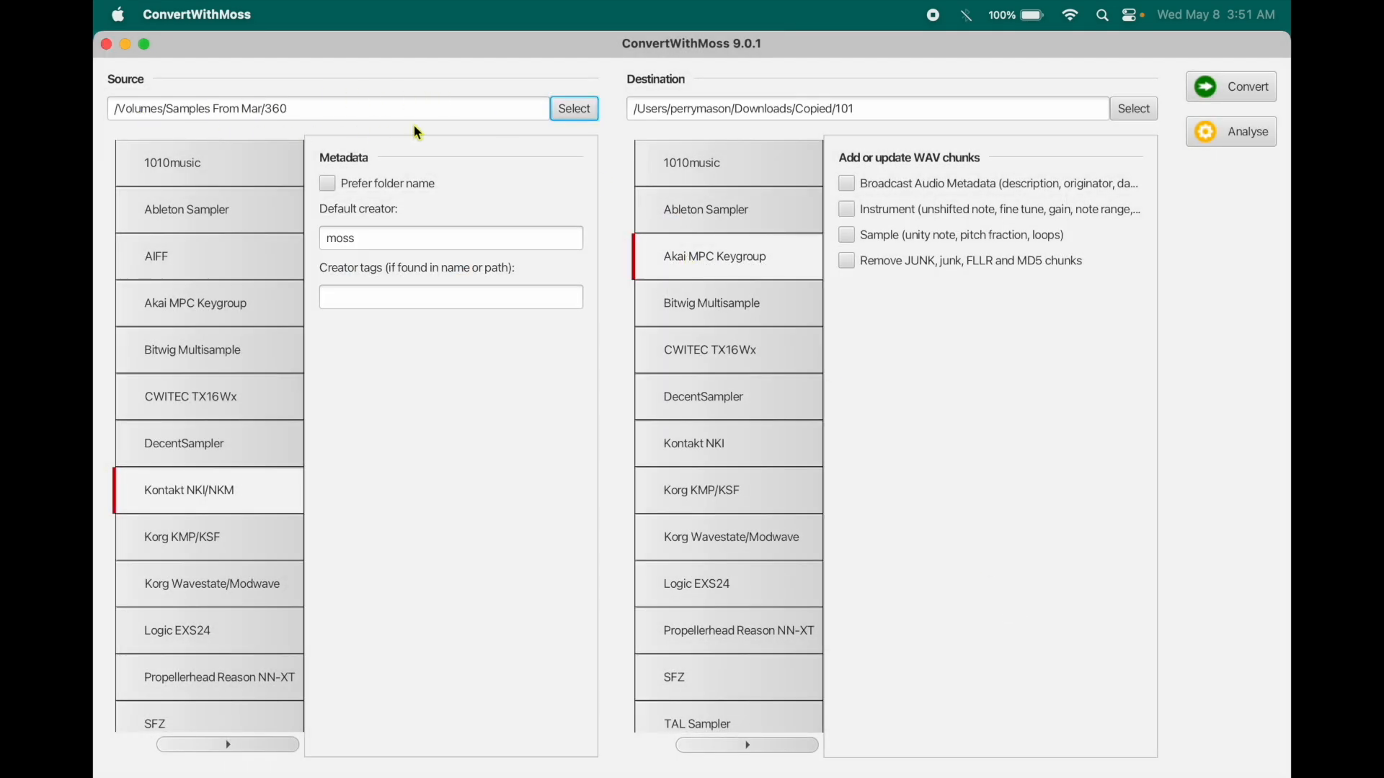
pyautogui.moveTo(251, 494)
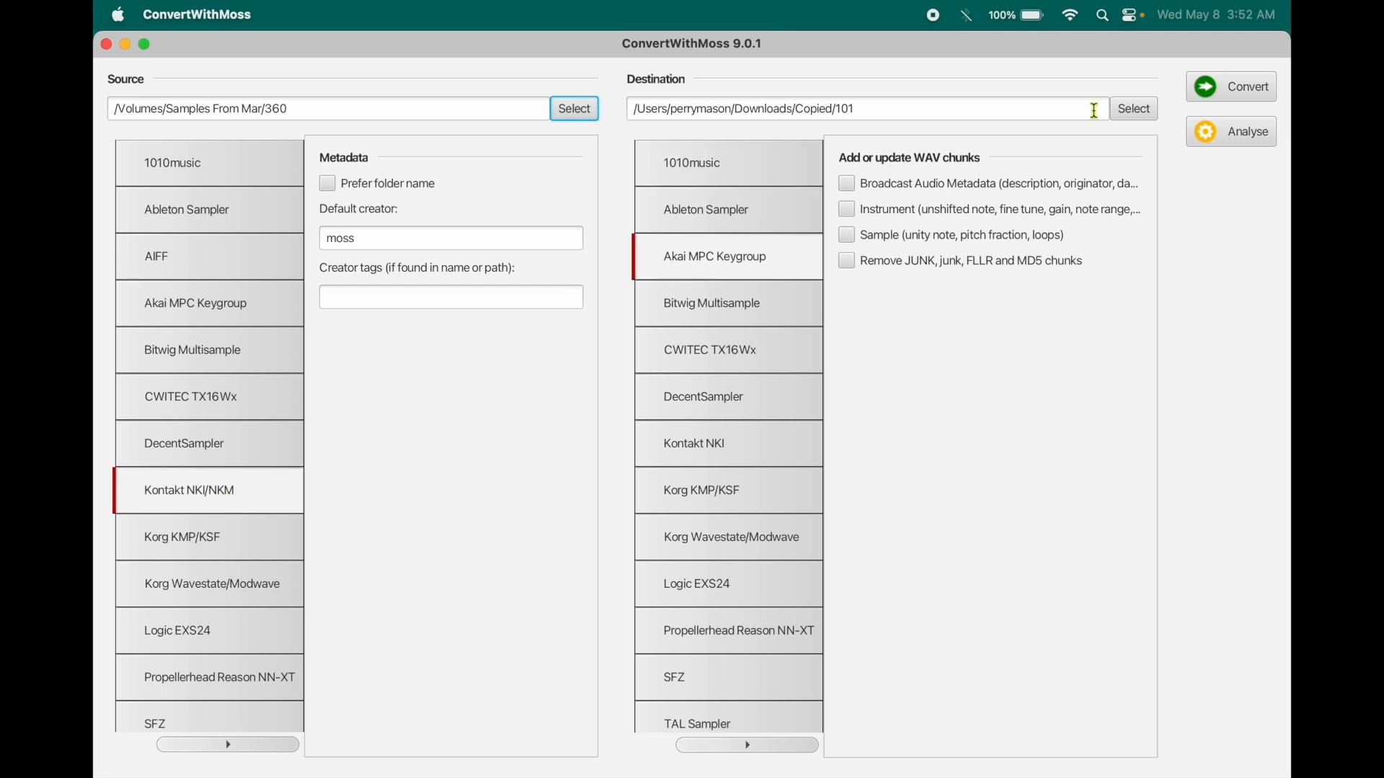
# Set the destination folder to Downloads/Copied/360.
pyautogui.click(1132, 108)
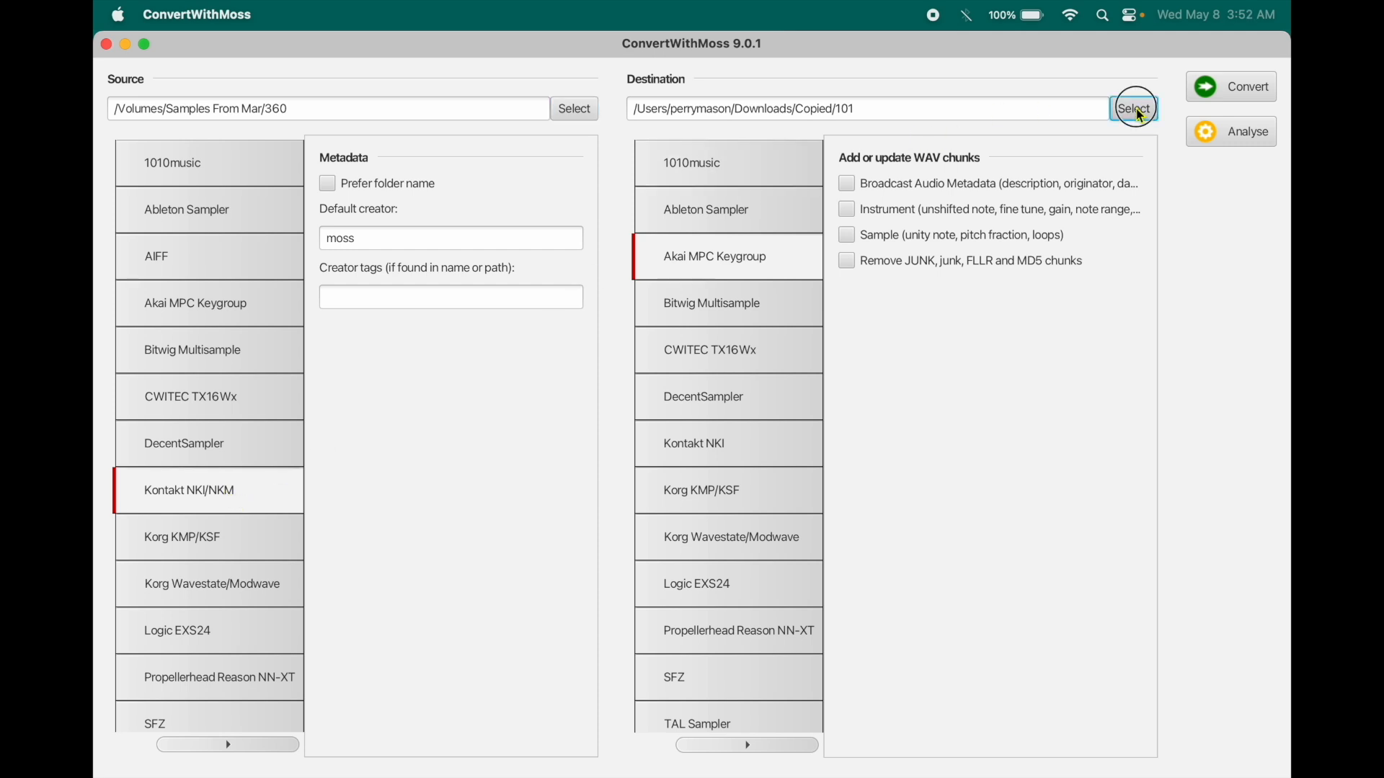
pyautogui.click(1133, 108)
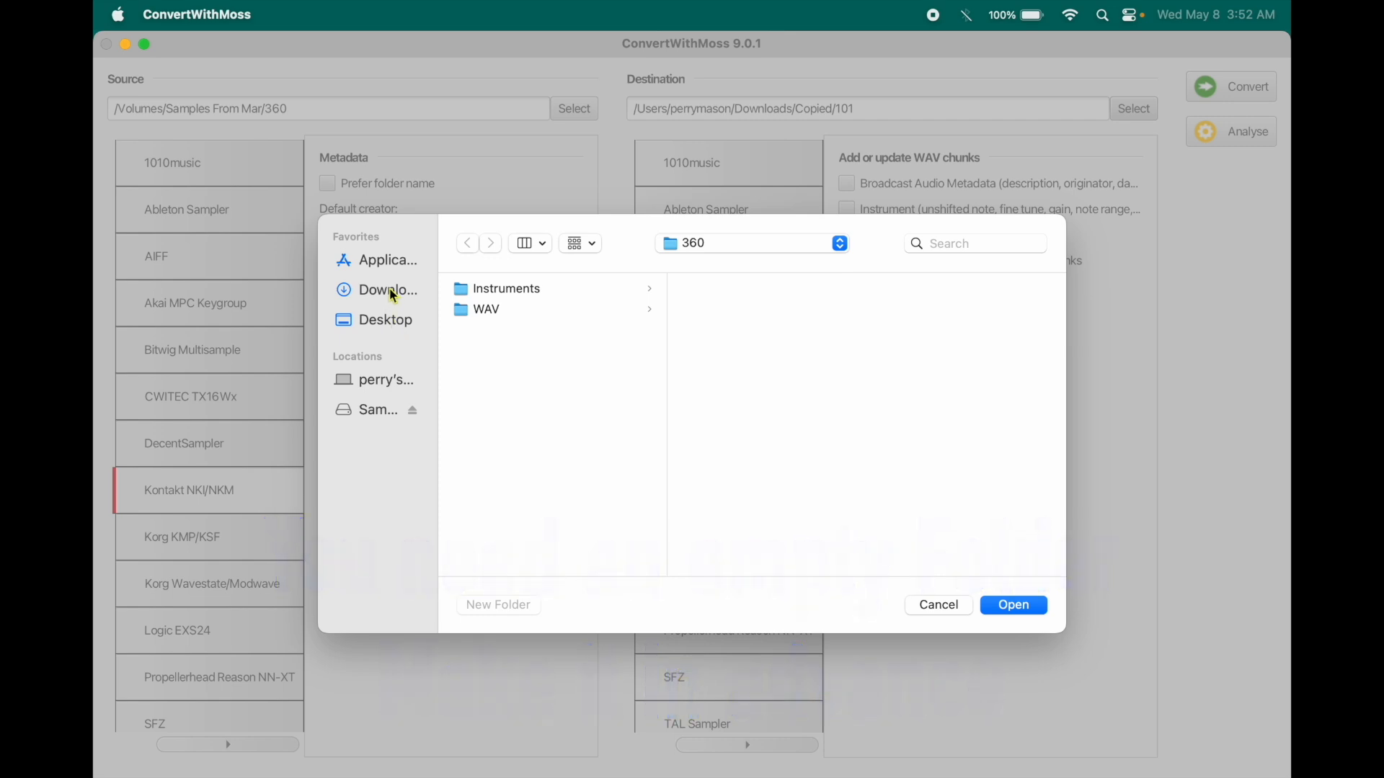
pyautogui.click(387, 290)
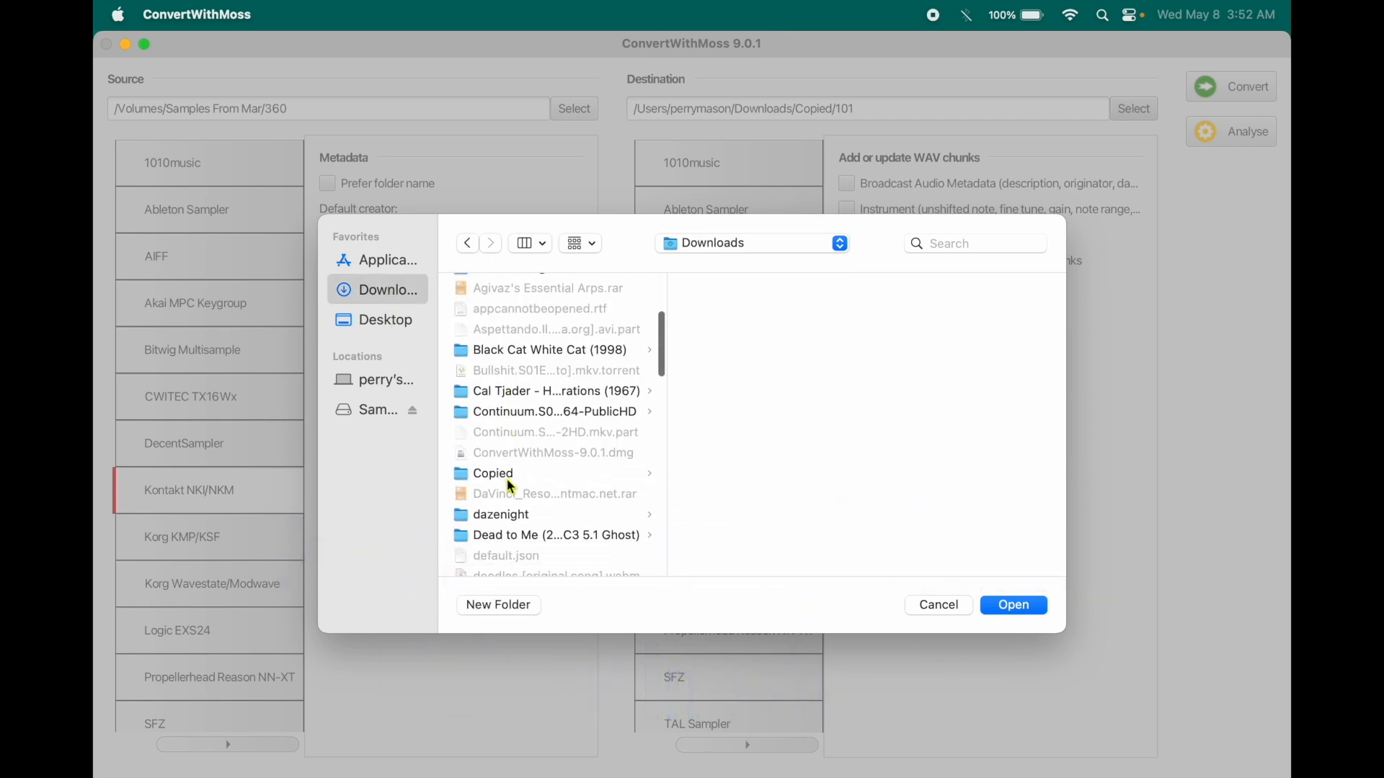
pyautogui.click(1012, 604)
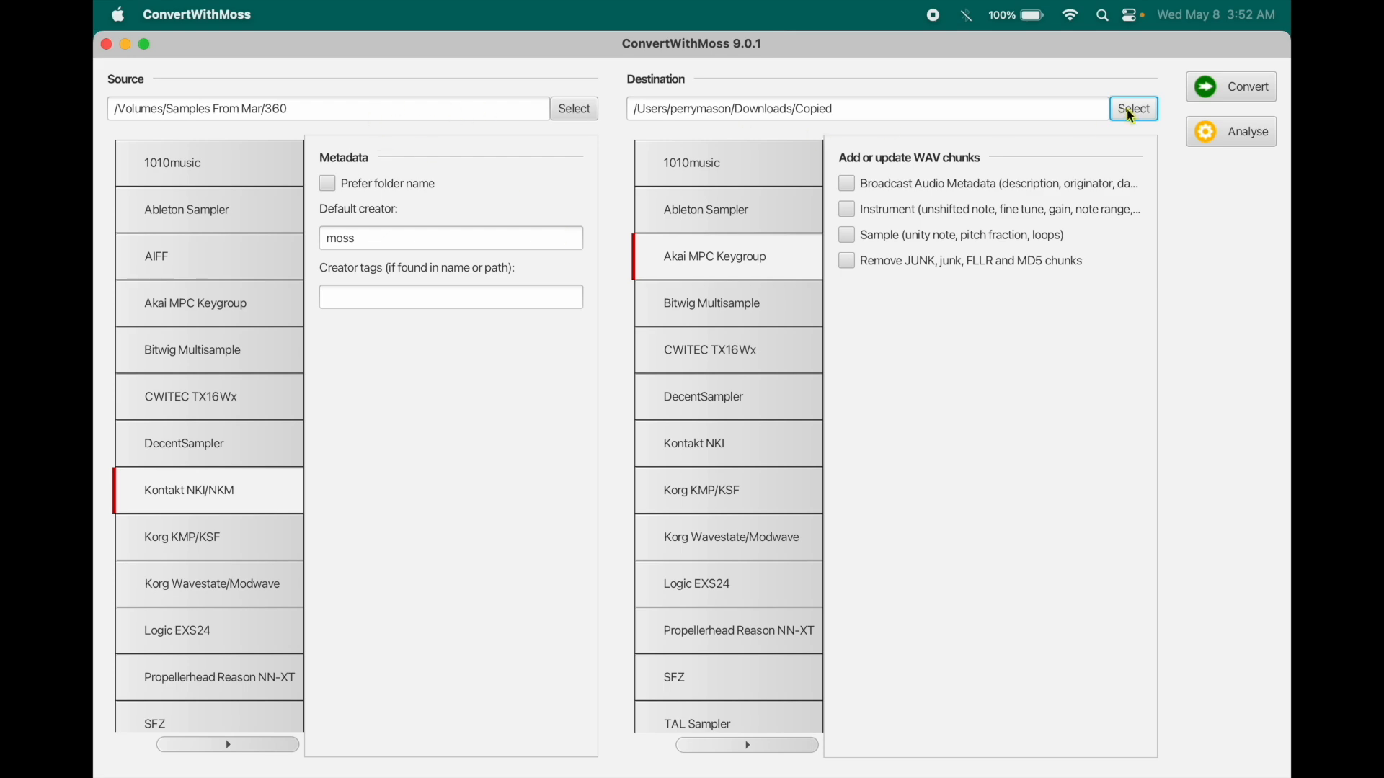
pyautogui.click(1133, 108)
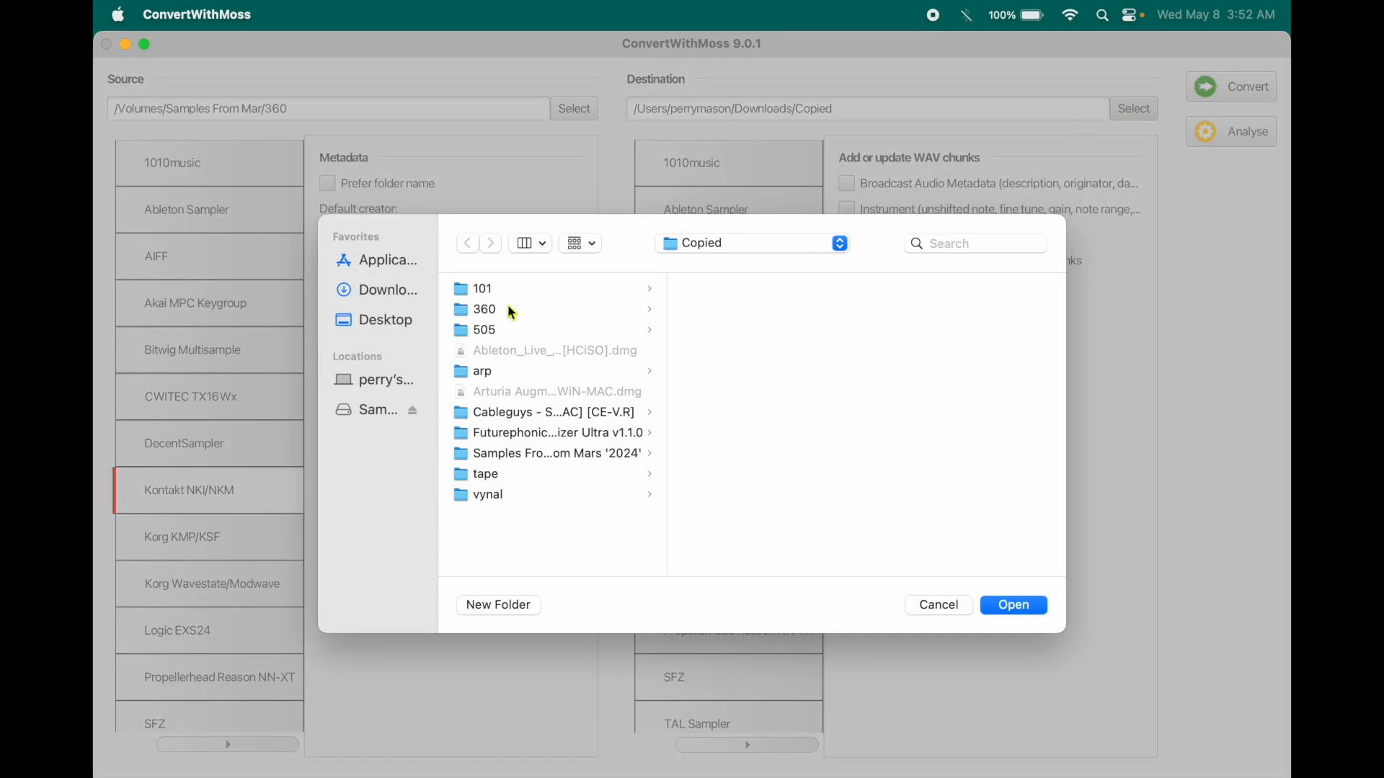
pyautogui.click(485, 308)
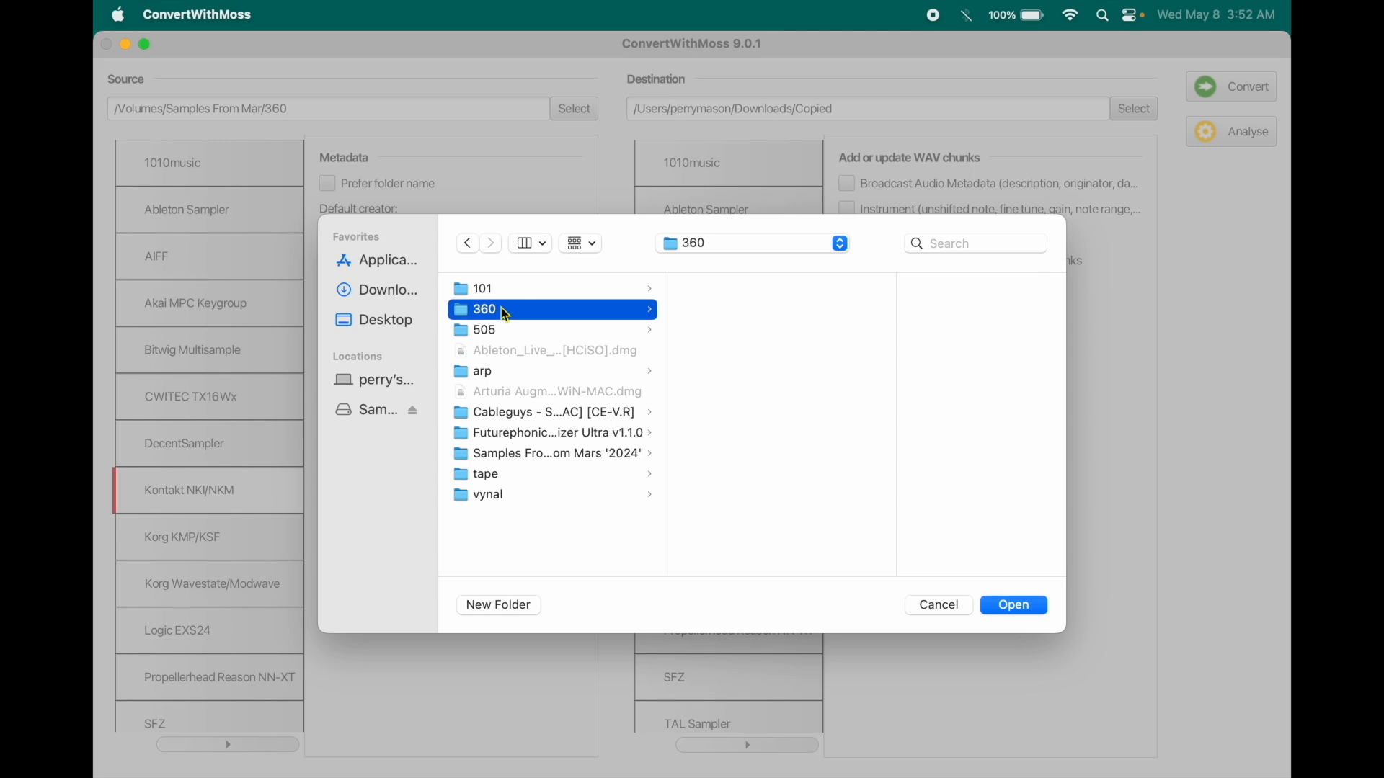
pyautogui.click(1012, 604)
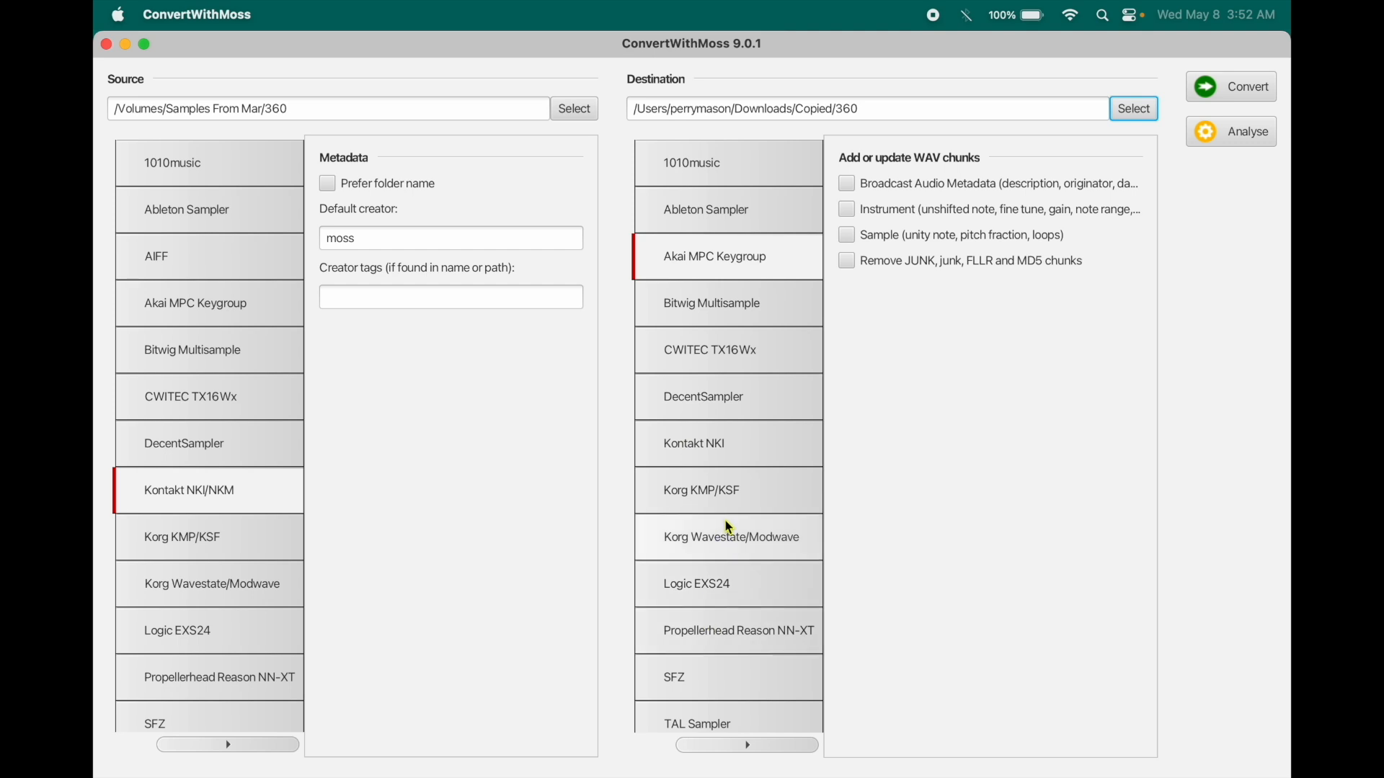
pyautogui.moveTo(988, 366)
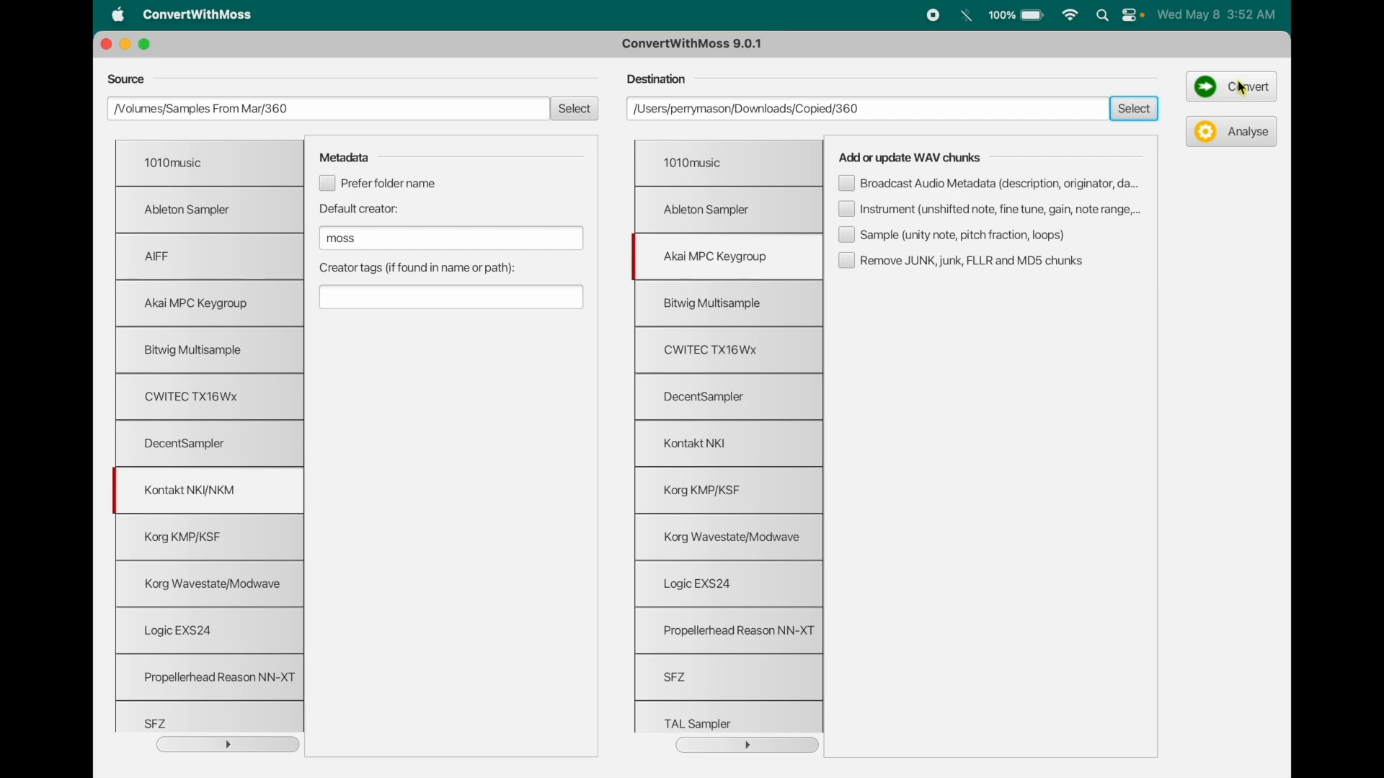
# Convert the 360 Kontakt library to Akai MPC Keygroup files, following the log.
pyautogui.click(1247, 86)
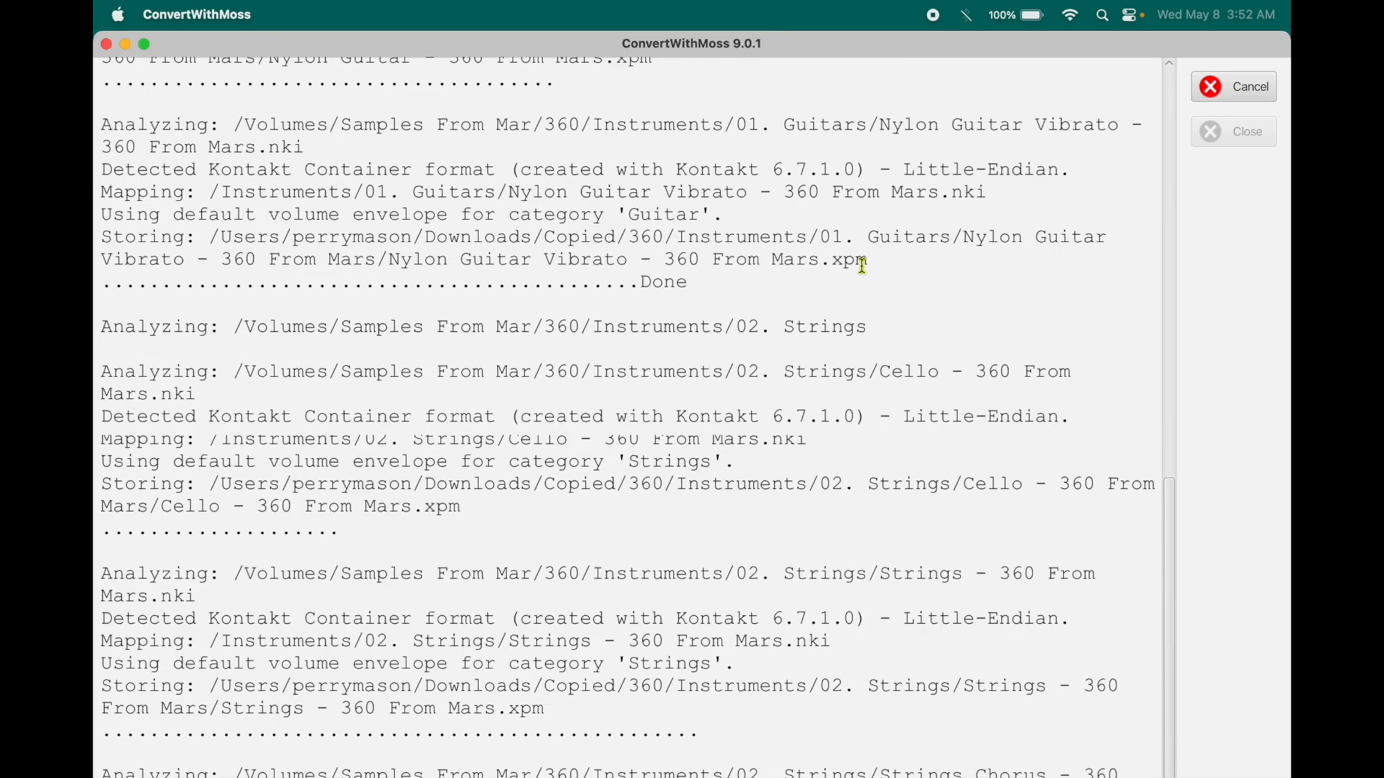
pyautogui.scroll(-3)
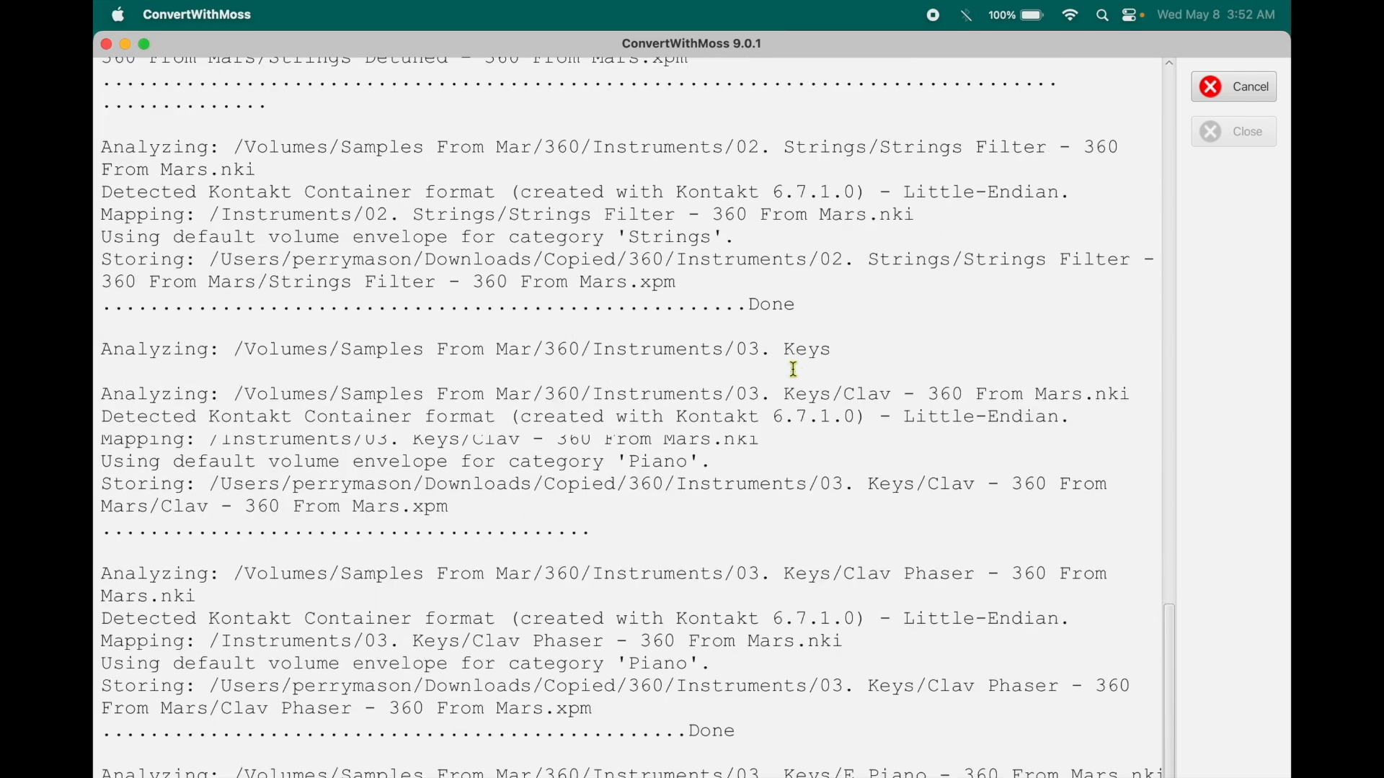
pyautogui.scroll(-3)
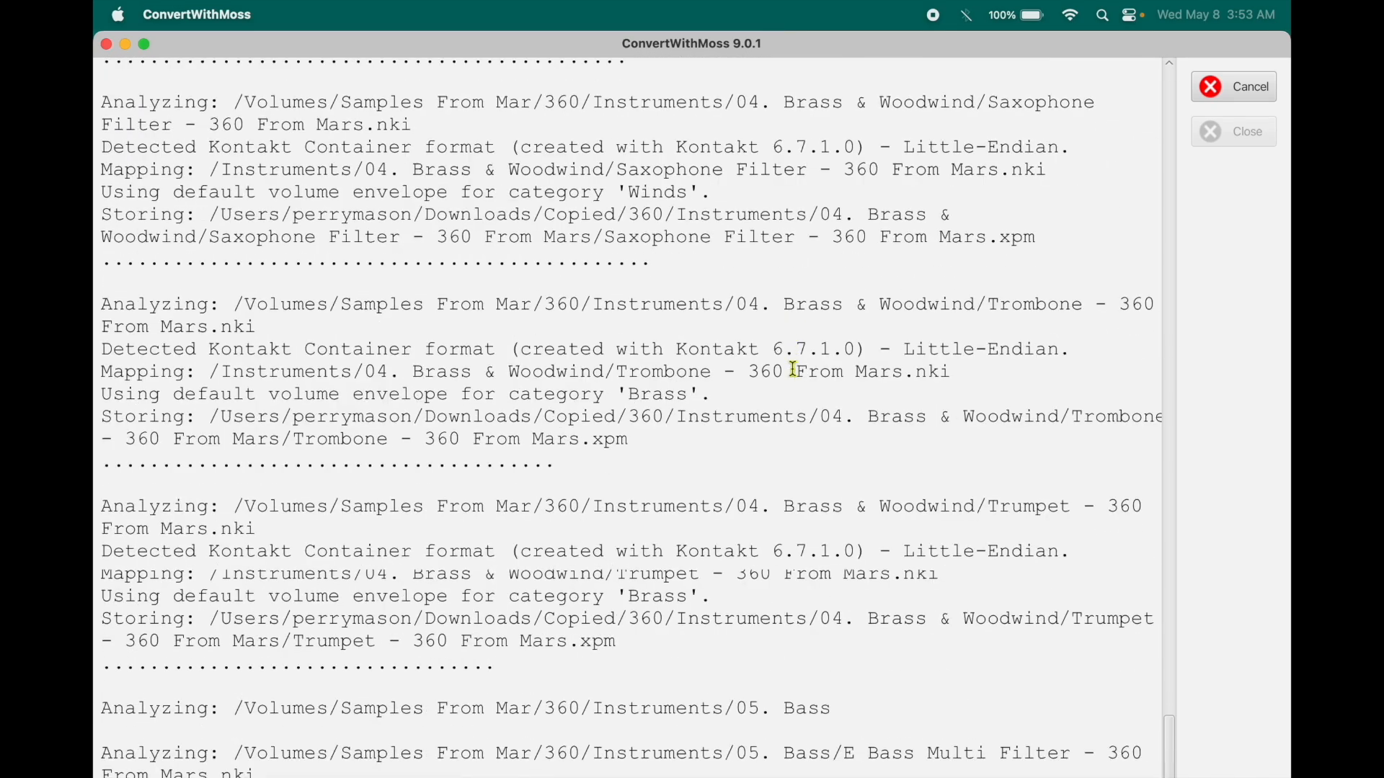
pyautogui.scroll(-3)
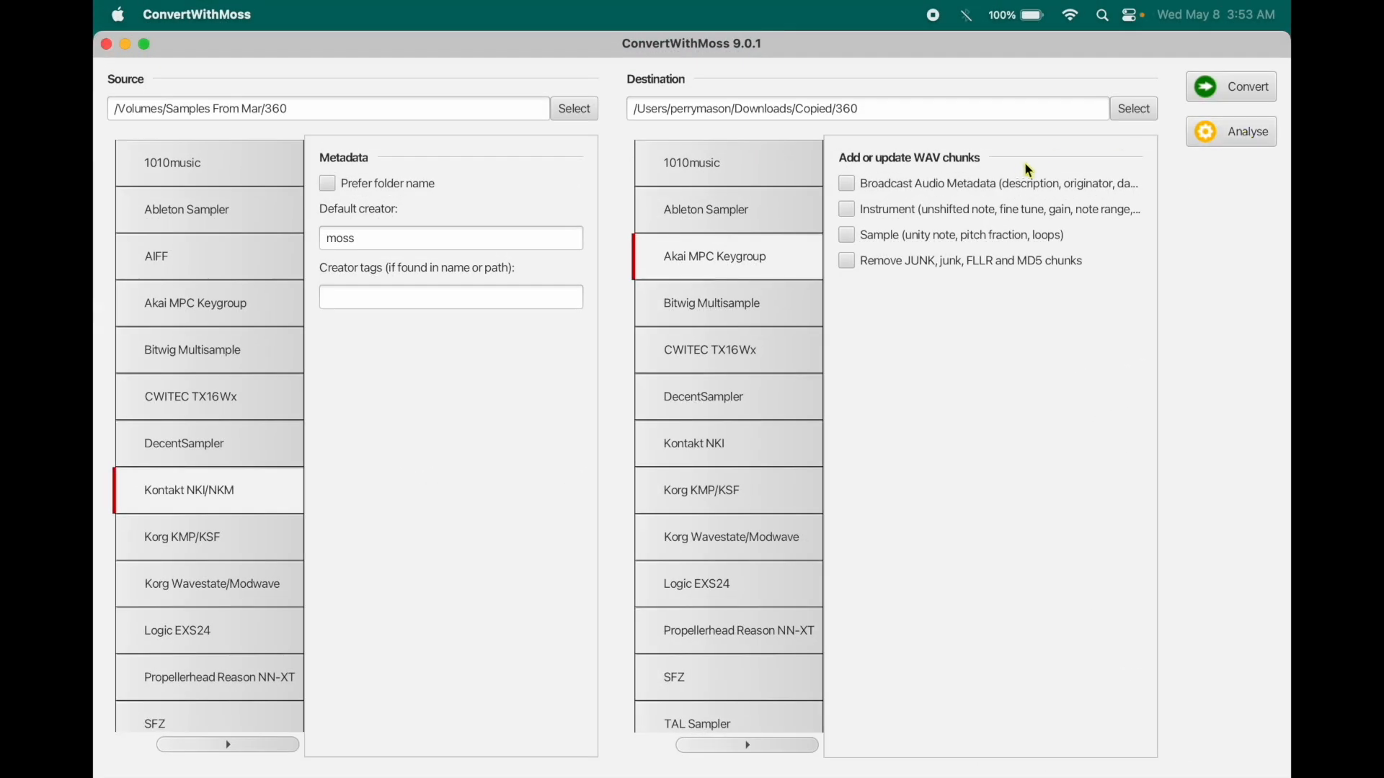
pyautogui.moveTo(427, 734)
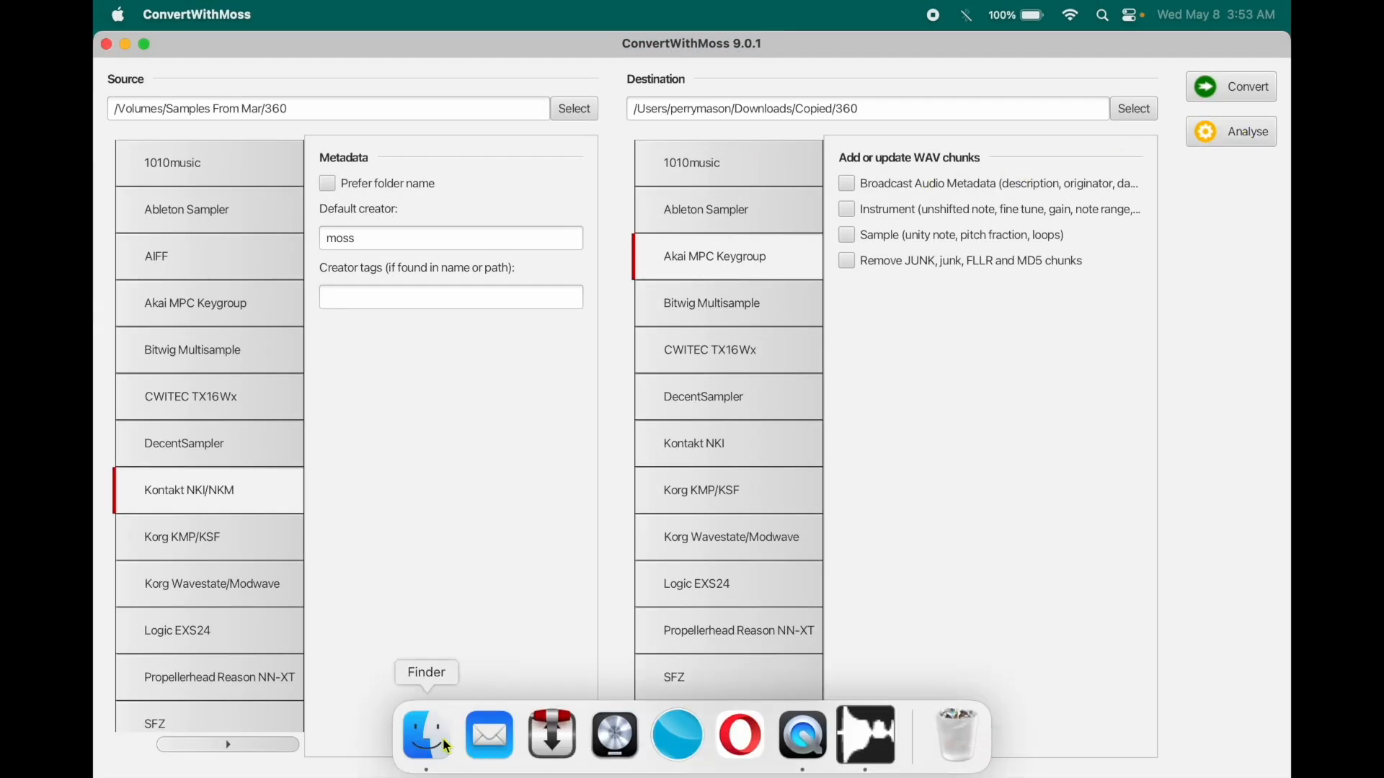
# Check in Finder that Downloads/Copied/360 now holds the converted Instruments folder.
pyautogui.click(426, 734)
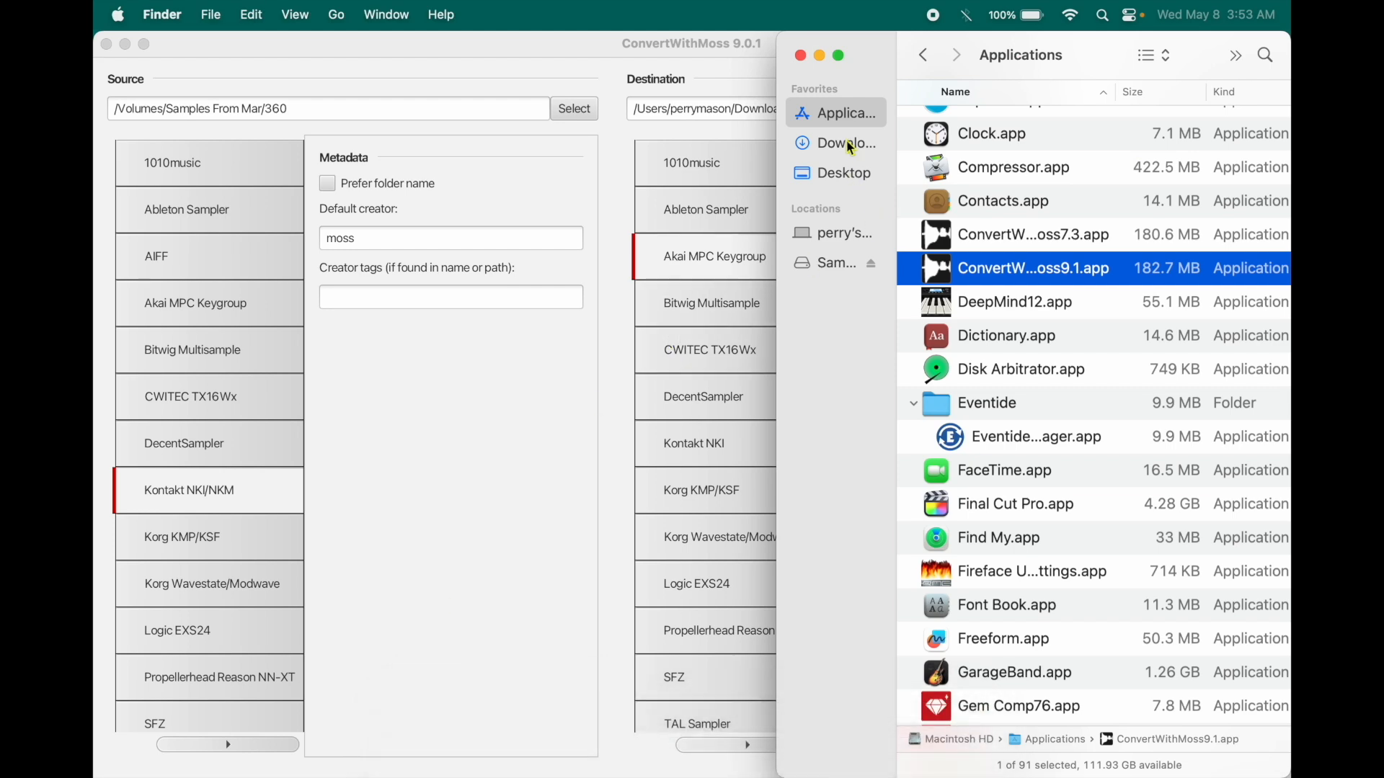
pyautogui.click(846, 143)
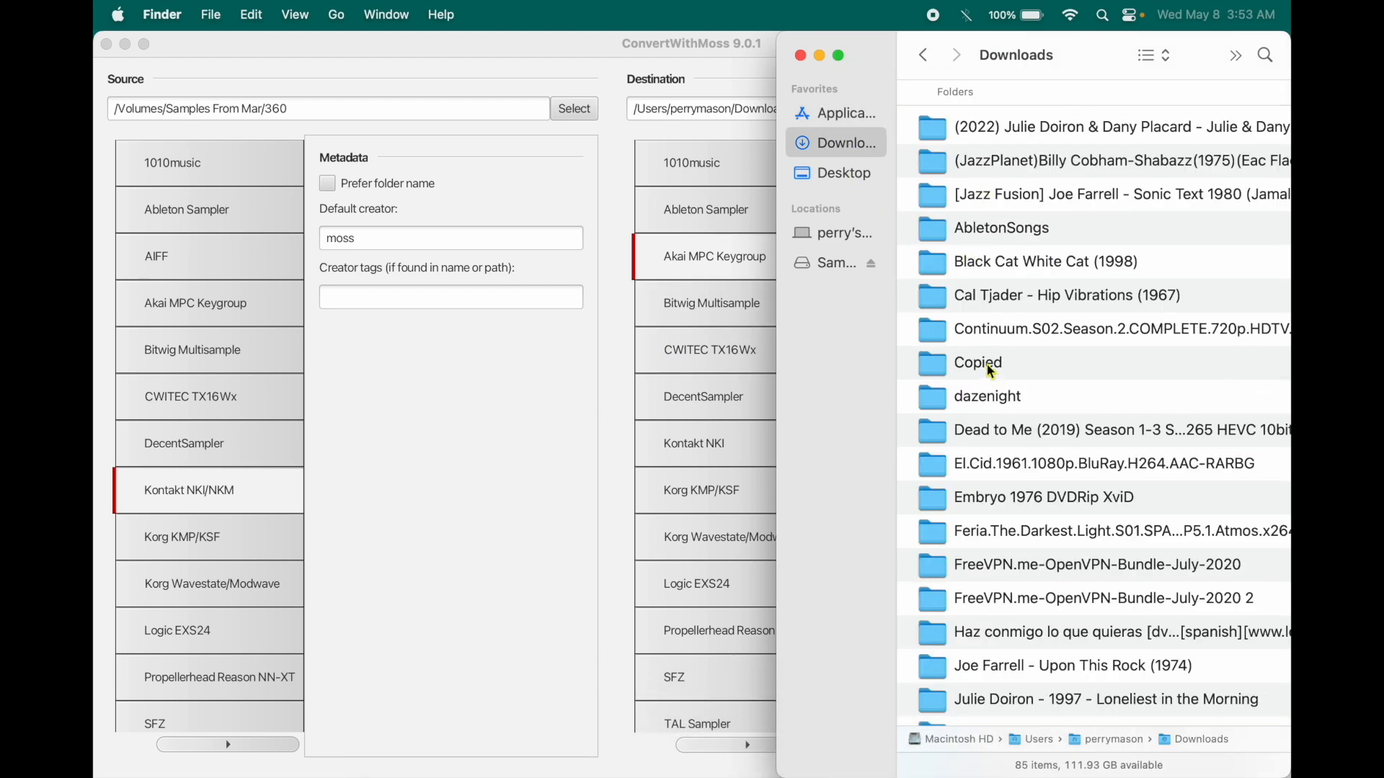
pyautogui.doubleClick(989, 363)
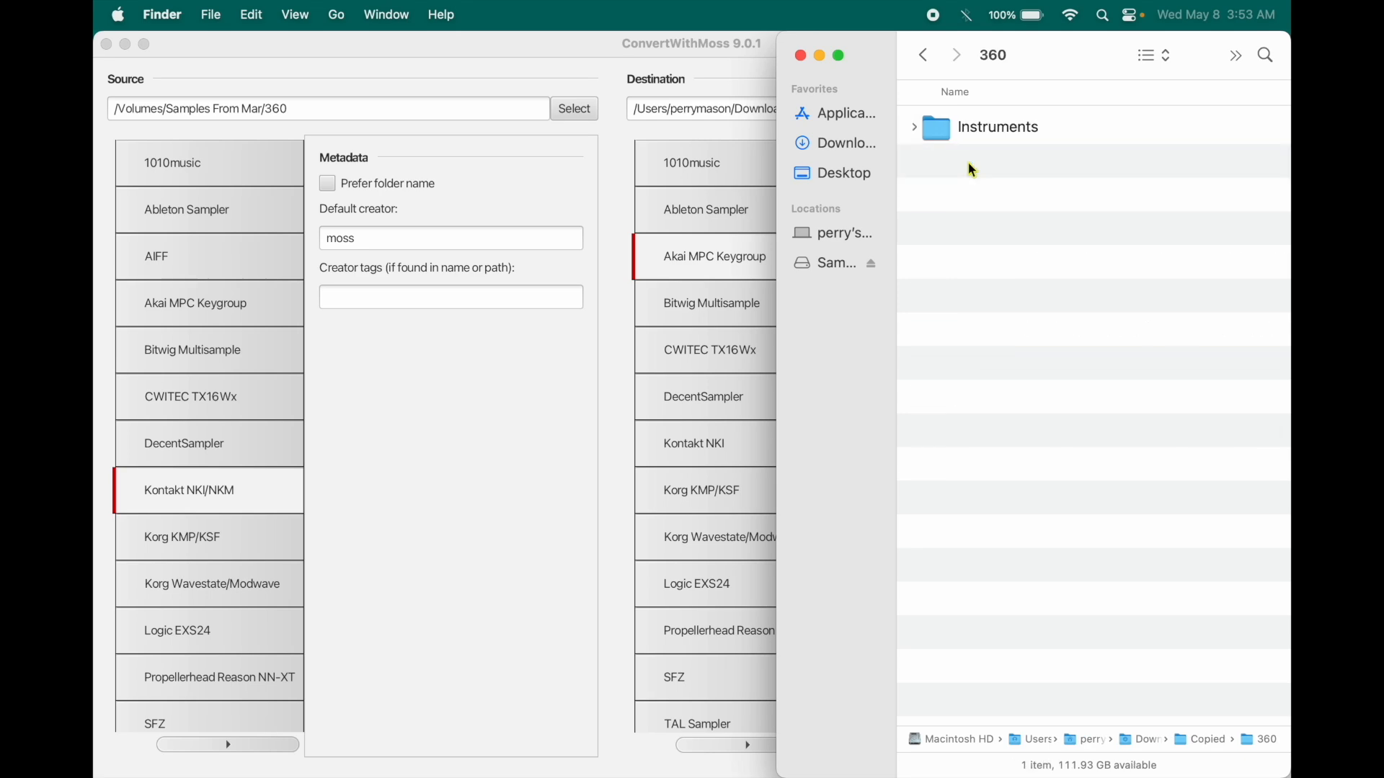
pyautogui.click(913, 127)
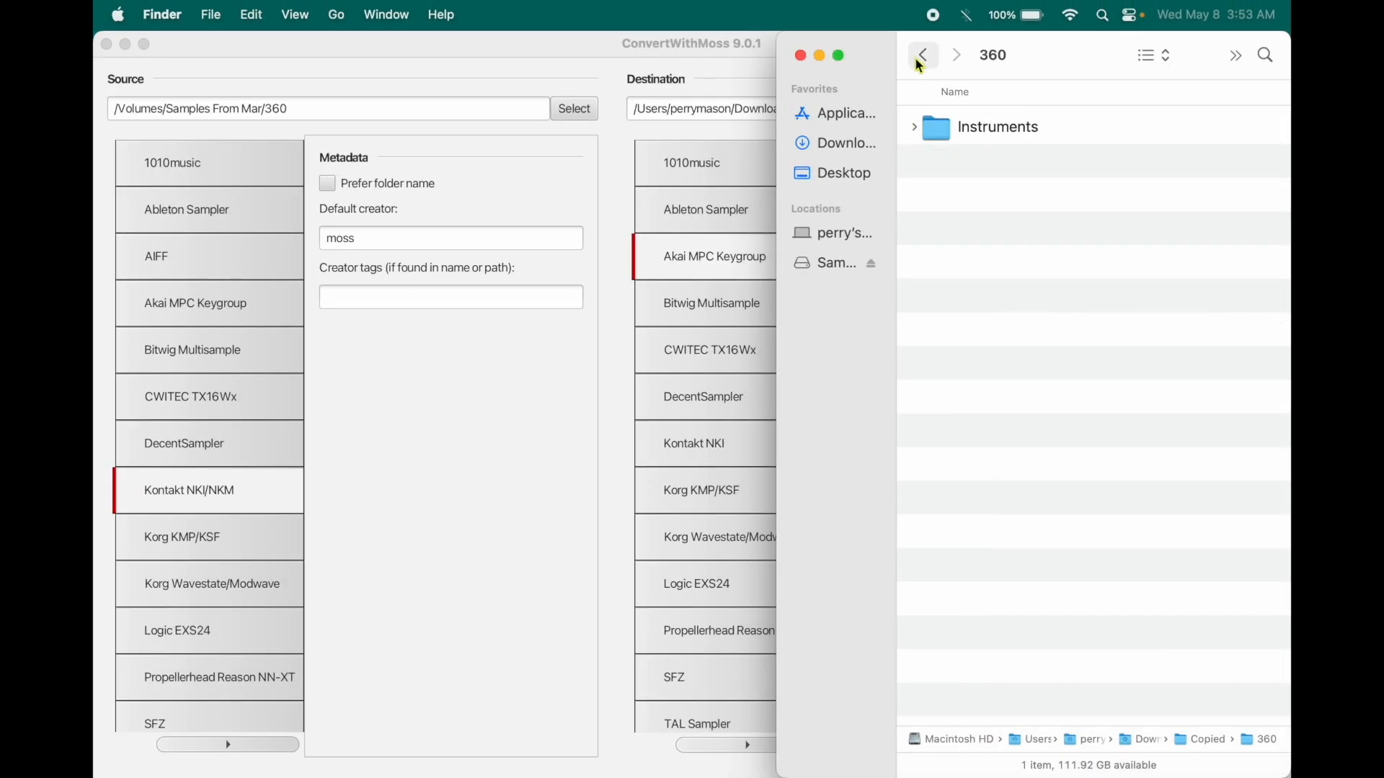
pyautogui.click(920, 55)
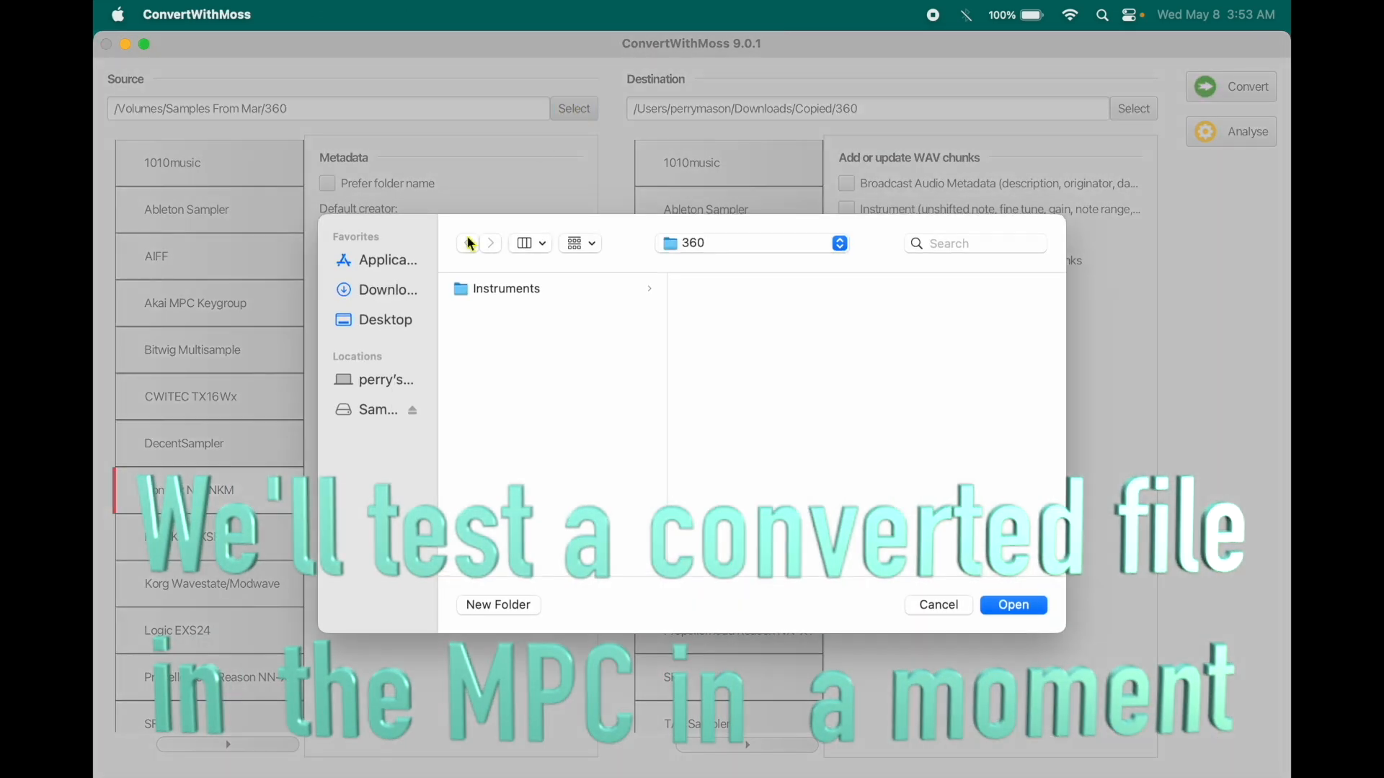
# Set the source folder to Samples From Mar/505.
pyautogui.click(383, 290)
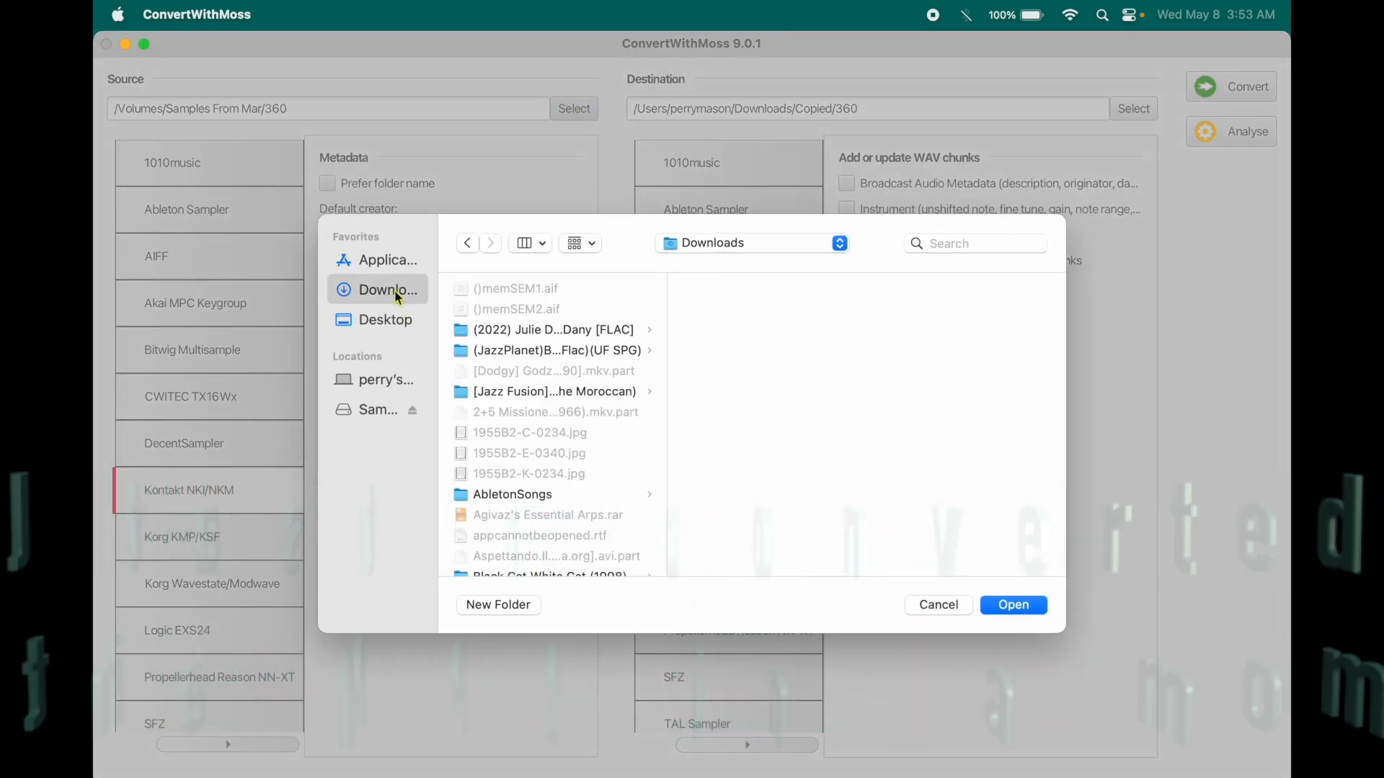
pyautogui.click(378, 408)
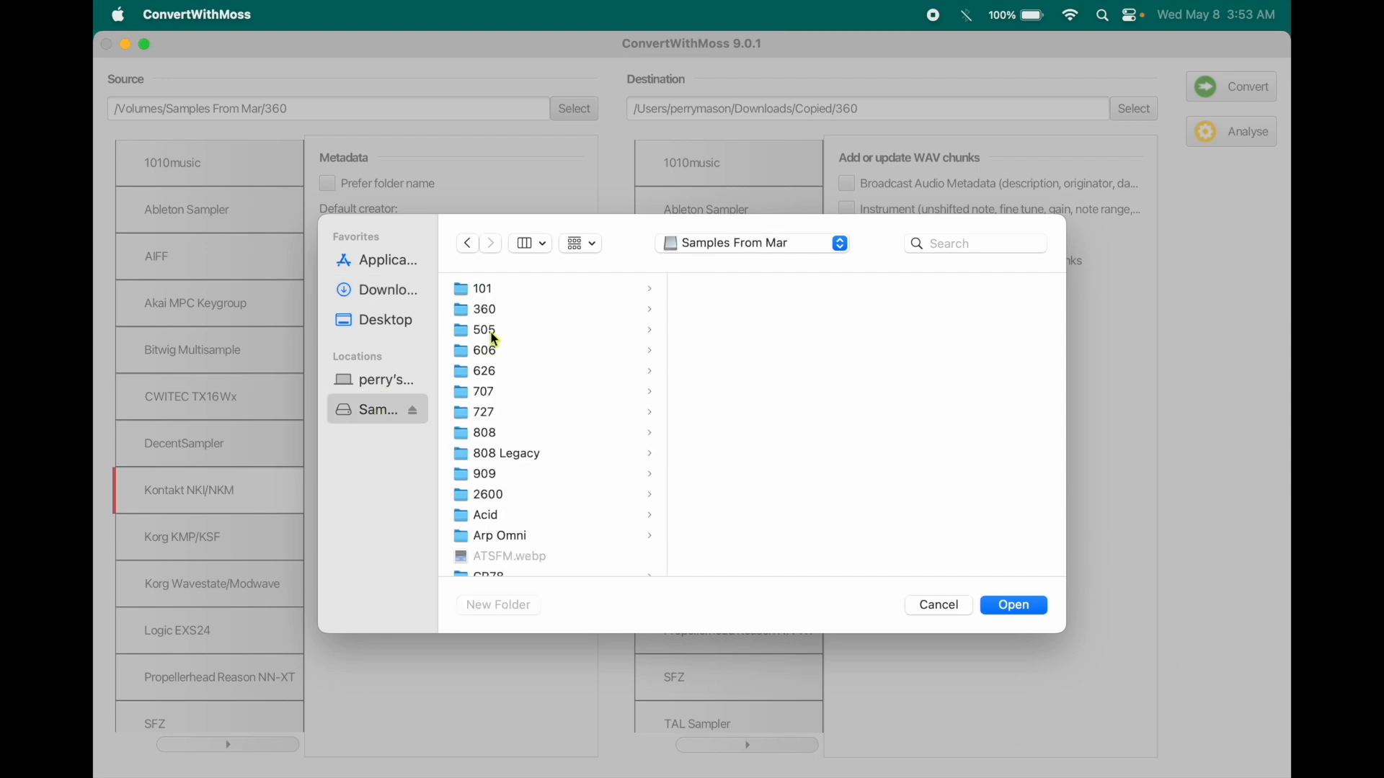
pyautogui.click(485, 329)
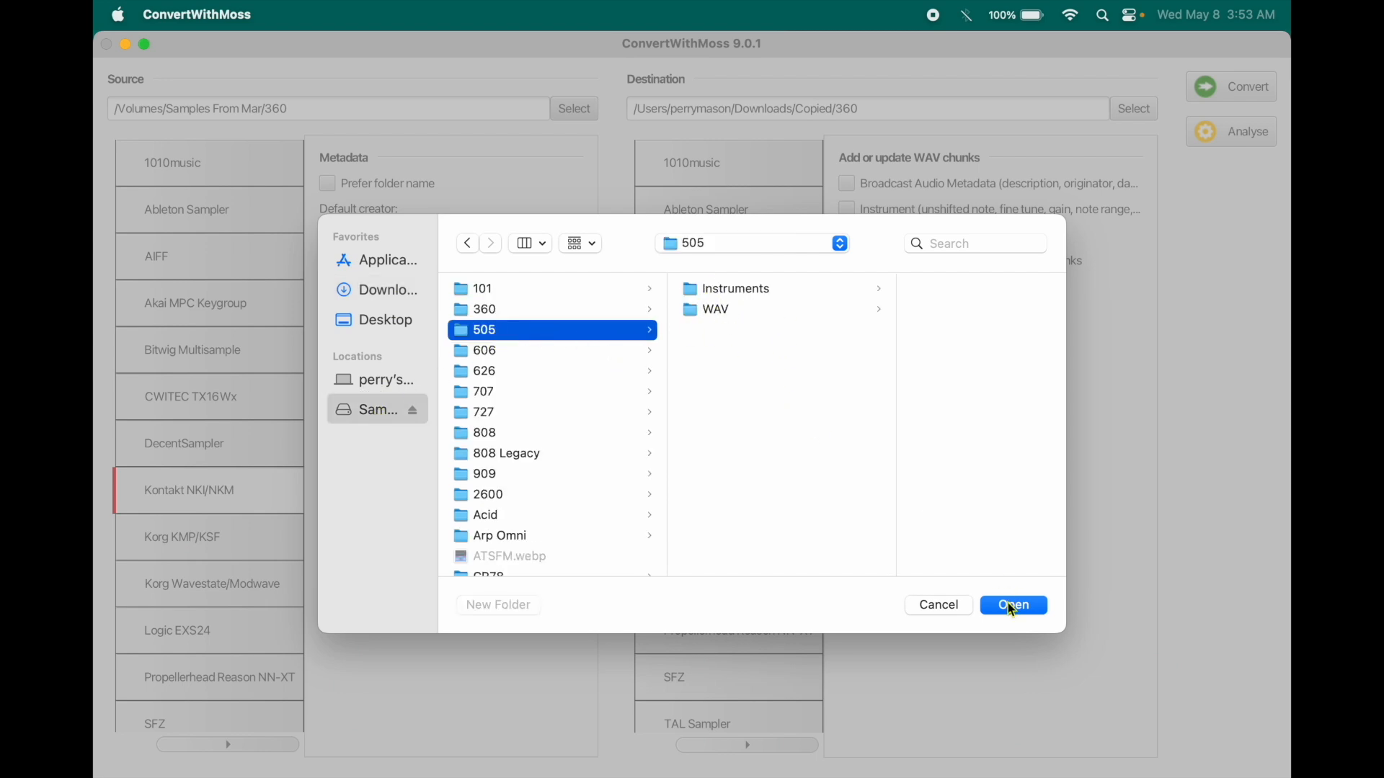
pyautogui.click(1012, 604)
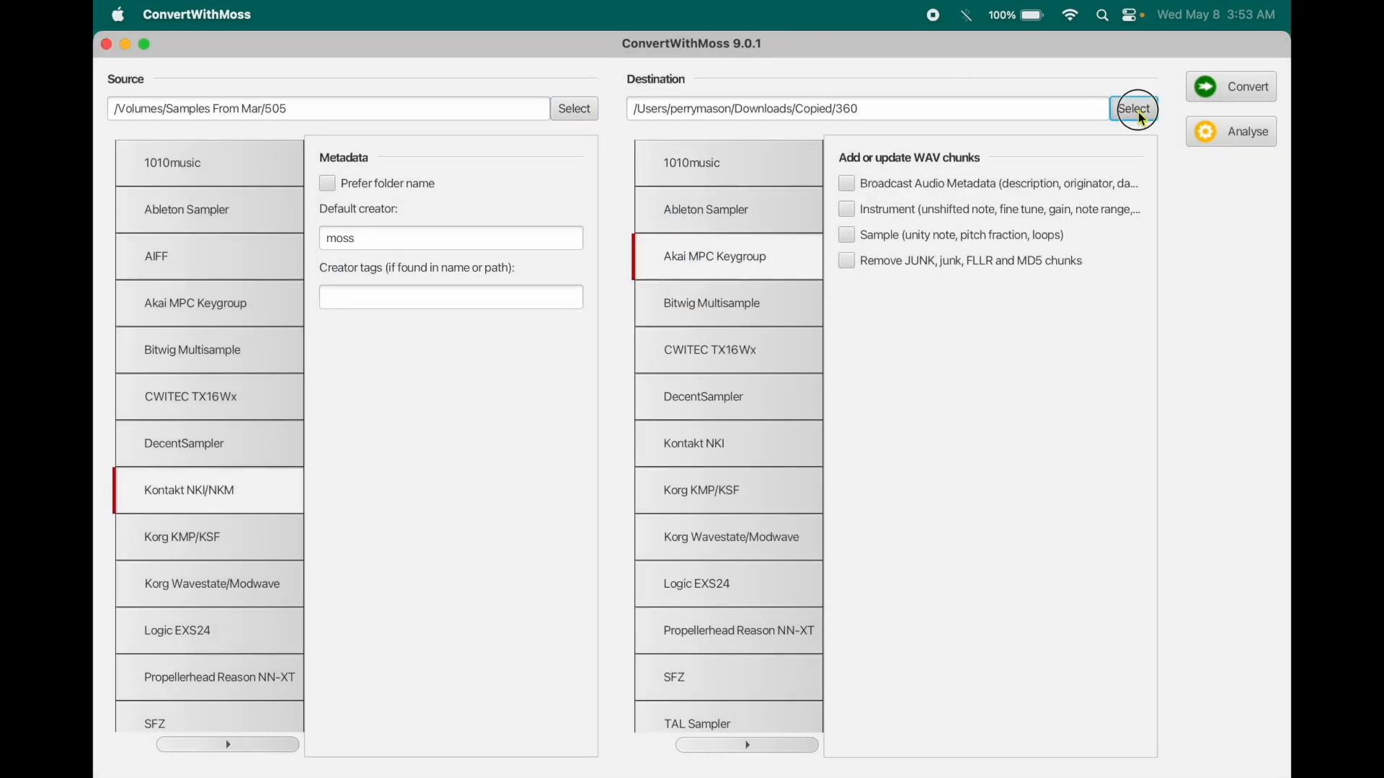
# Set the destination to the same 505 folder and start converting, hitting the non-empty output warning.
pyautogui.click(1135, 108)
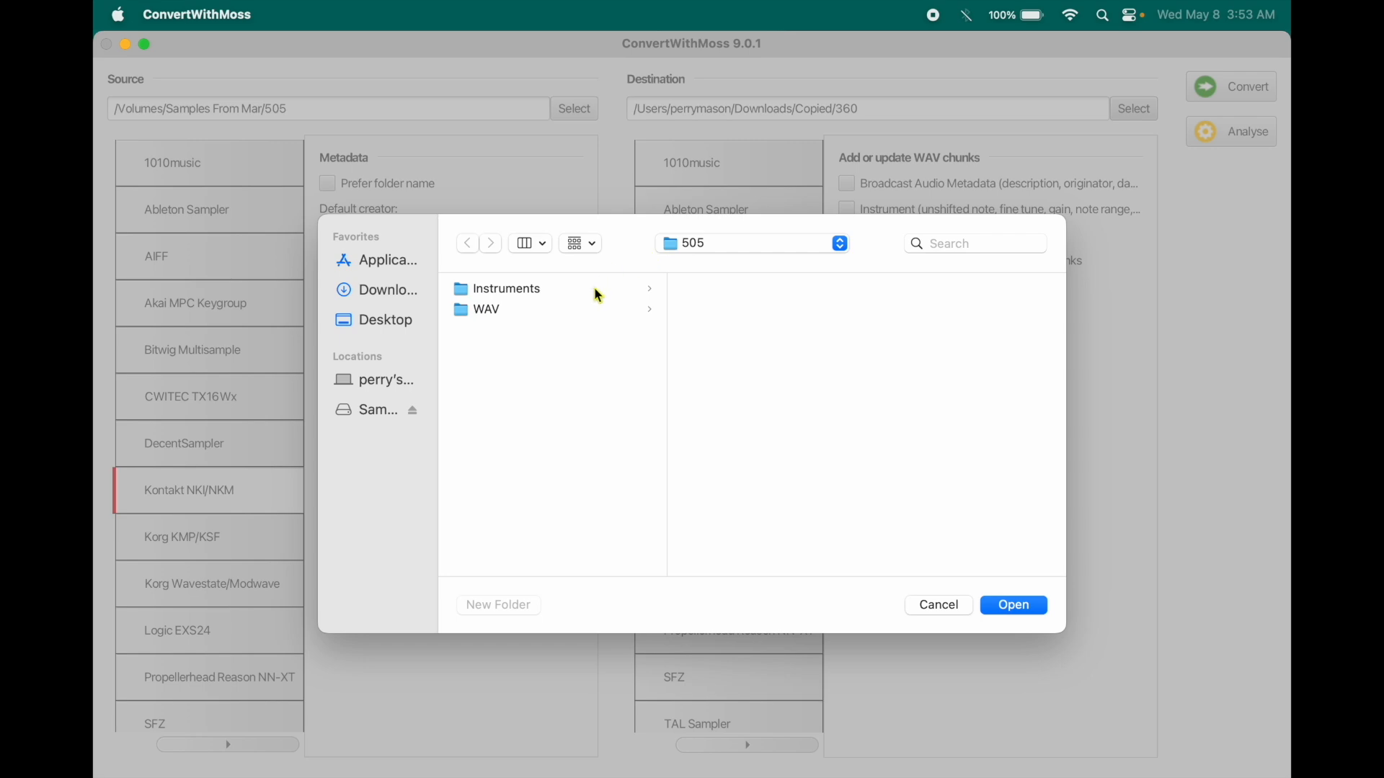
pyautogui.moveTo(913, 428)
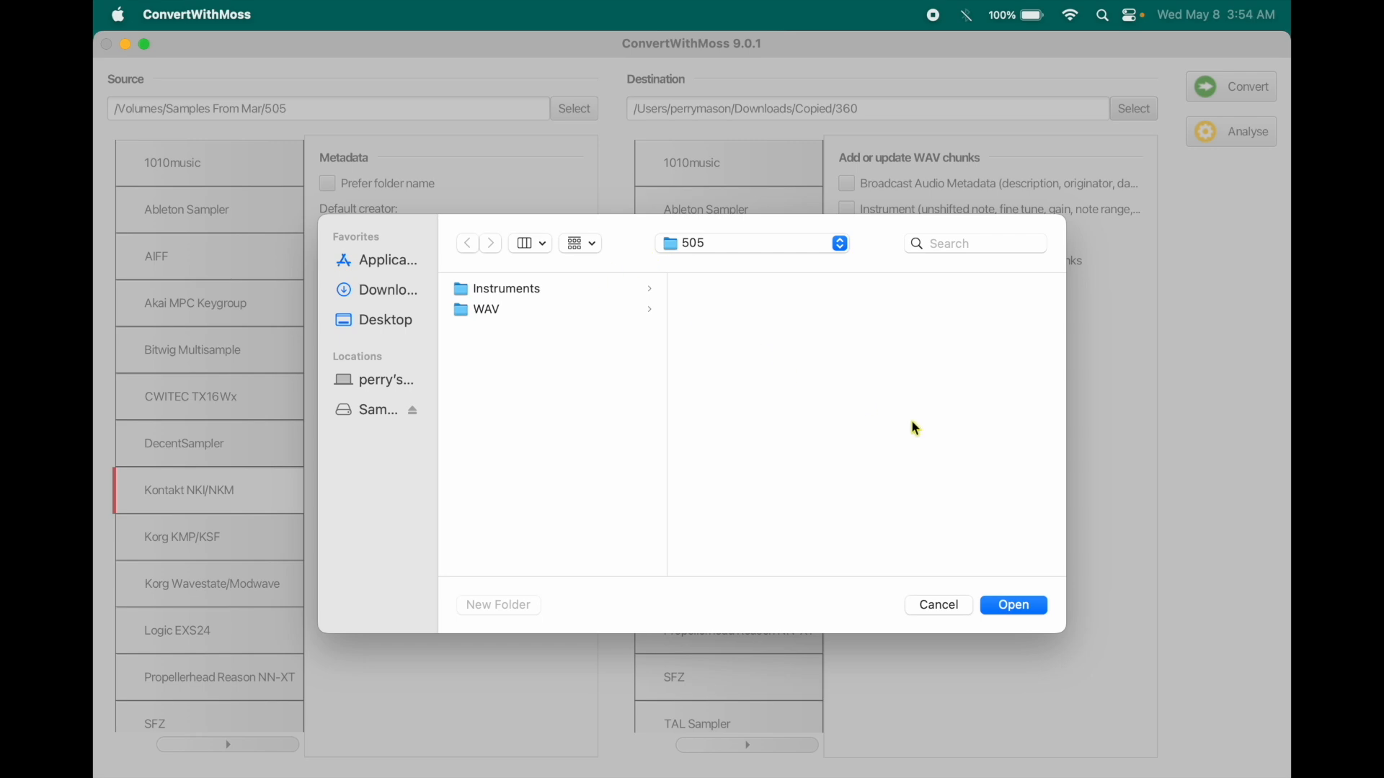
pyautogui.click(1012, 604)
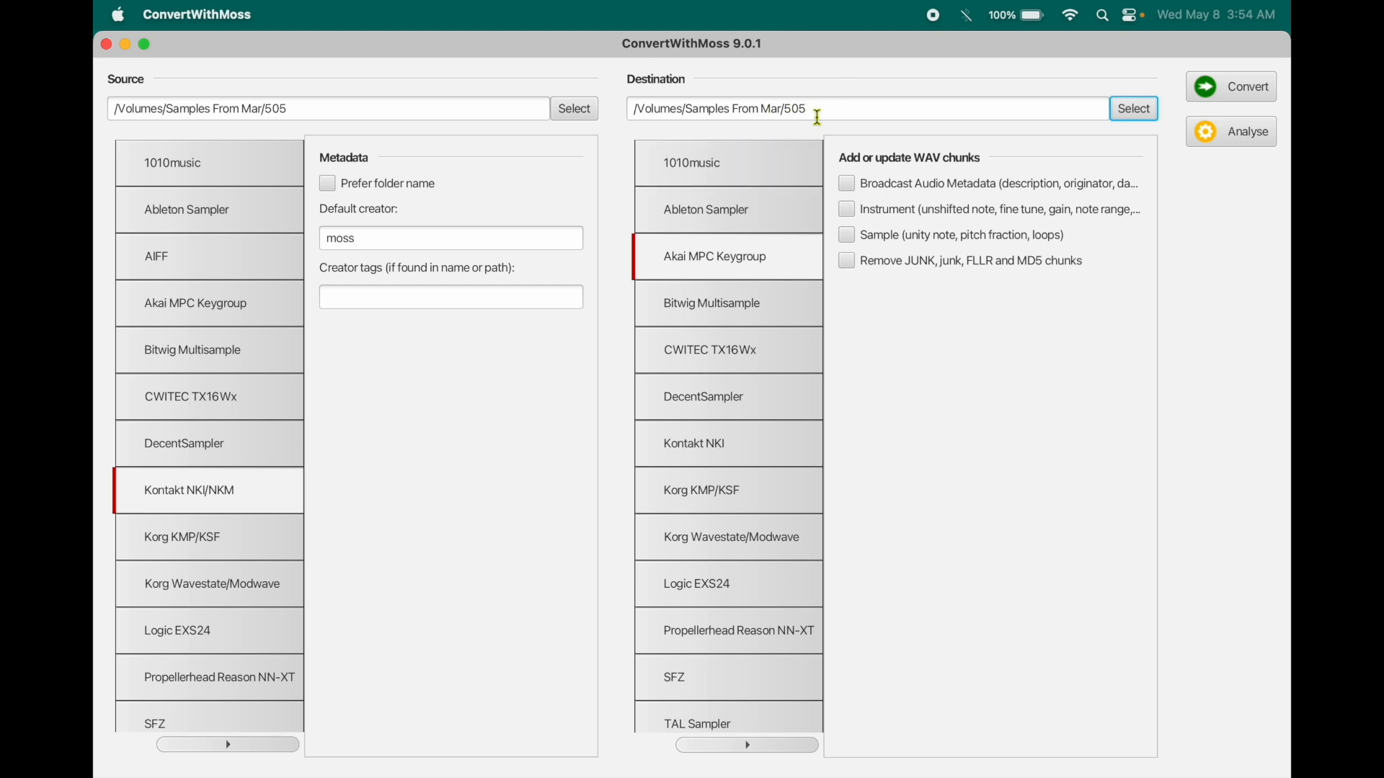
pyautogui.moveTo(873, 221)
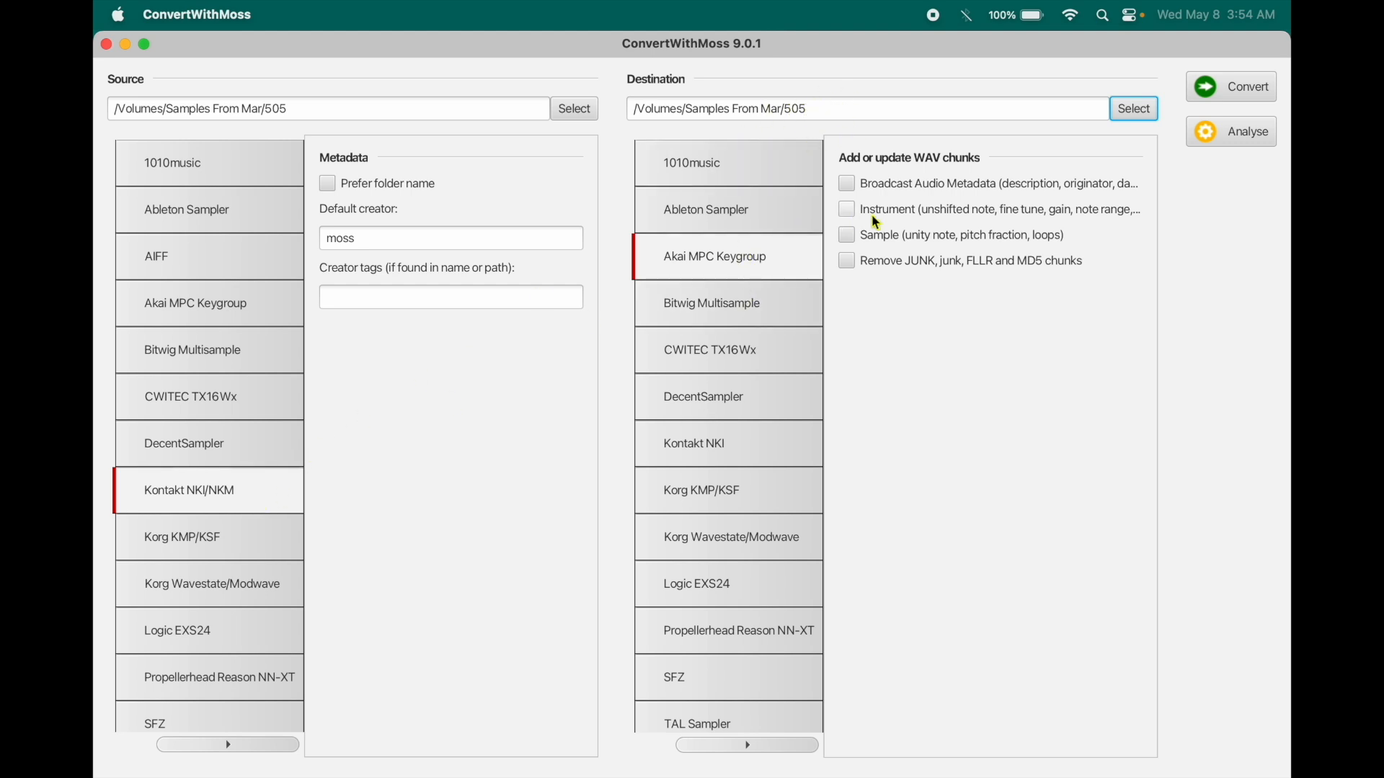
pyautogui.click(1229, 86)
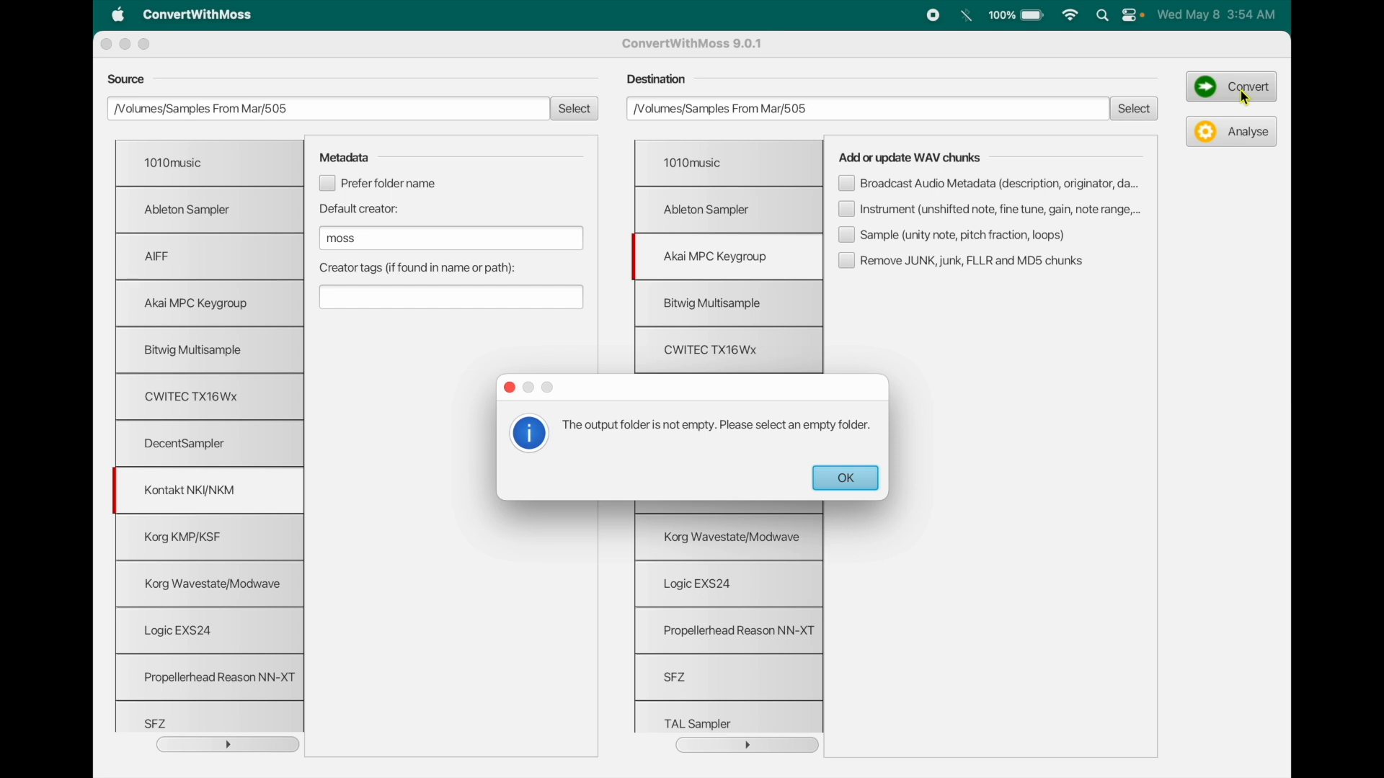
# Dismiss the warning, set the destination to Downloads/Copied/505 and analyse the 505 source kits.
pyautogui.click(843, 477)
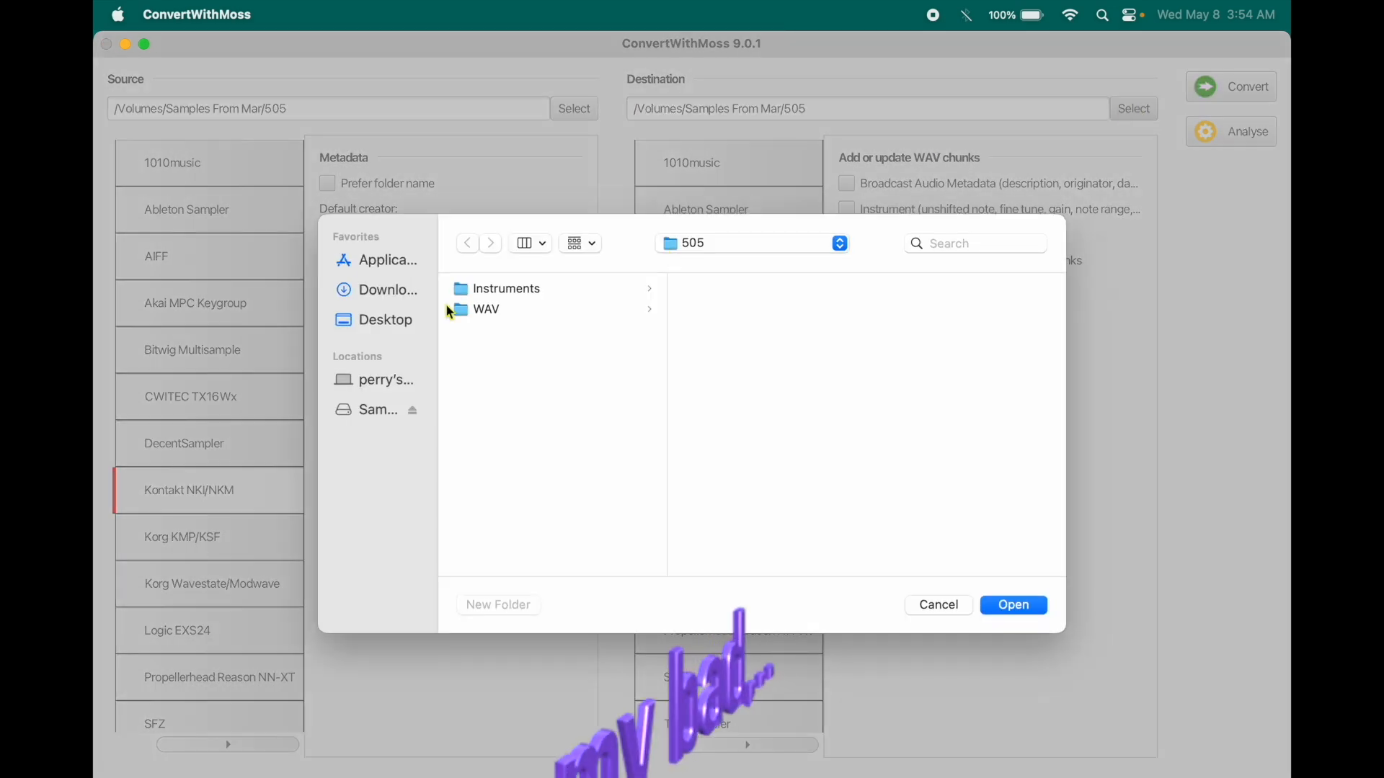
pyautogui.click(386, 290)
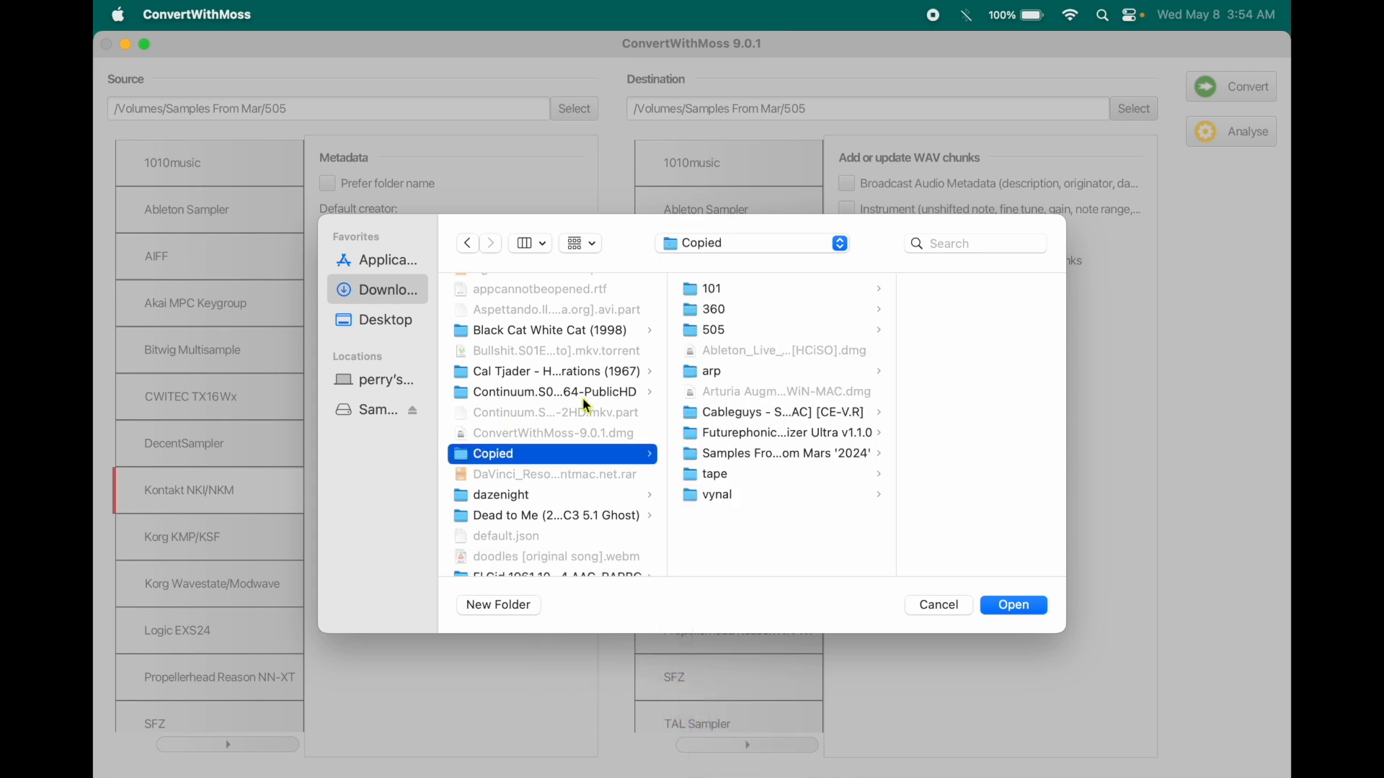
pyautogui.moveTo(704, 343)
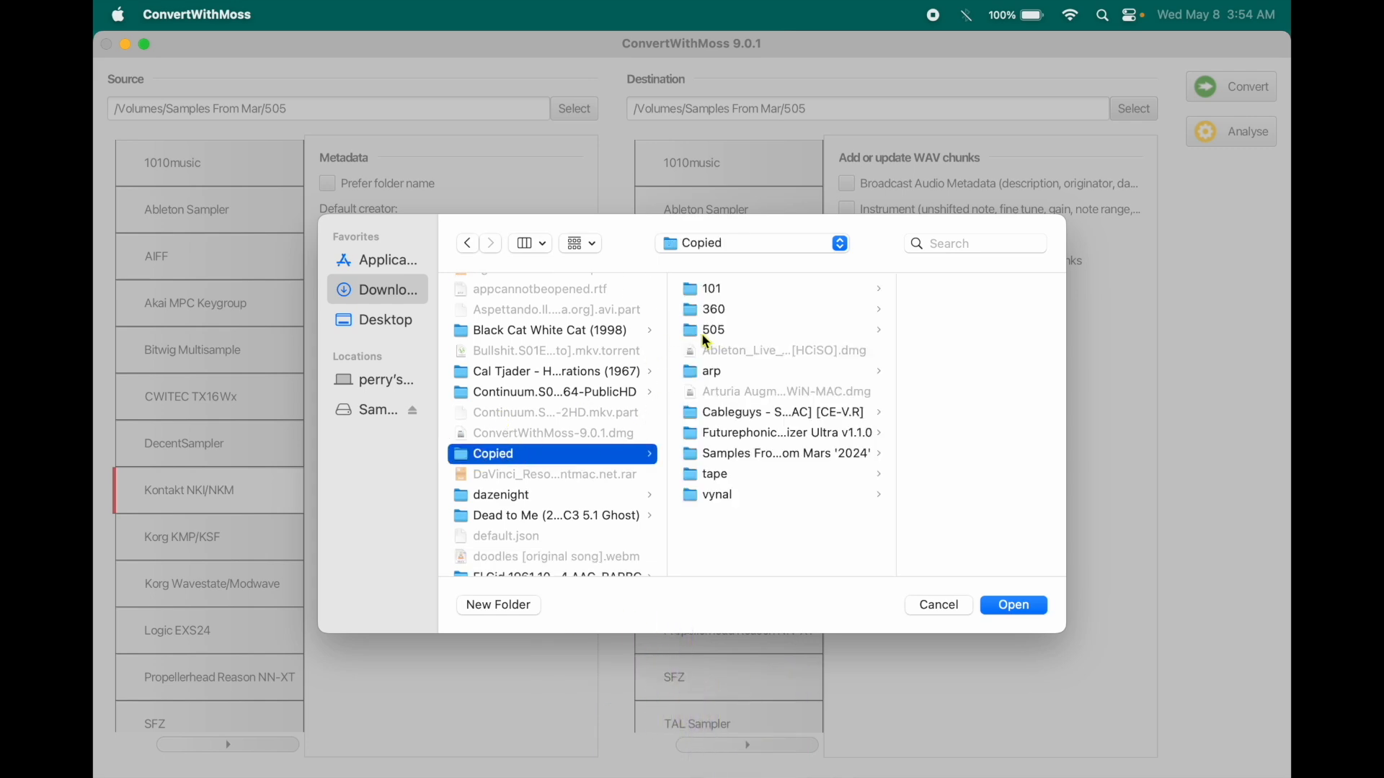
pyautogui.click(1012, 604)
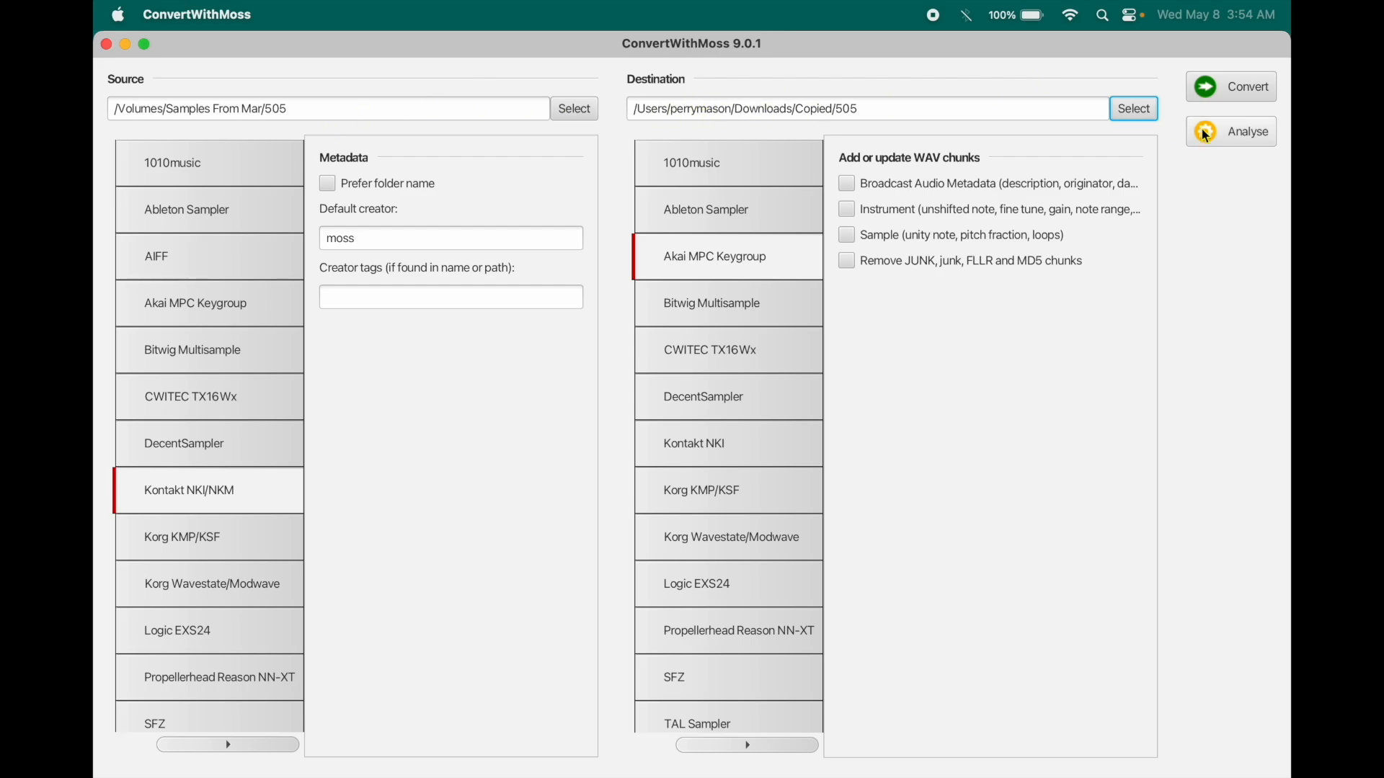
pyautogui.click(1248, 132)
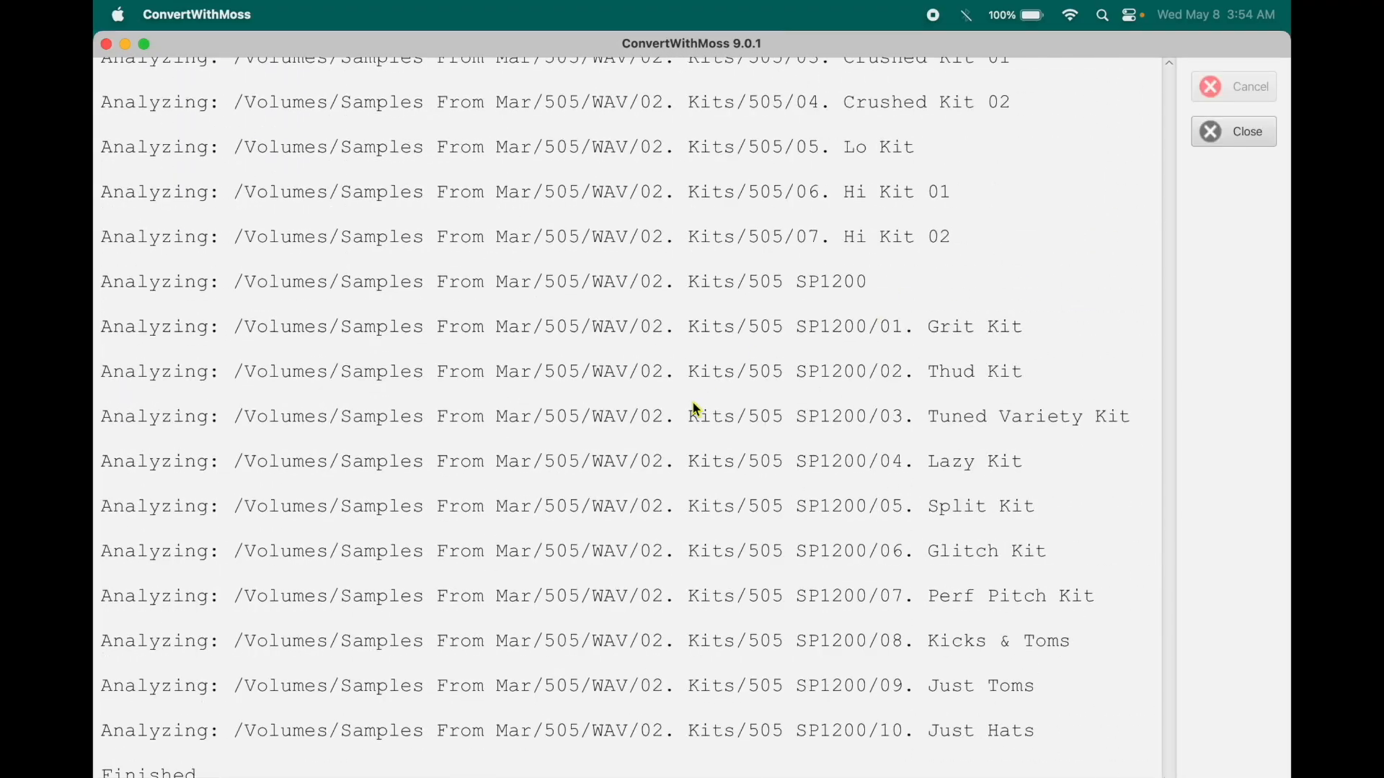
pyautogui.moveTo(1056, 291)
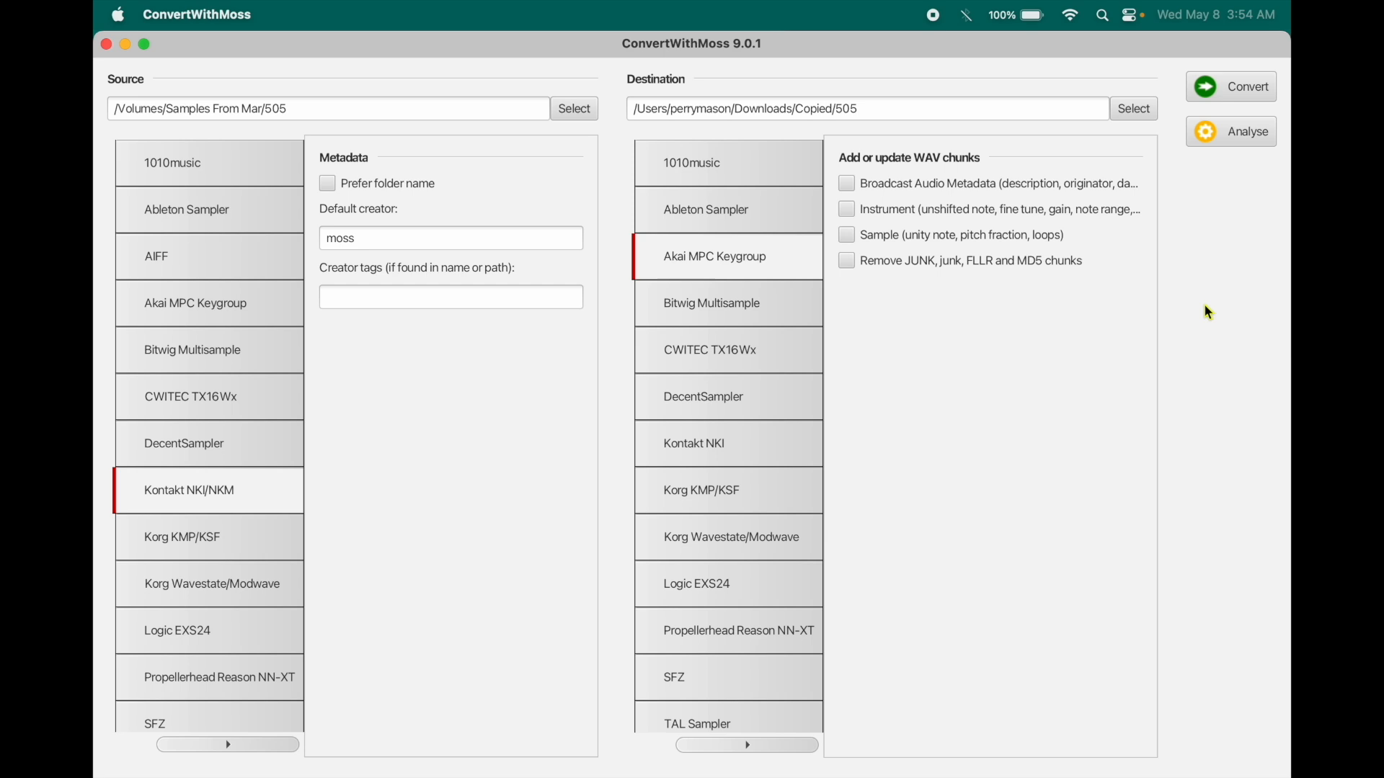
pyautogui.moveTo(1209, 148)
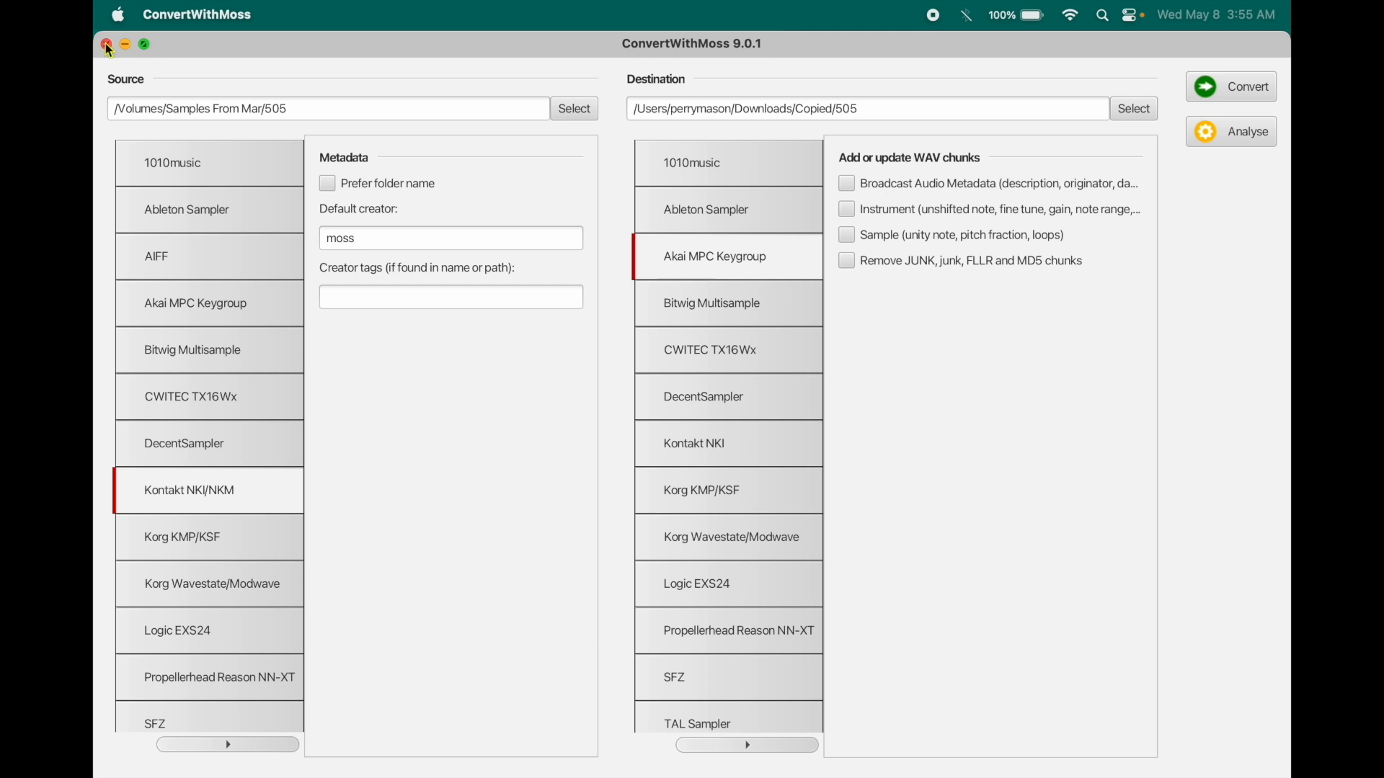
pyautogui.moveTo(184, 229)
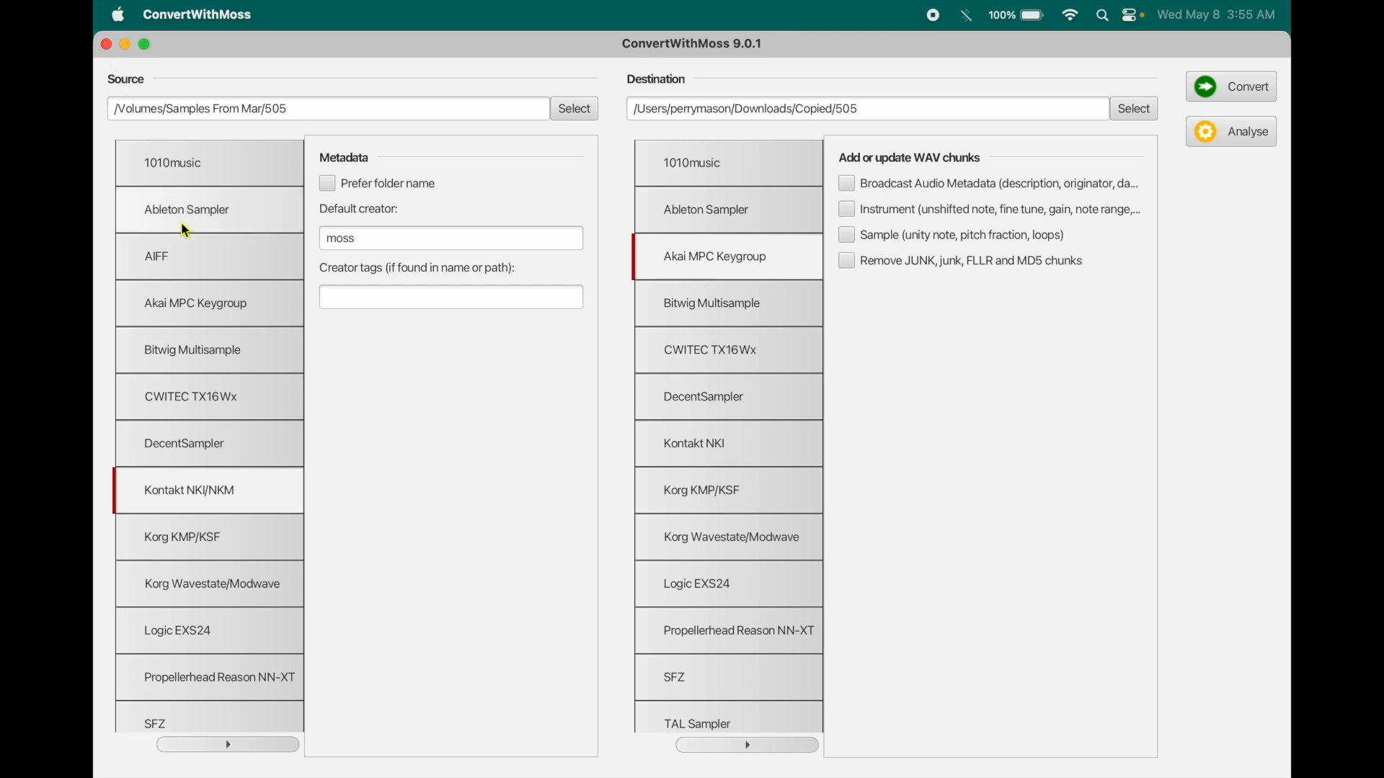
# Scroll through the source and destination format lists.
pyautogui.scroll(-3)
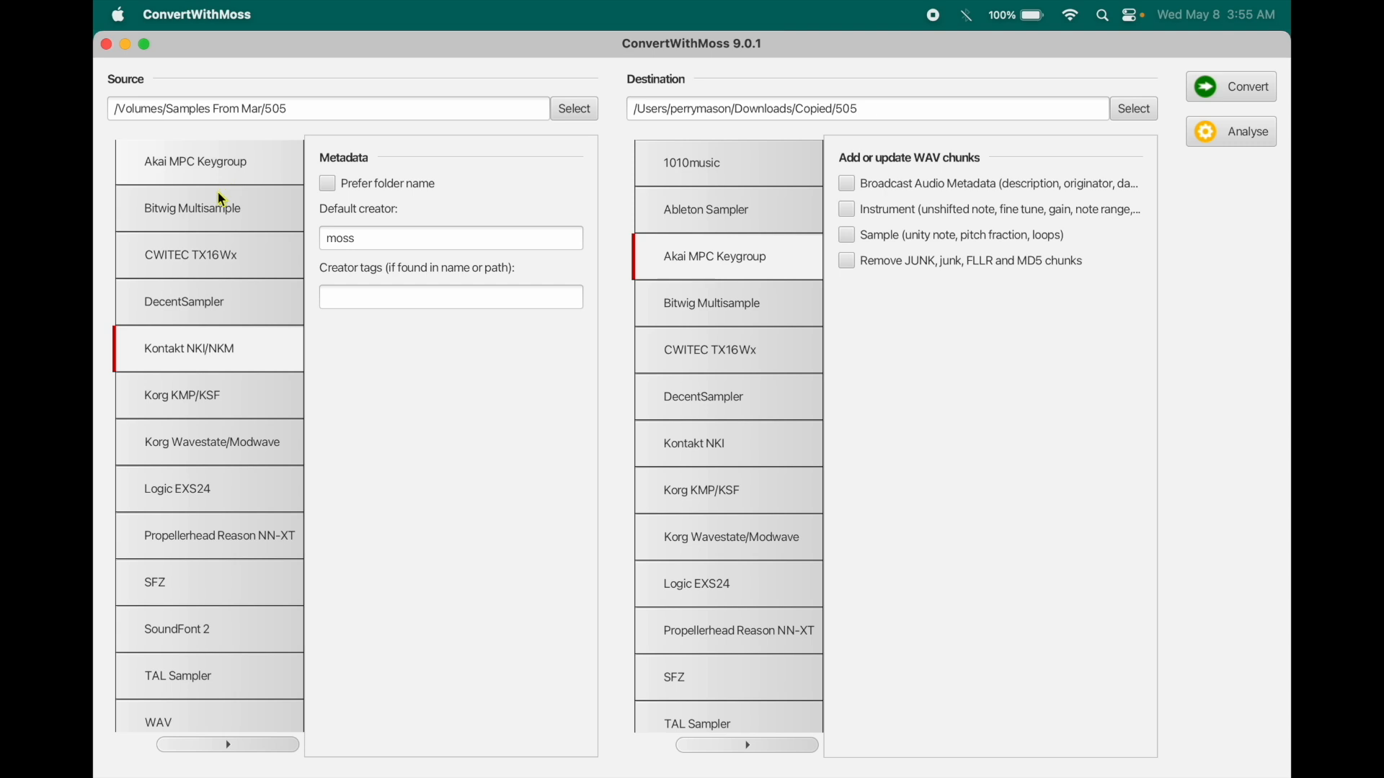
pyautogui.moveTo(197, 372)
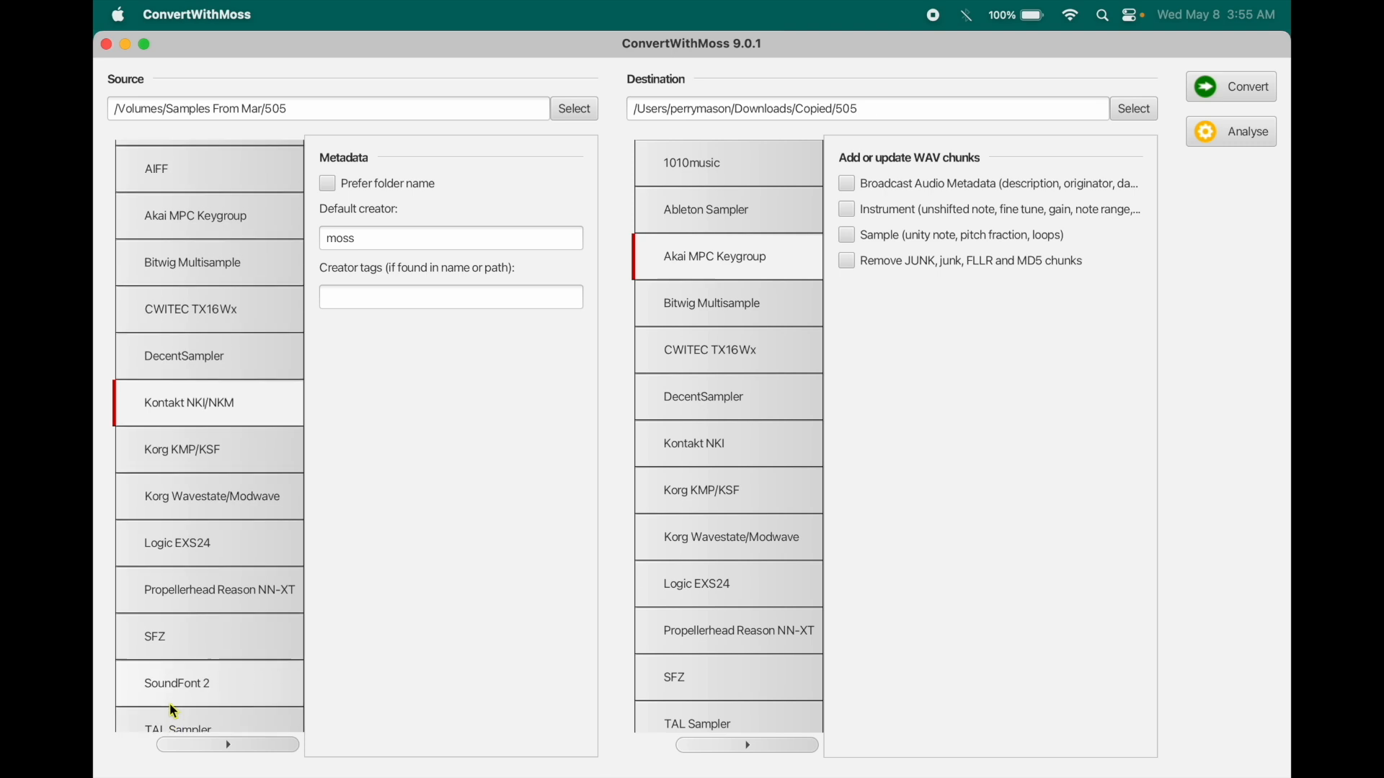
pyautogui.scroll(-3)
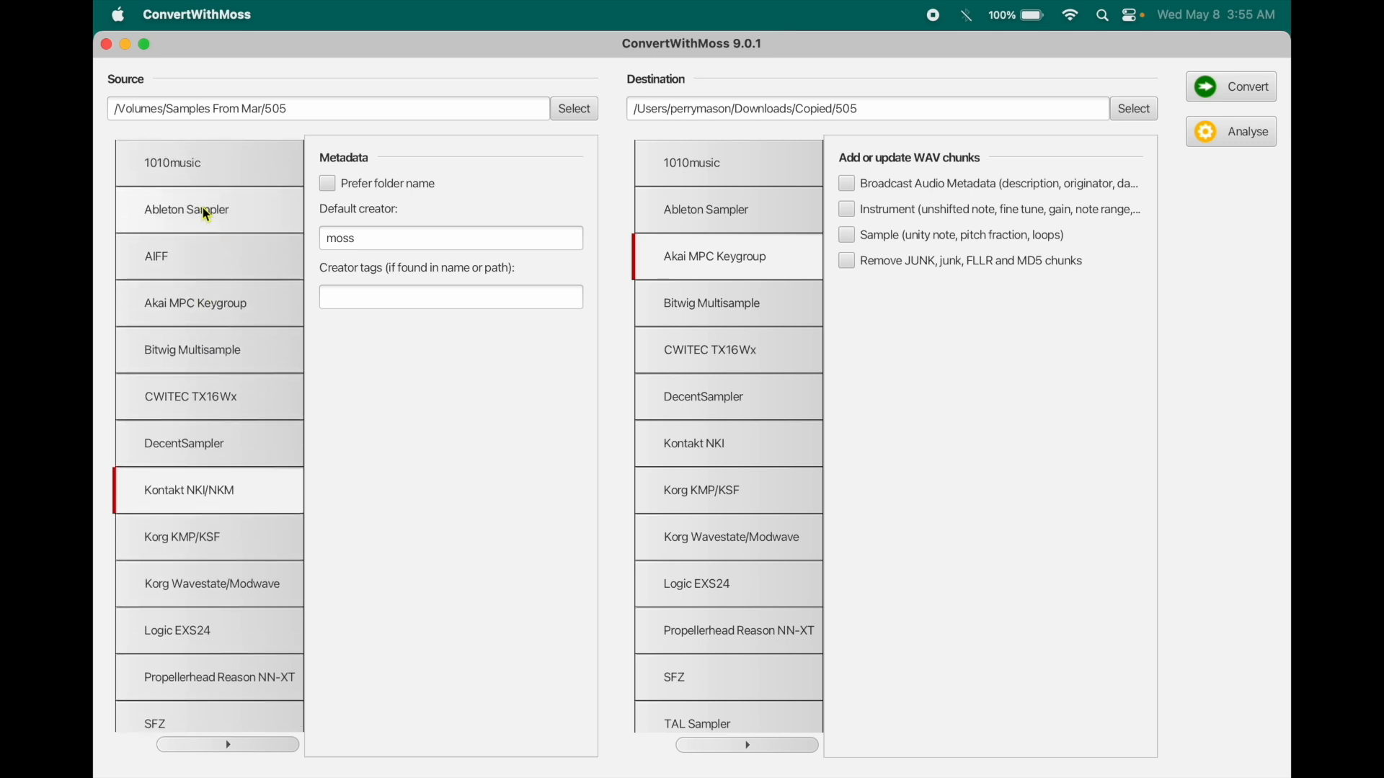
pyautogui.moveTo(717, 591)
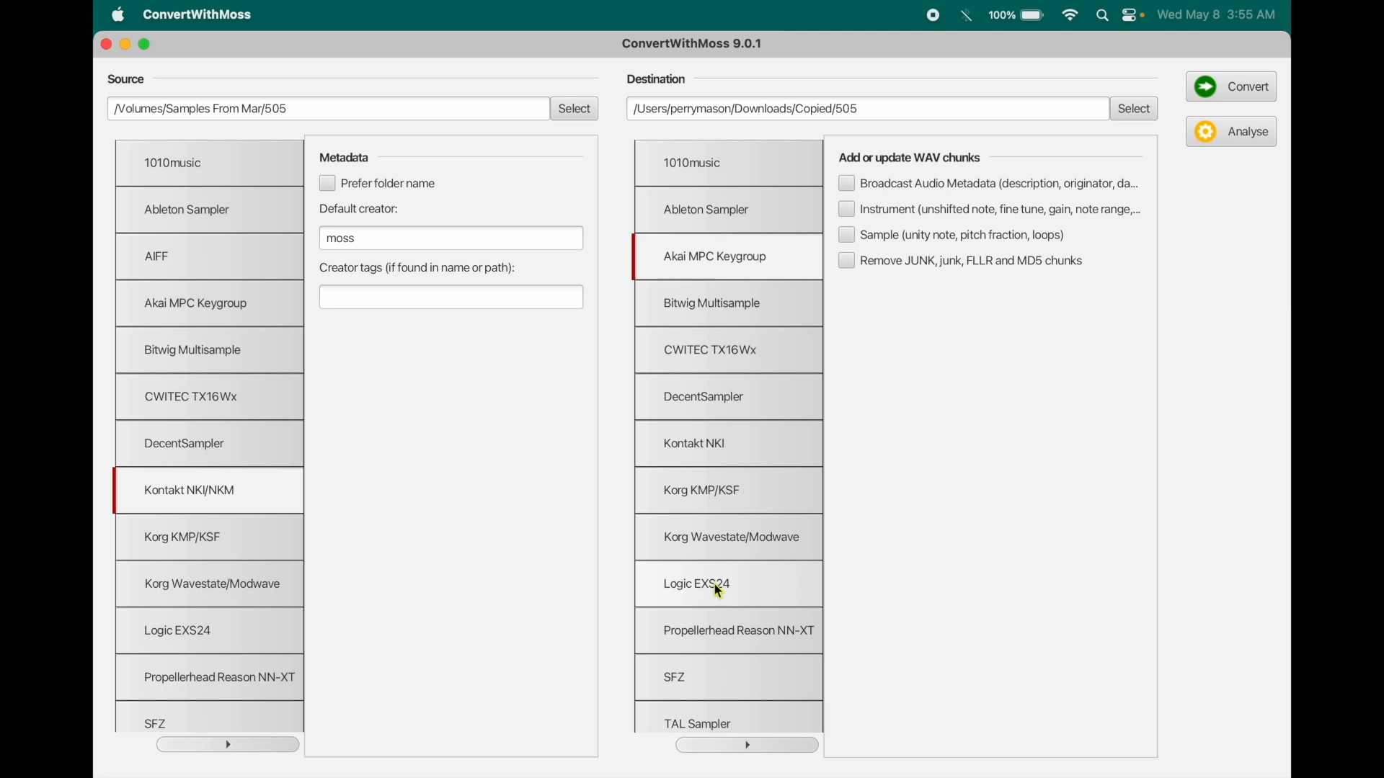
pyautogui.moveTo(719, 506)
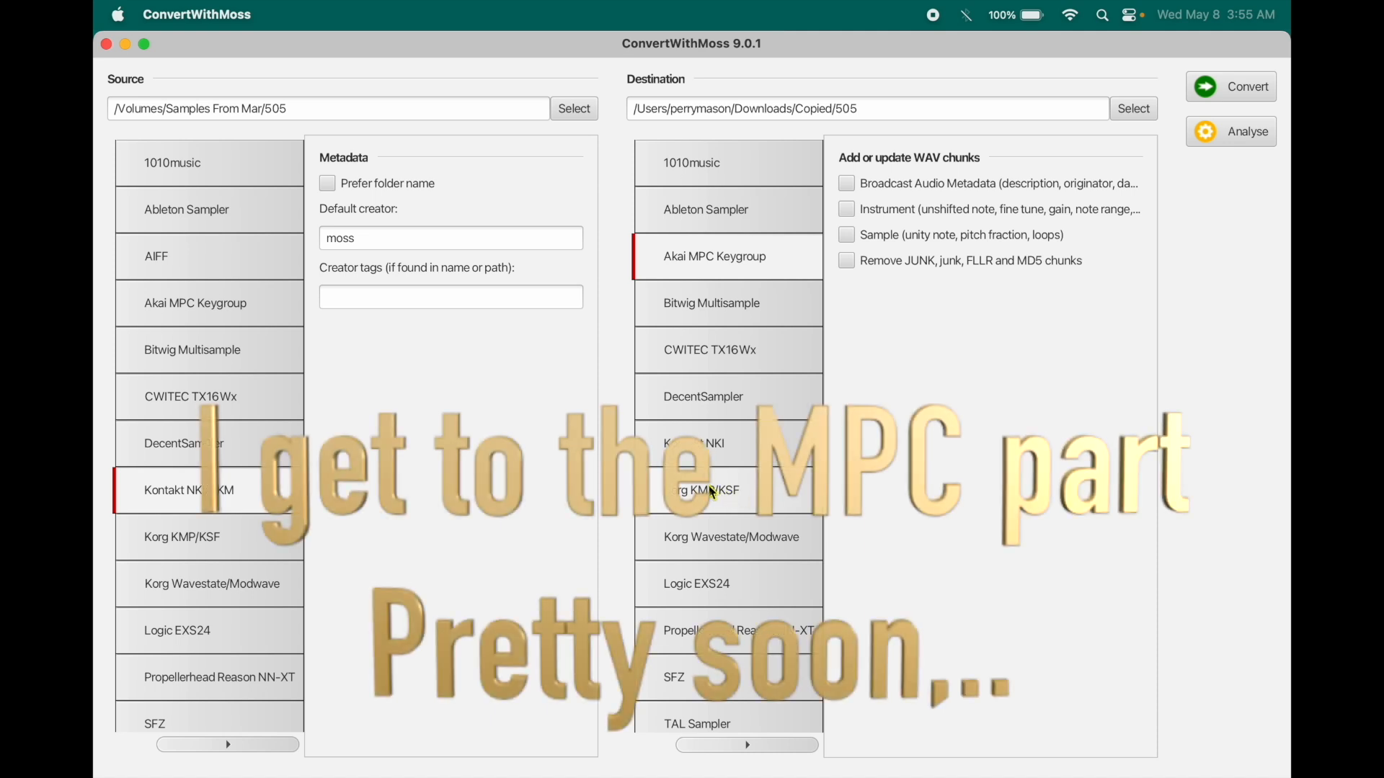
pyautogui.moveTo(750, 496)
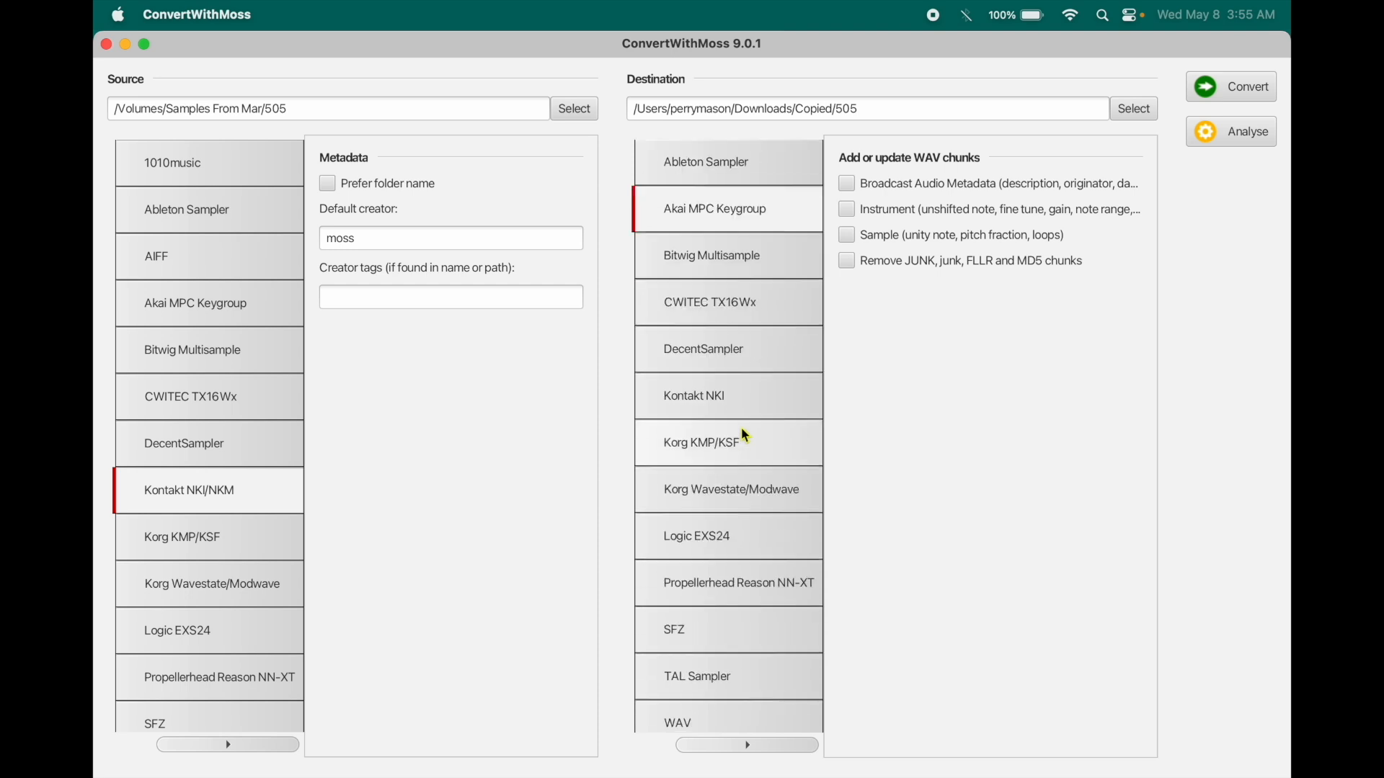
pyautogui.moveTo(719, 537)
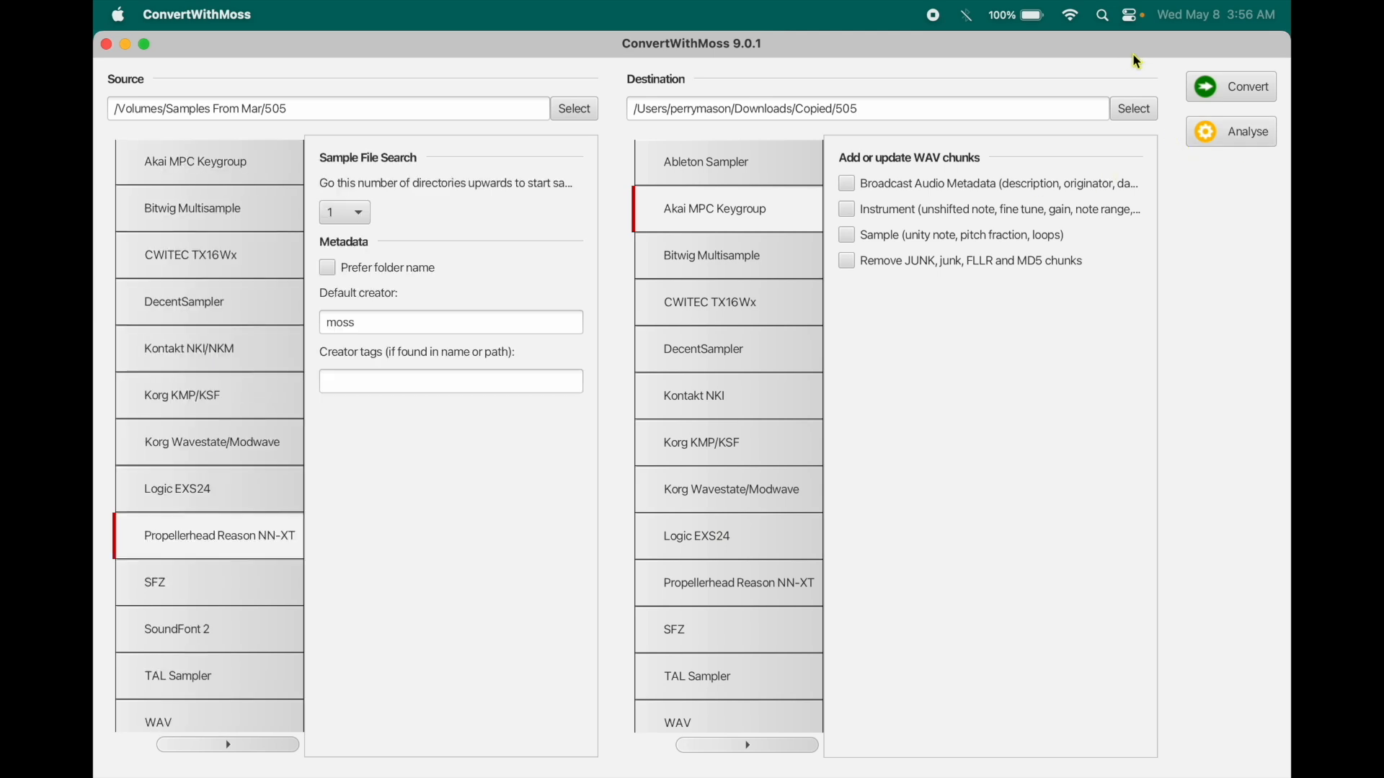
pyautogui.moveTo(1138, 57)
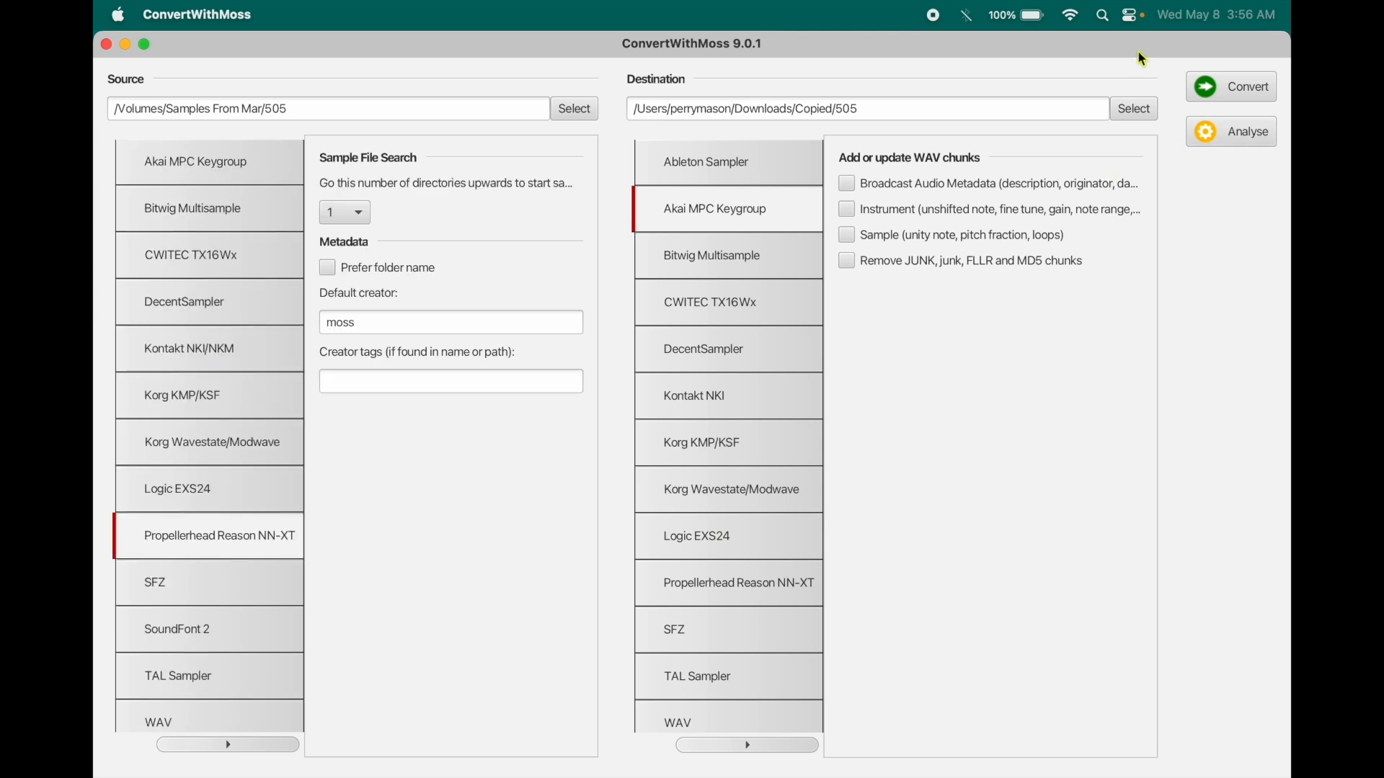
pyautogui.moveTo(222, 31)
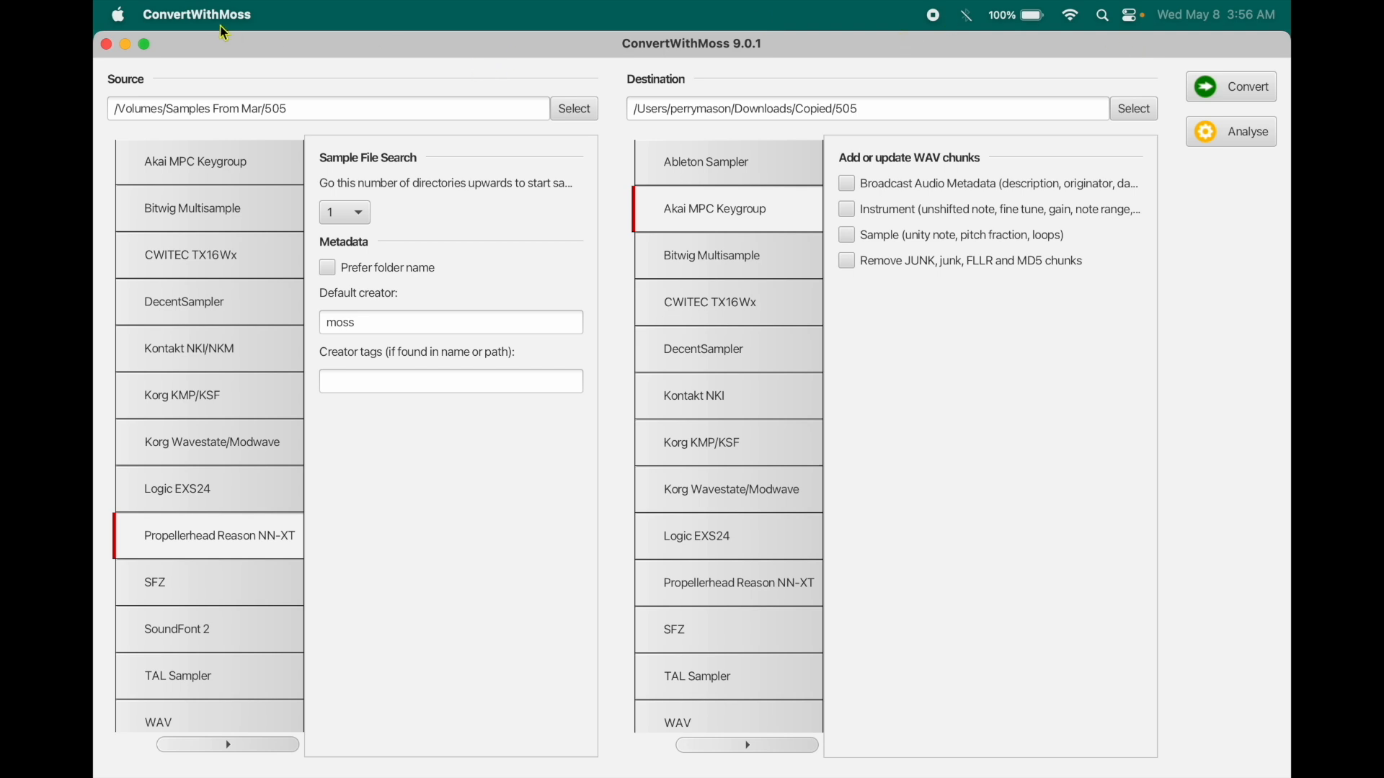
# Show Downloads/Copied in Finder and expand the Samples From Mars folder.
pyautogui.click(1133, 108)
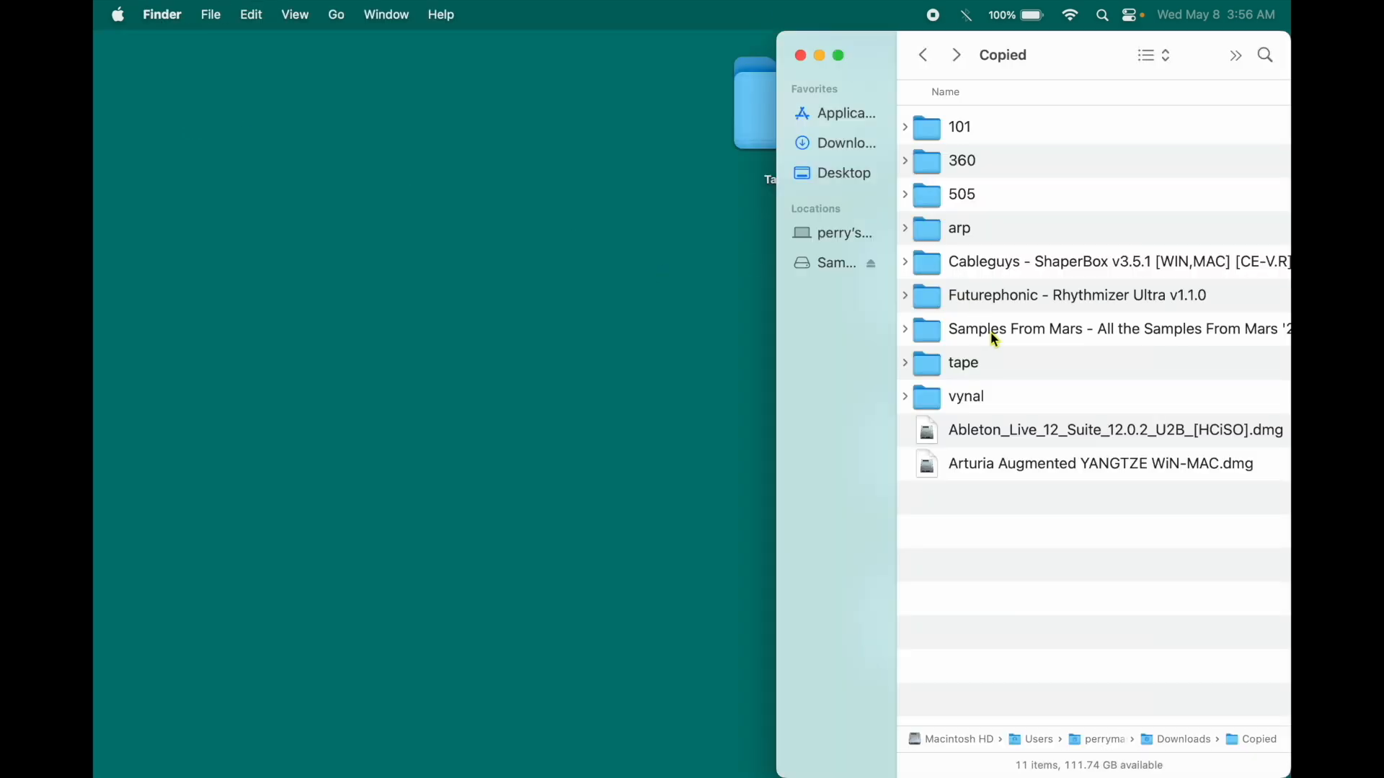
pyautogui.click(905, 328)
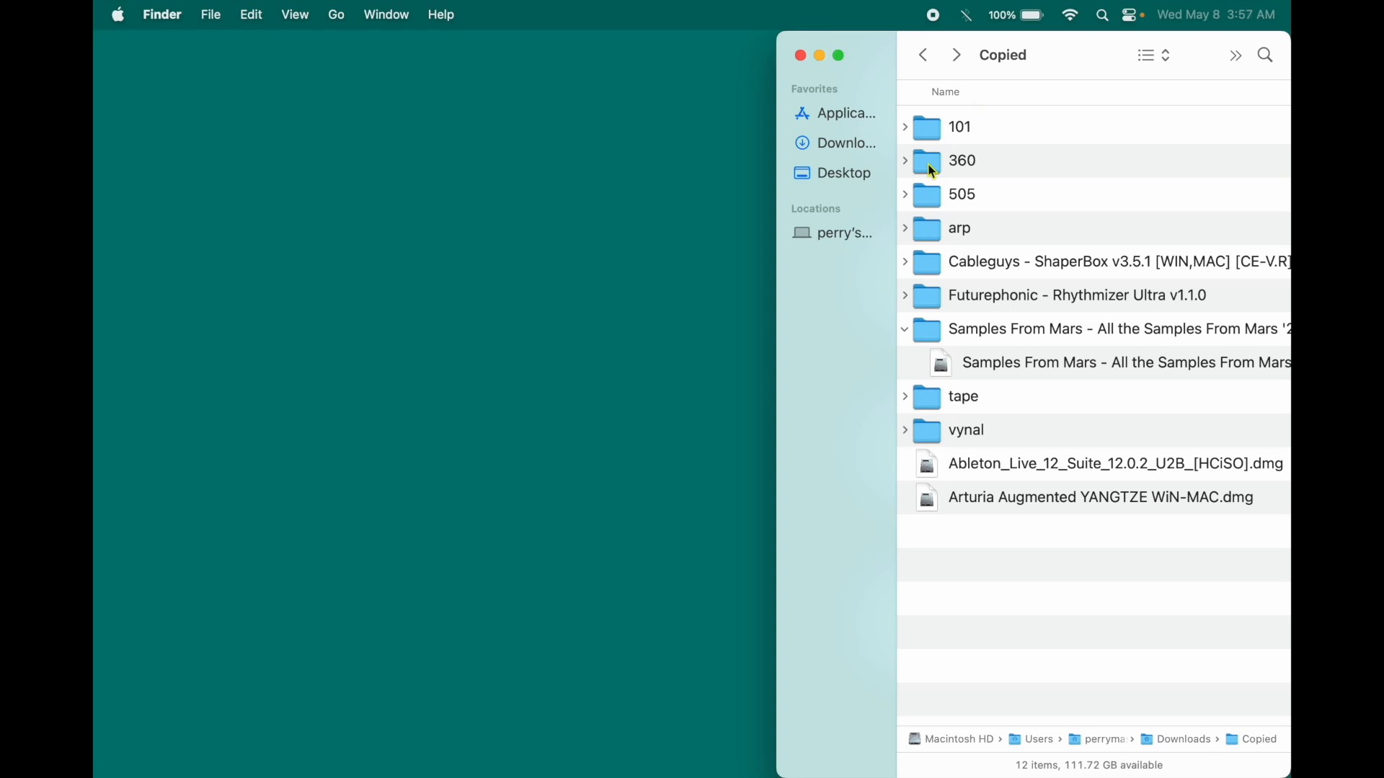
pyautogui.moveTo(934, 196)
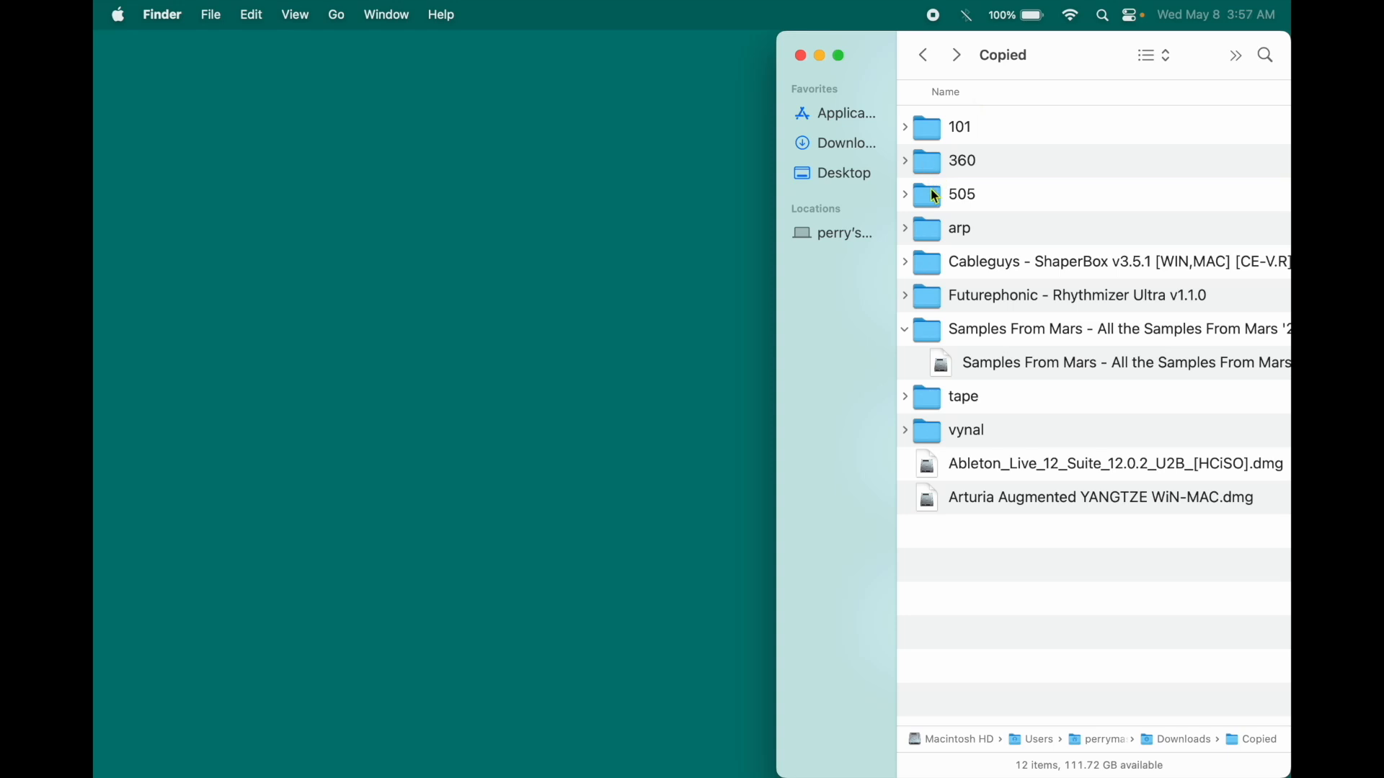
pyautogui.moveTo(989, 337)
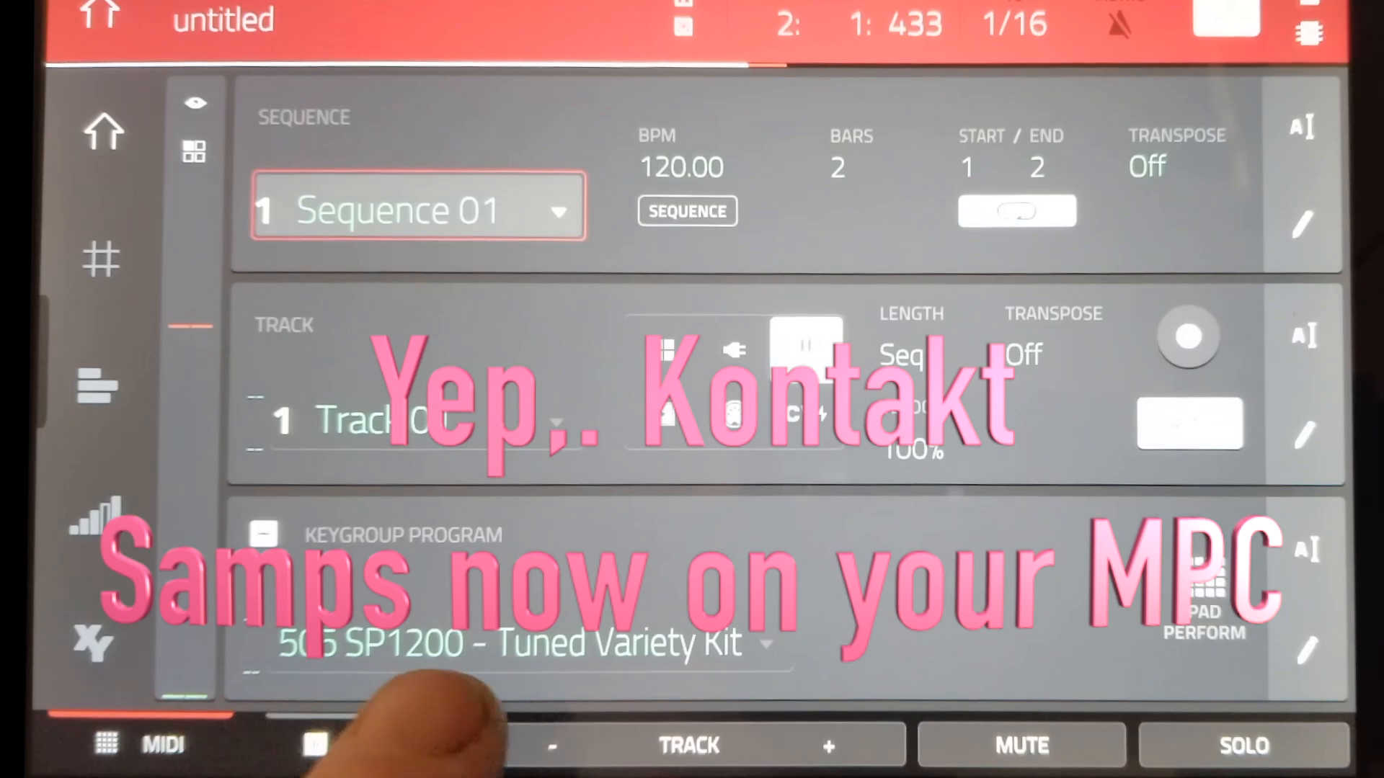
# Browse mySSD to the 505 SP1200 folder holding BD A 505 SP1200.xpm, then return to Main.
pyautogui.click(316, 745)
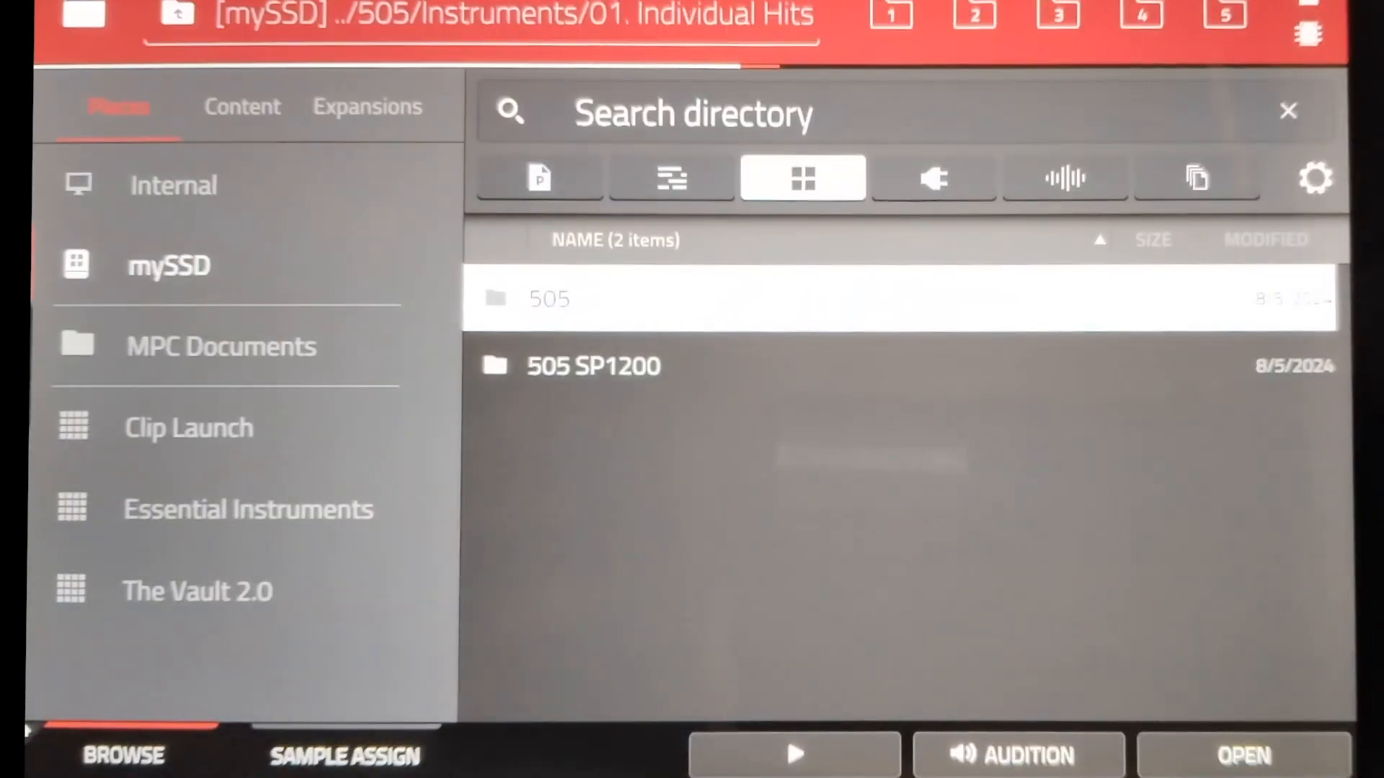
pyautogui.doubleClick(592, 366)
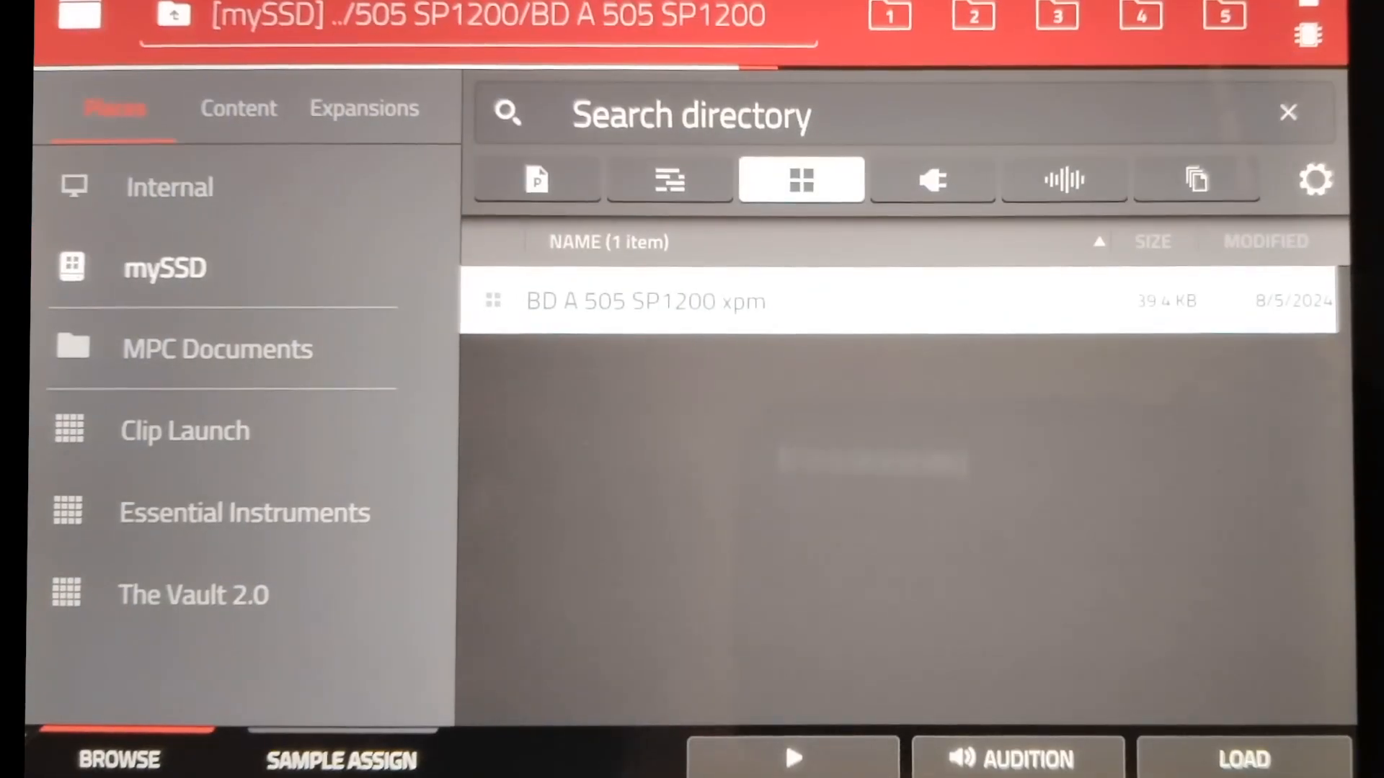
pyautogui.click(1241, 756)
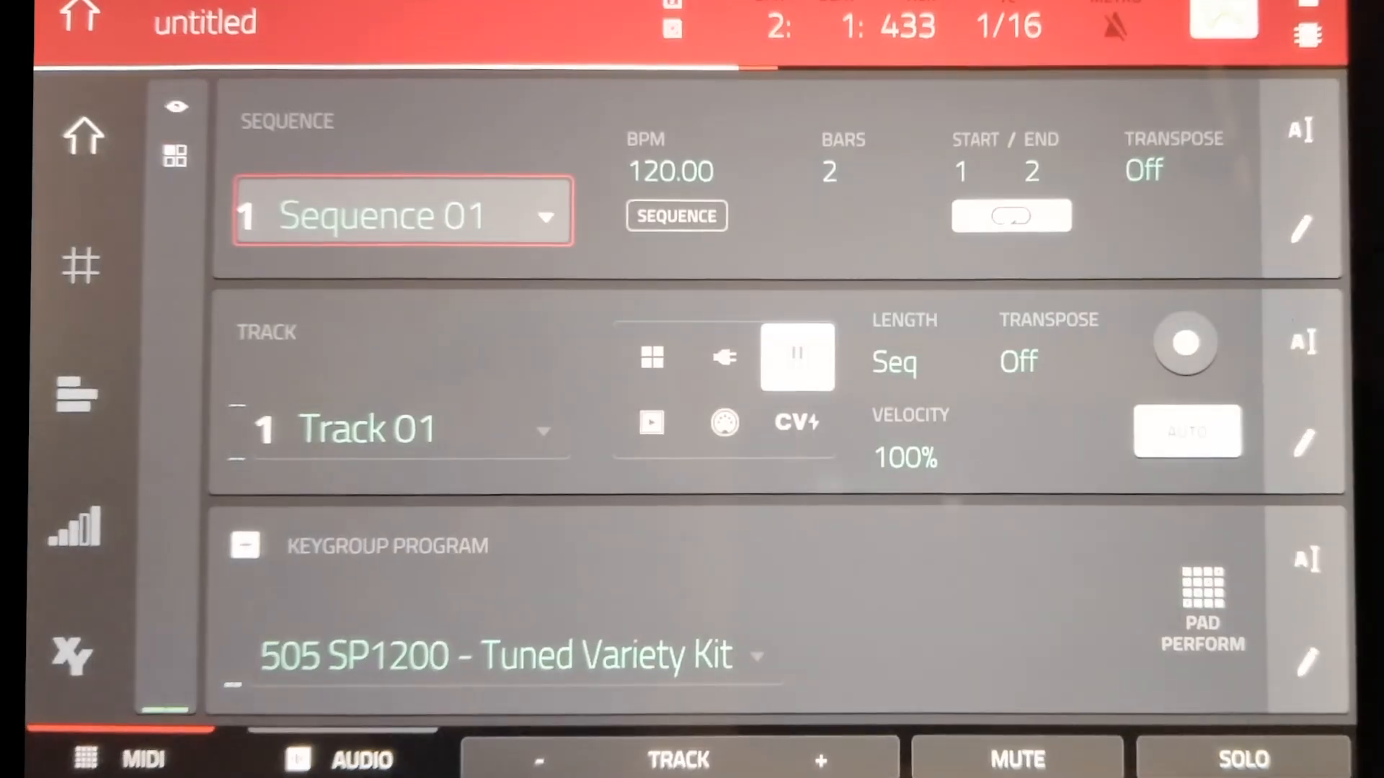